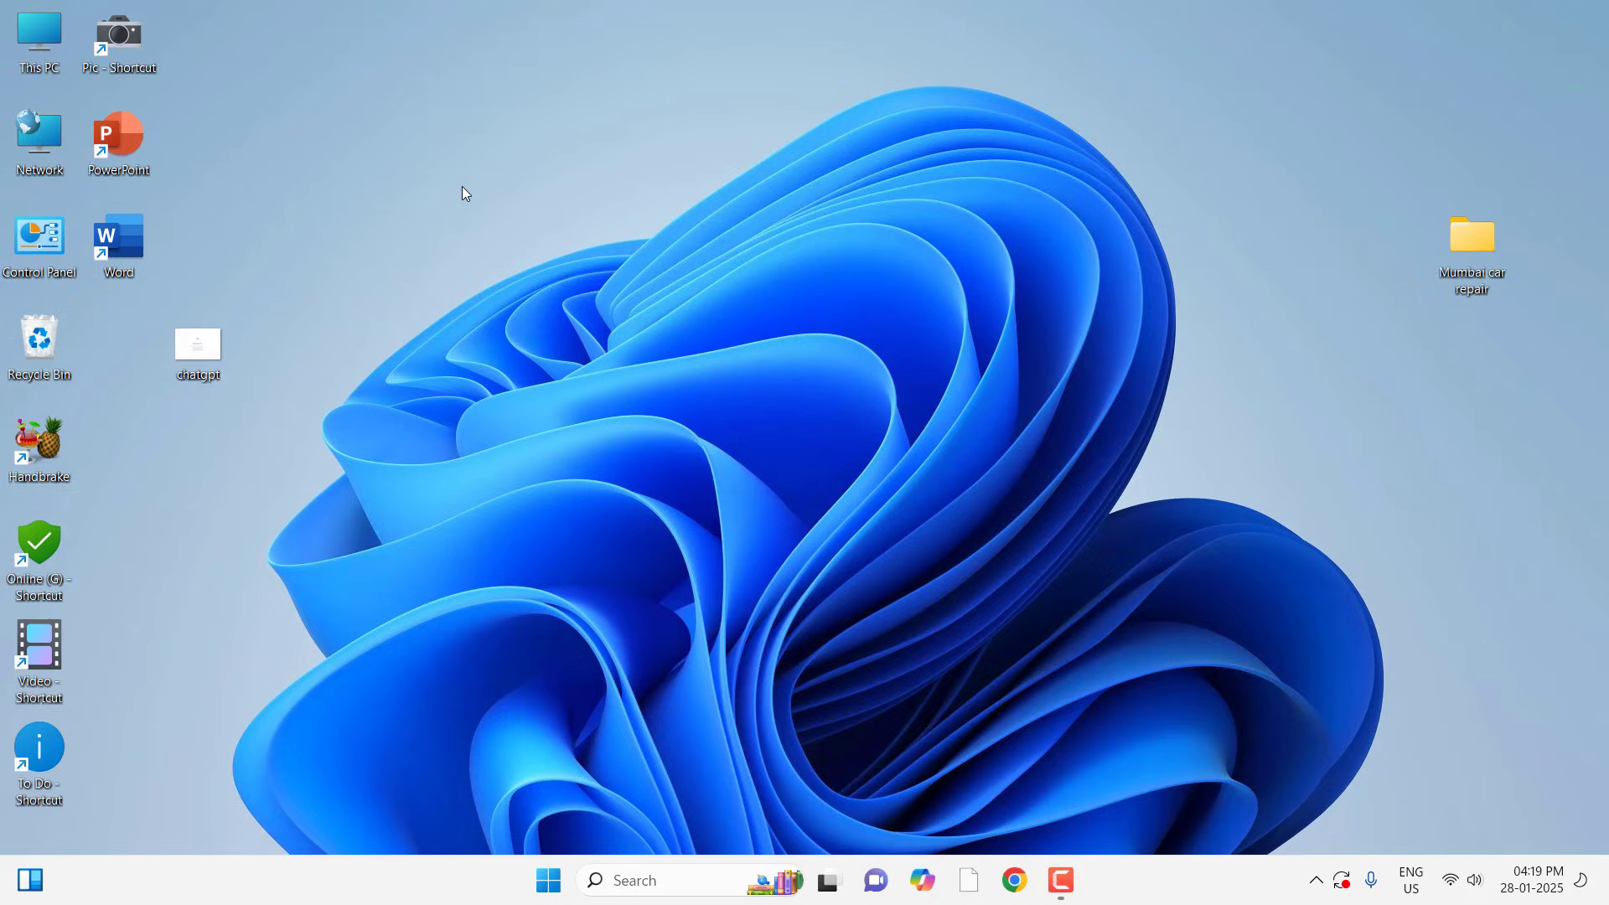
Find the Microsoft PC Manager listing by searching 'pc manager' in Microsoft Store
{"action": "left_click", "coordinate": [547, 879]}
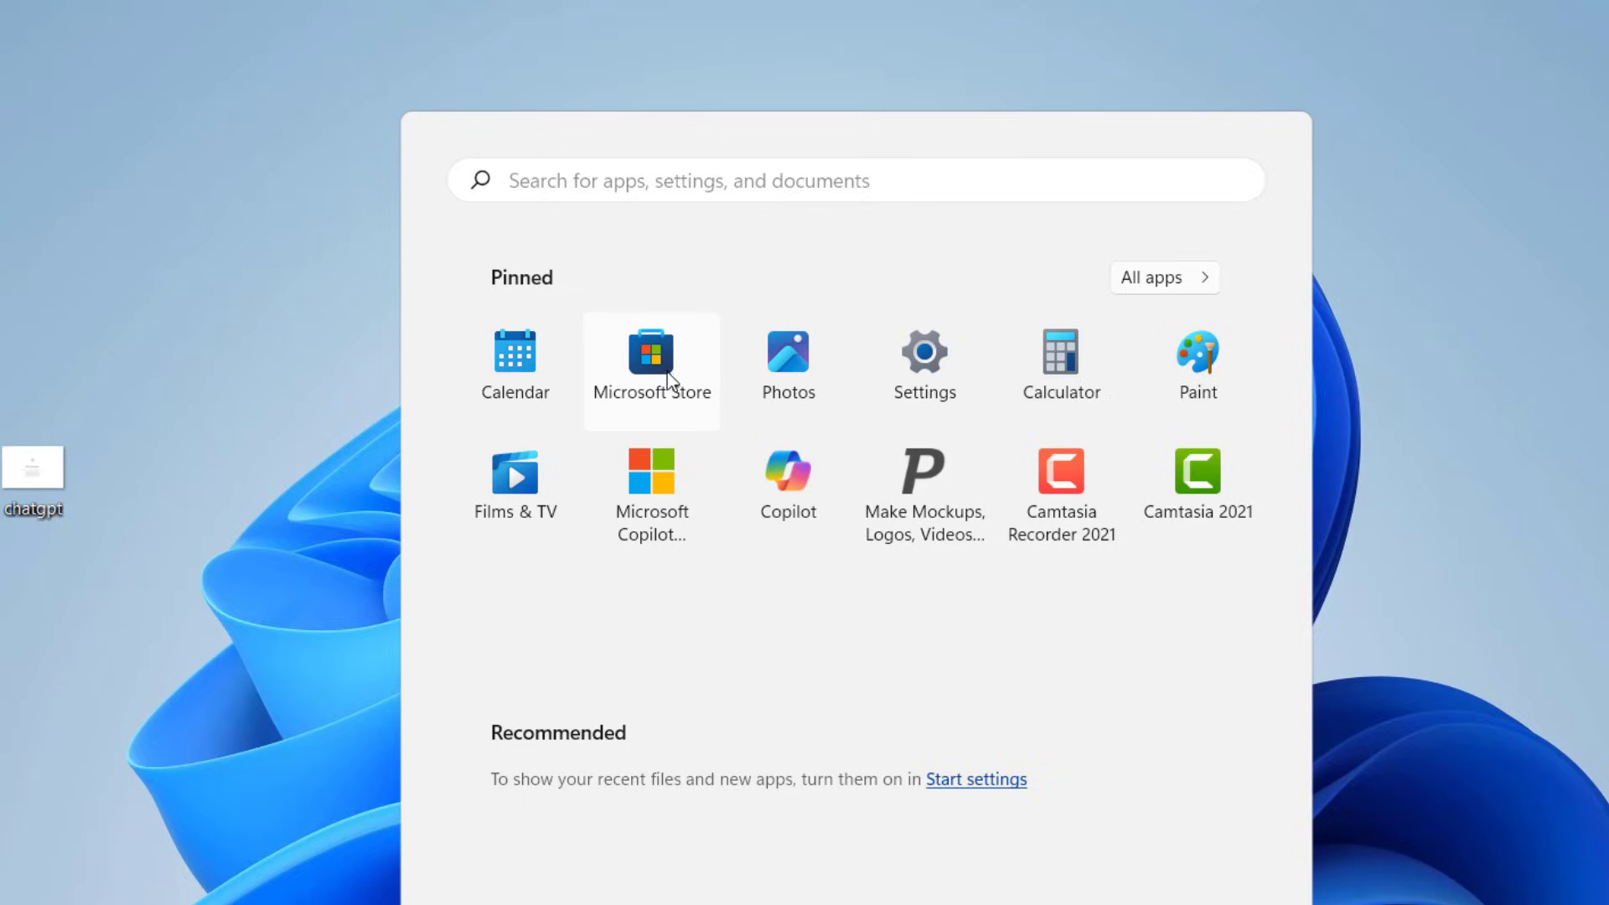
{"action": "left_click", "coordinate": [650, 365]}
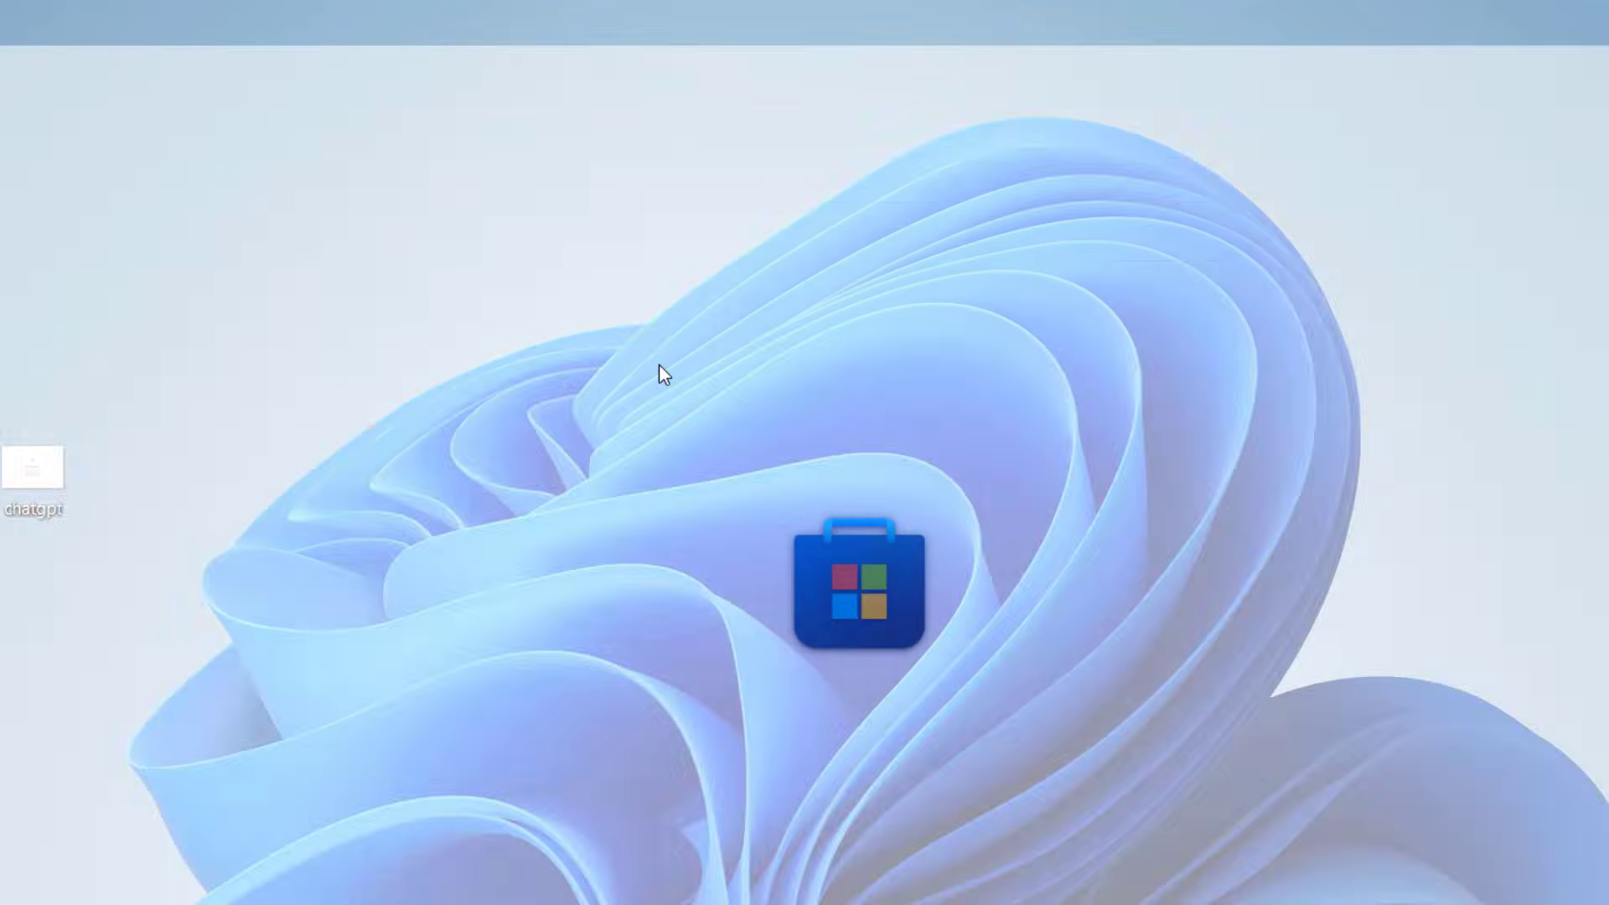
{"action": "double_click", "coordinate": [860, 587]}
{"action": "type", "text": "pc m"}
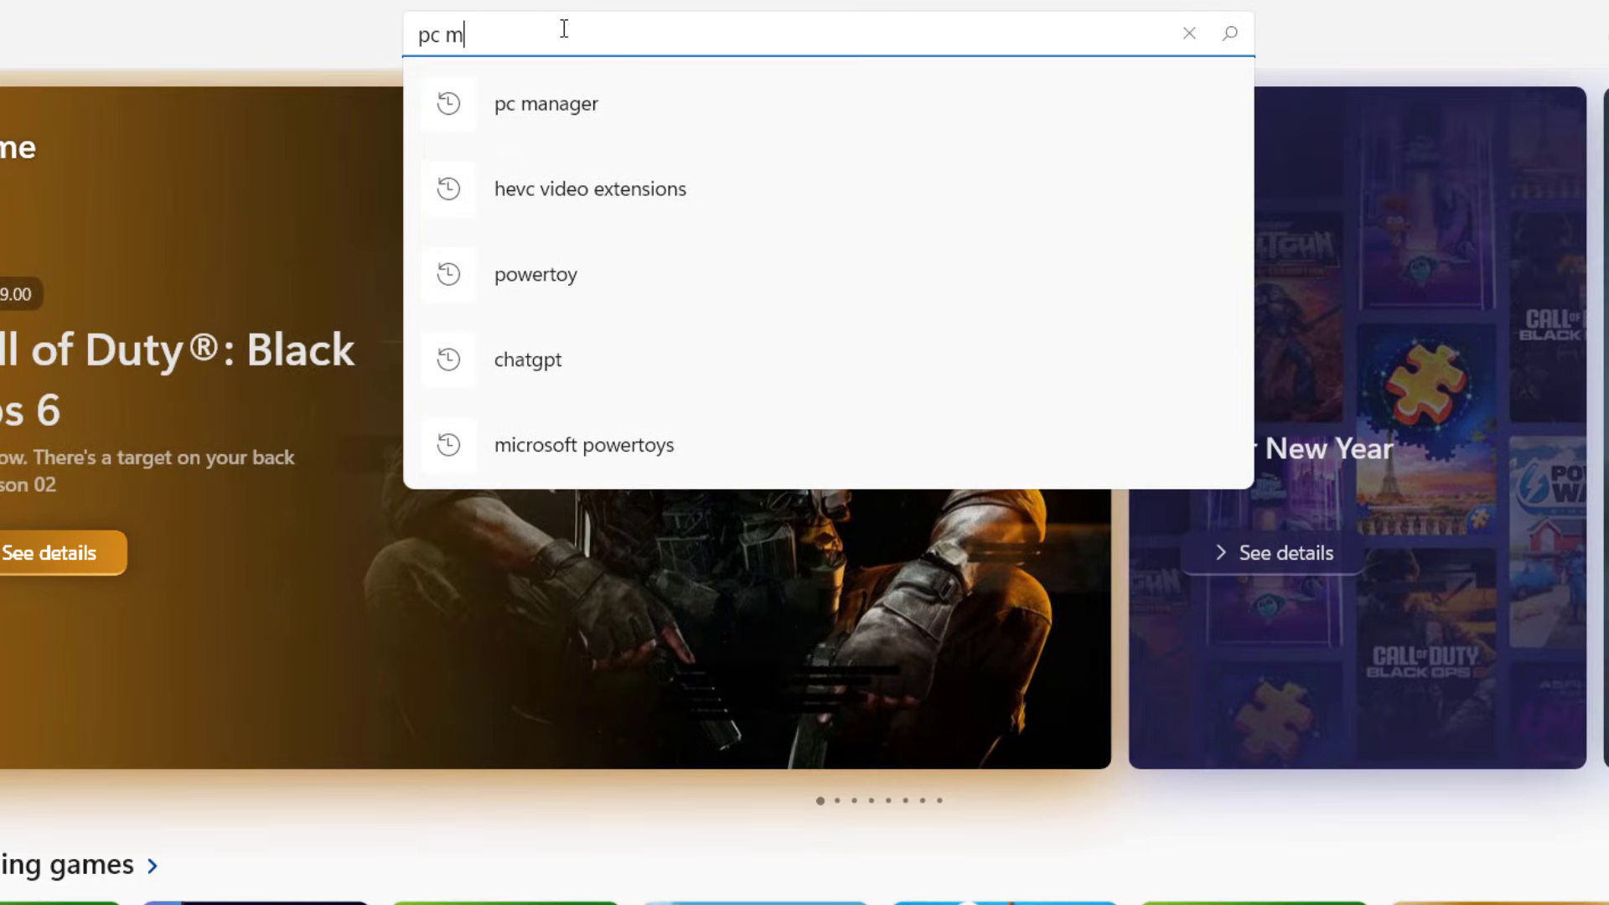
{"action": "left_click", "coordinate": [547, 103]}
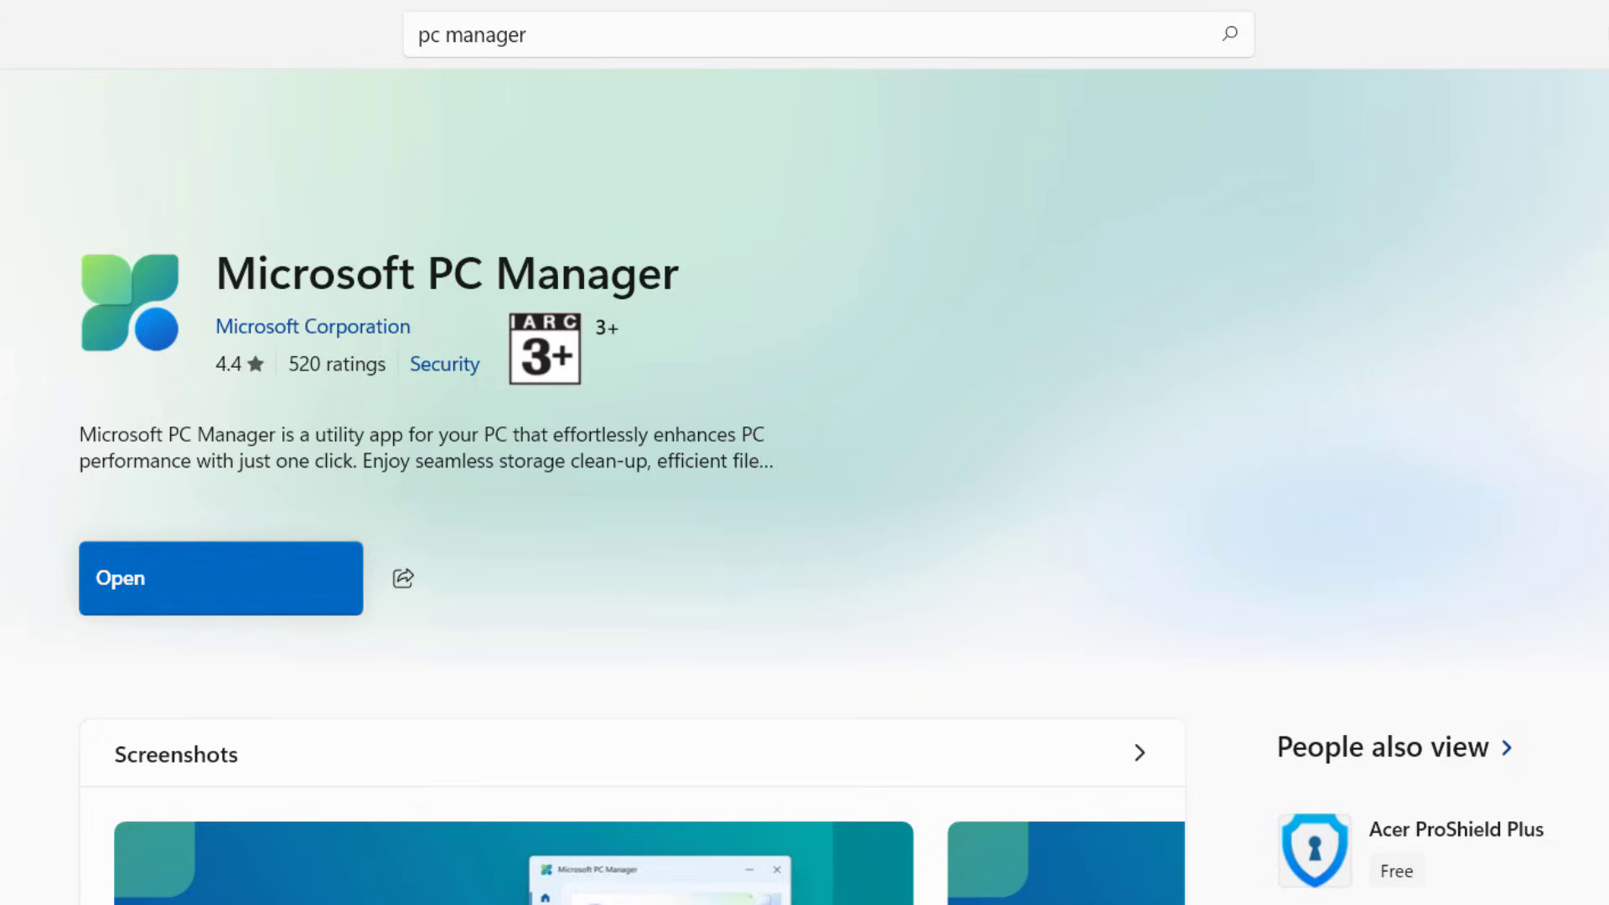
Launch the installed PC Manager app by searching 'pc manager' from Start
{"action": "left_click", "coordinate": [525, 879]}
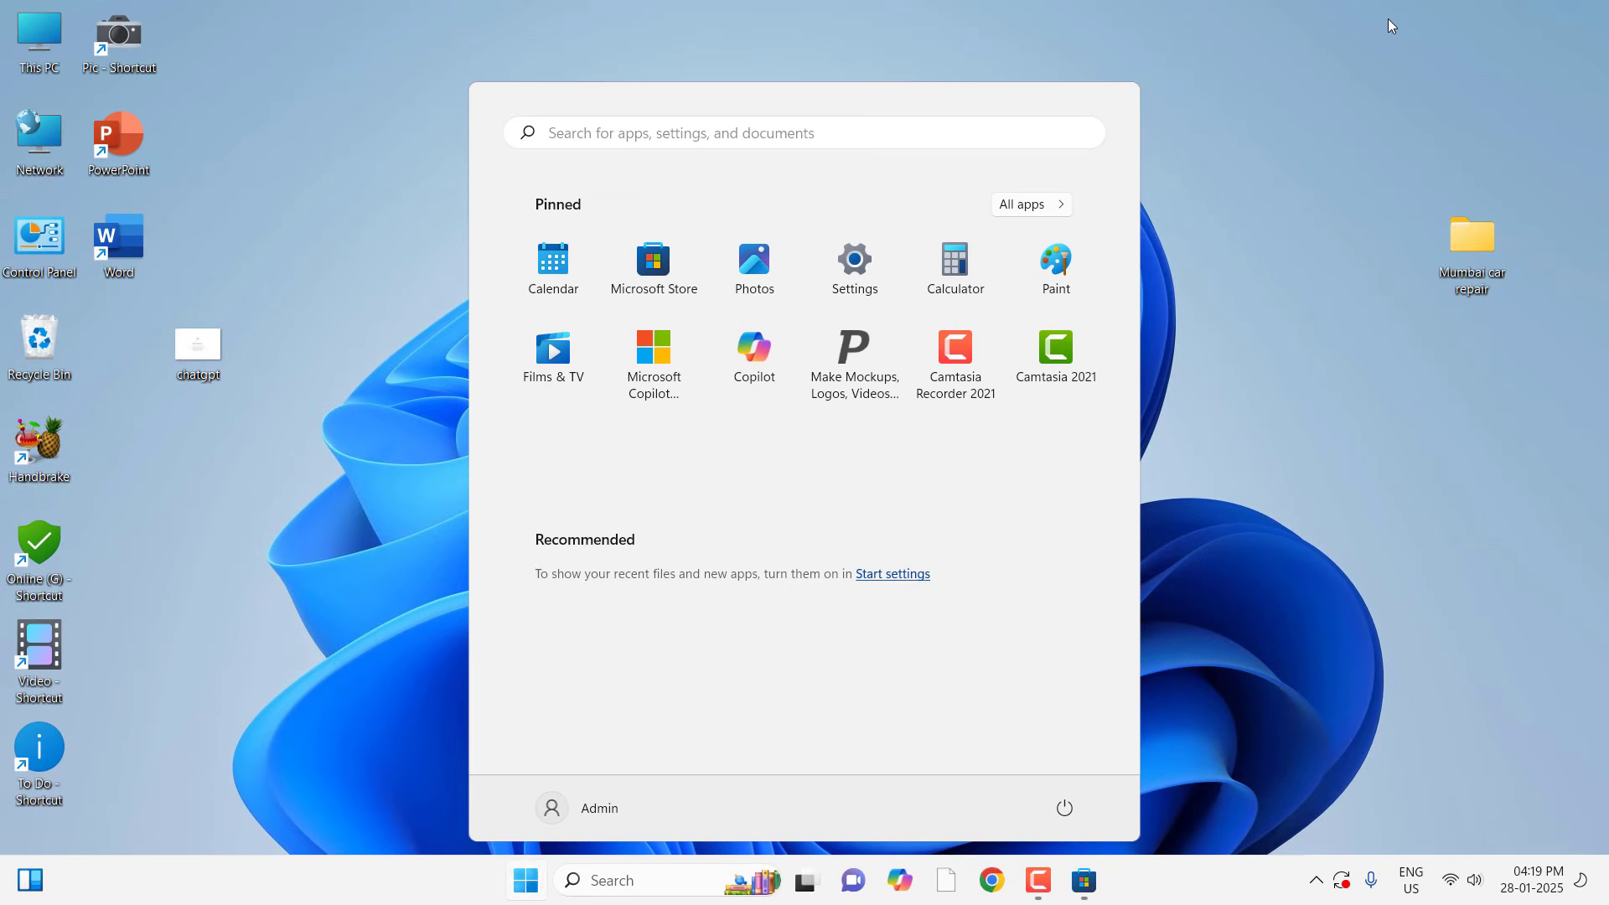
{"action": "type", "text": "pc manager"}
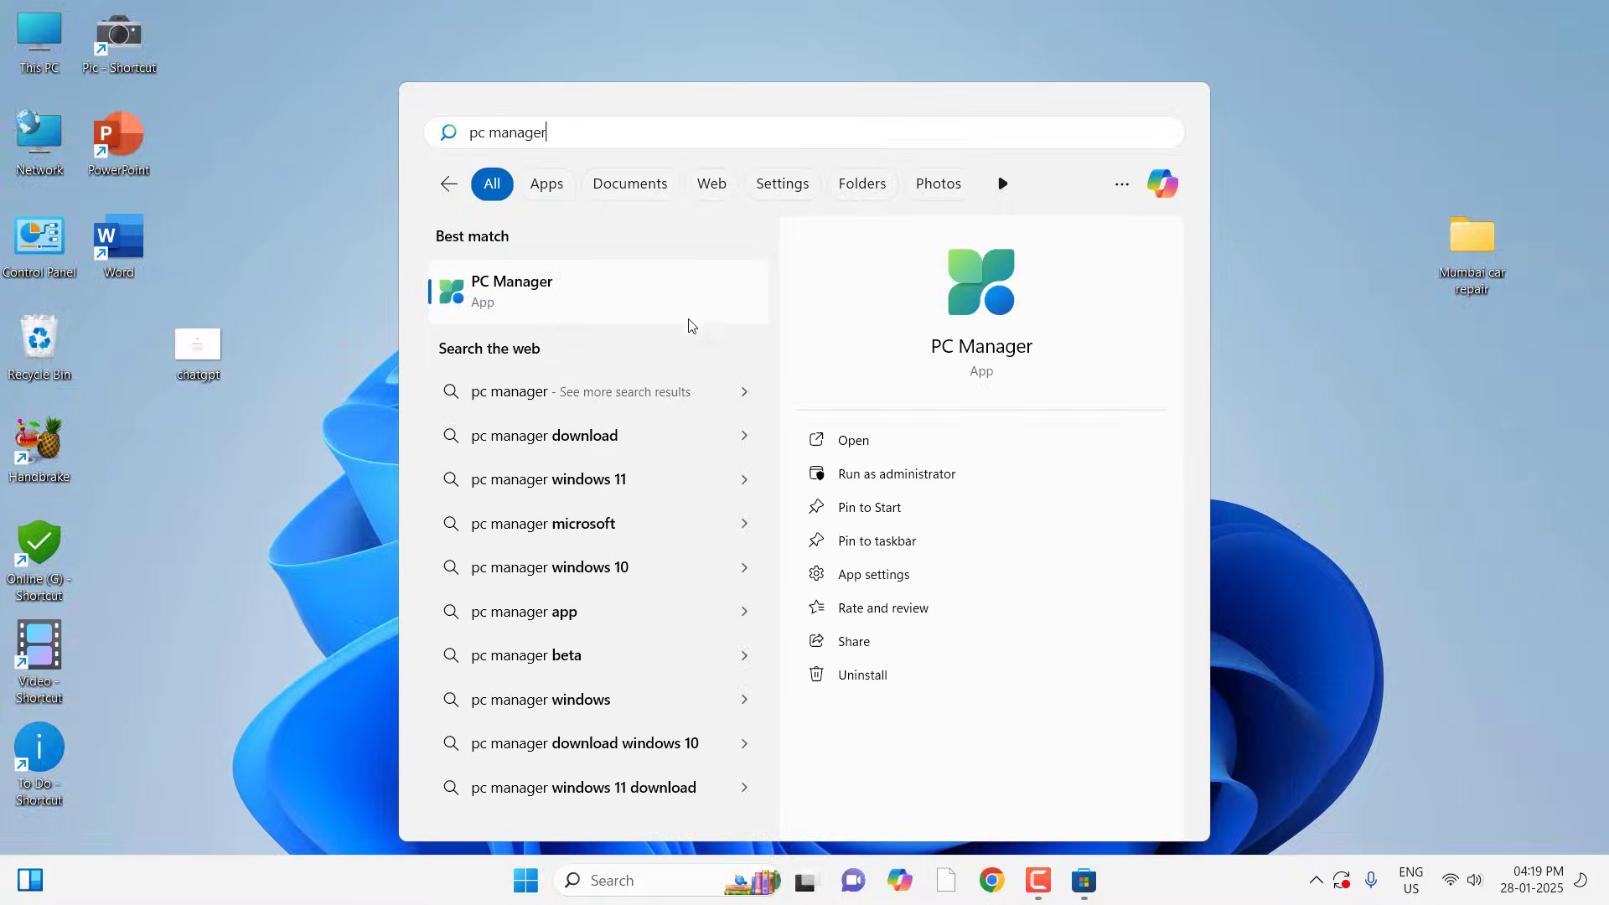
{"action": "left_click", "coordinate": [510, 291]}
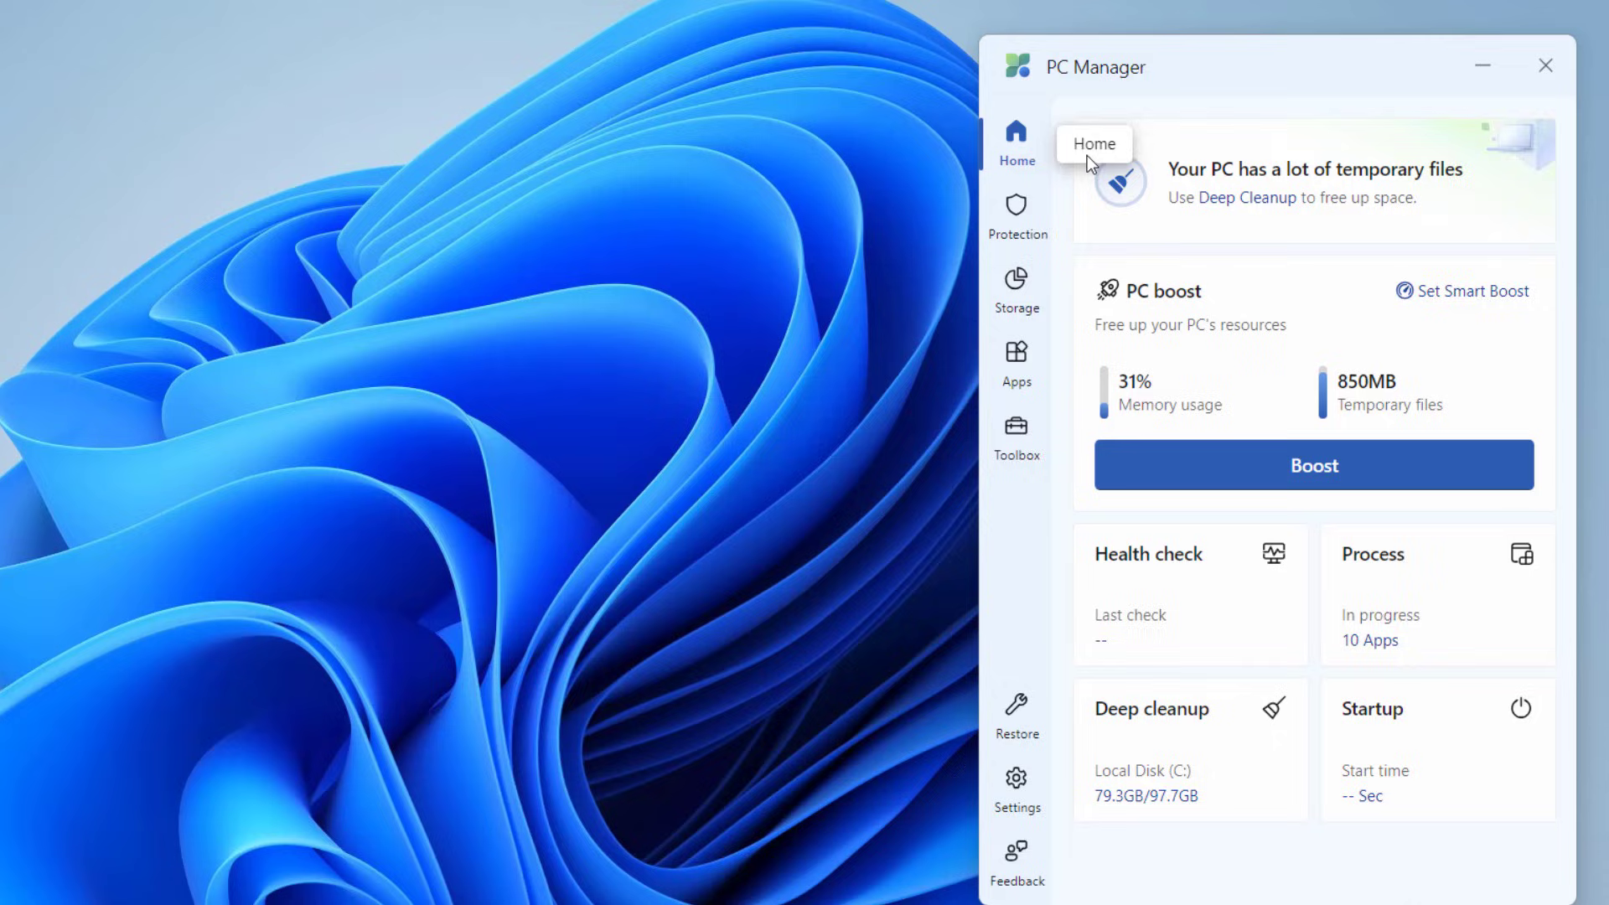
{"action": "mouse_move", "coordinate": [1280, 202]}
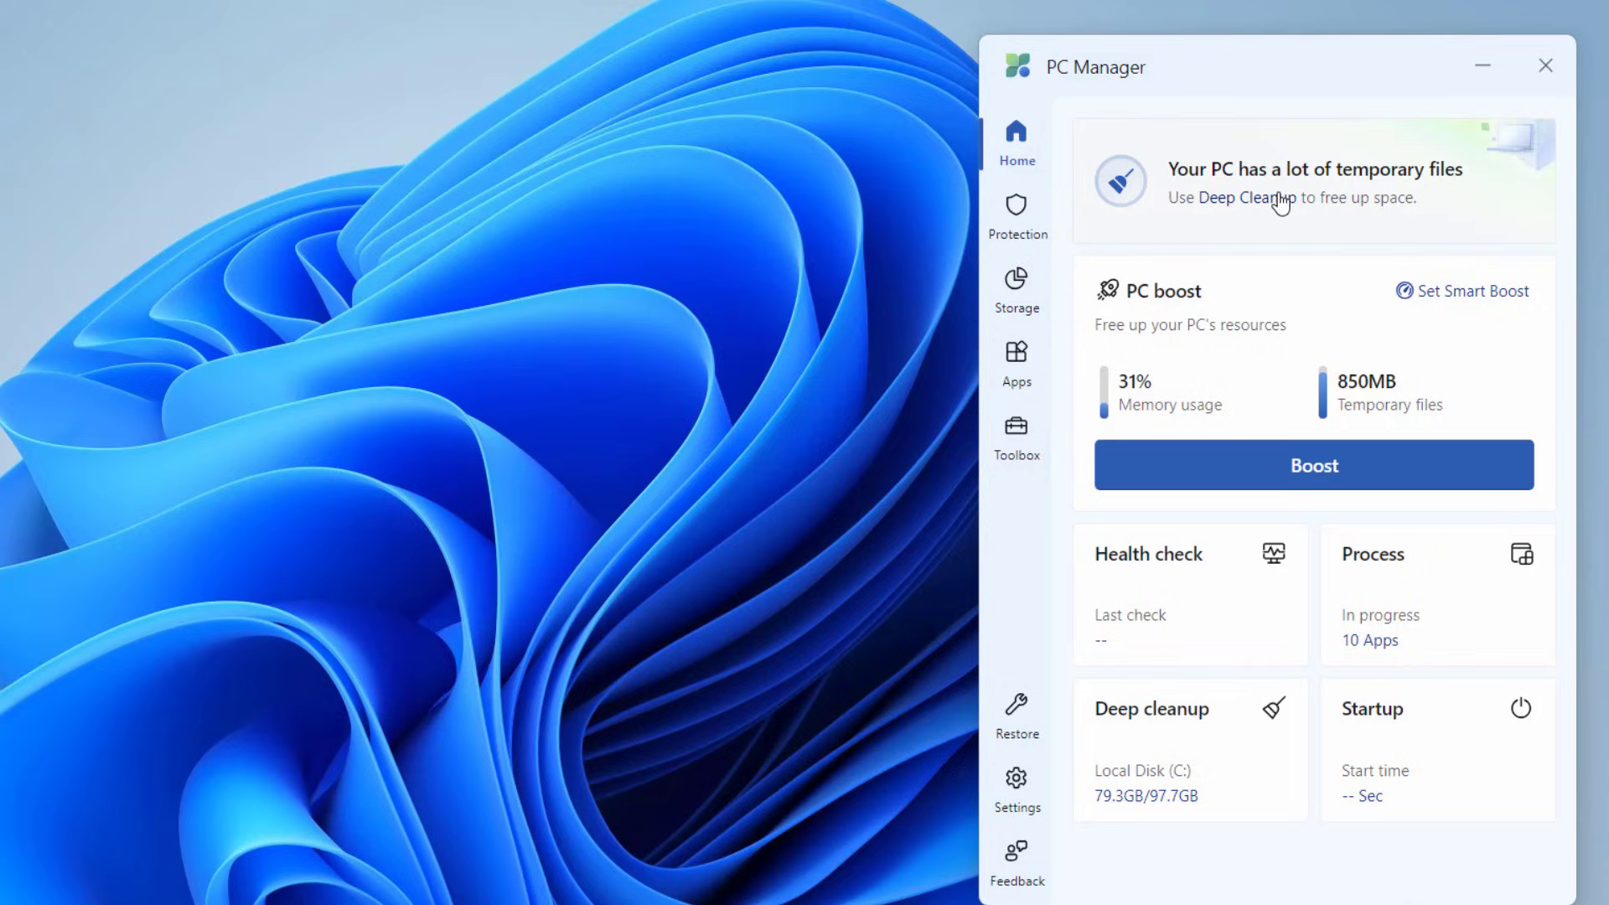
{"action": "mouse_move", "coordinate": [1296, 179]}
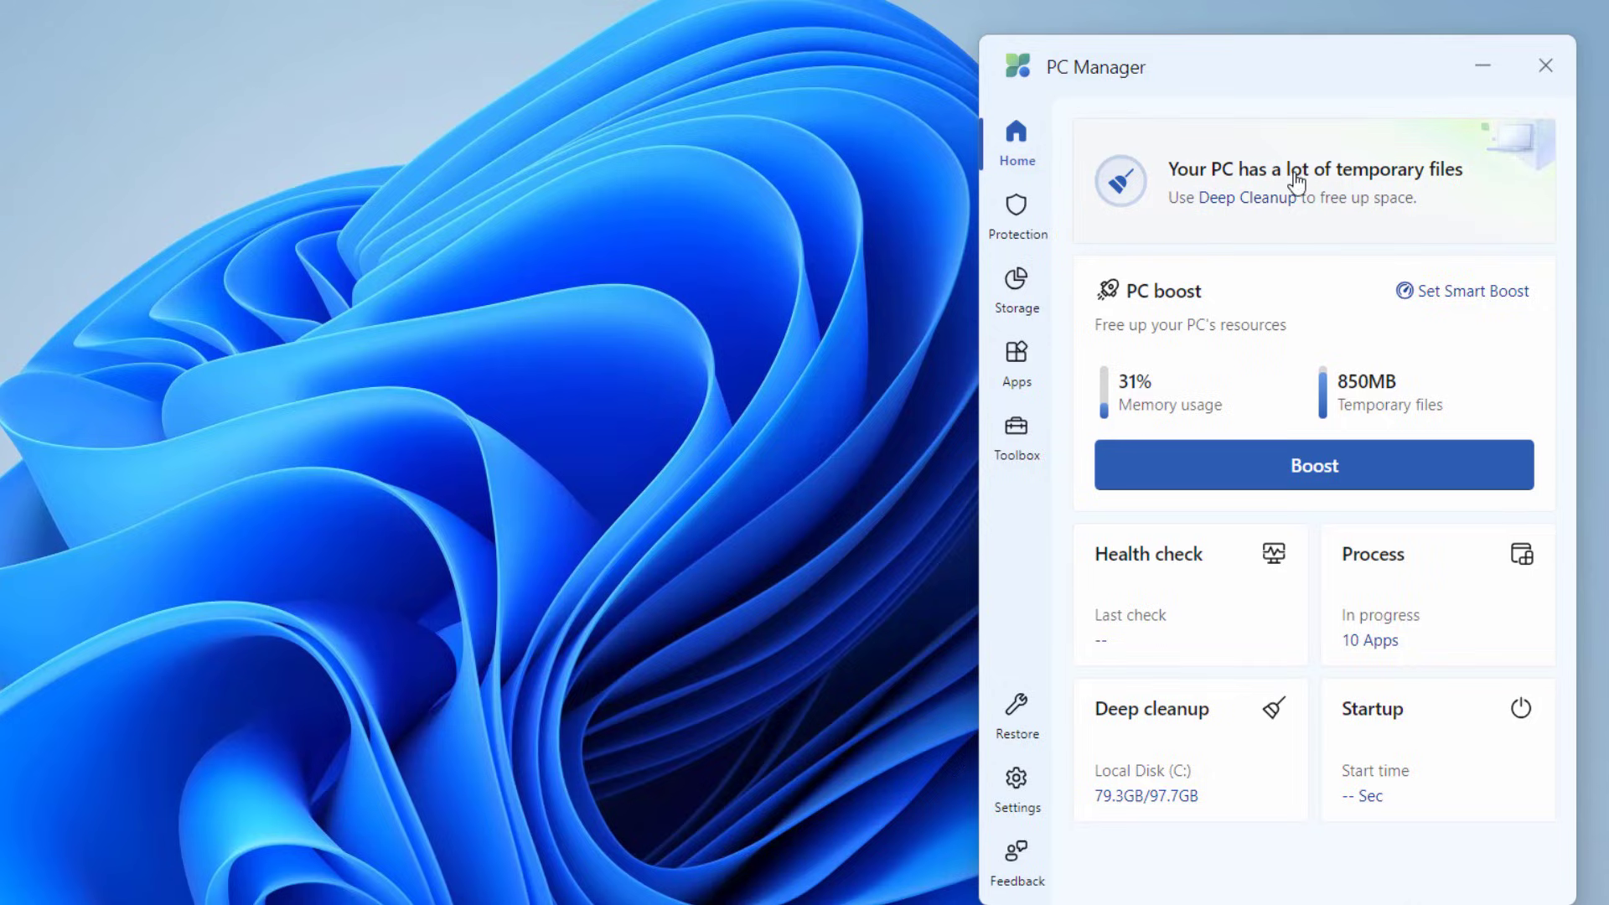
{"action": "mouse_move", "coordinate": [1194, 212]}
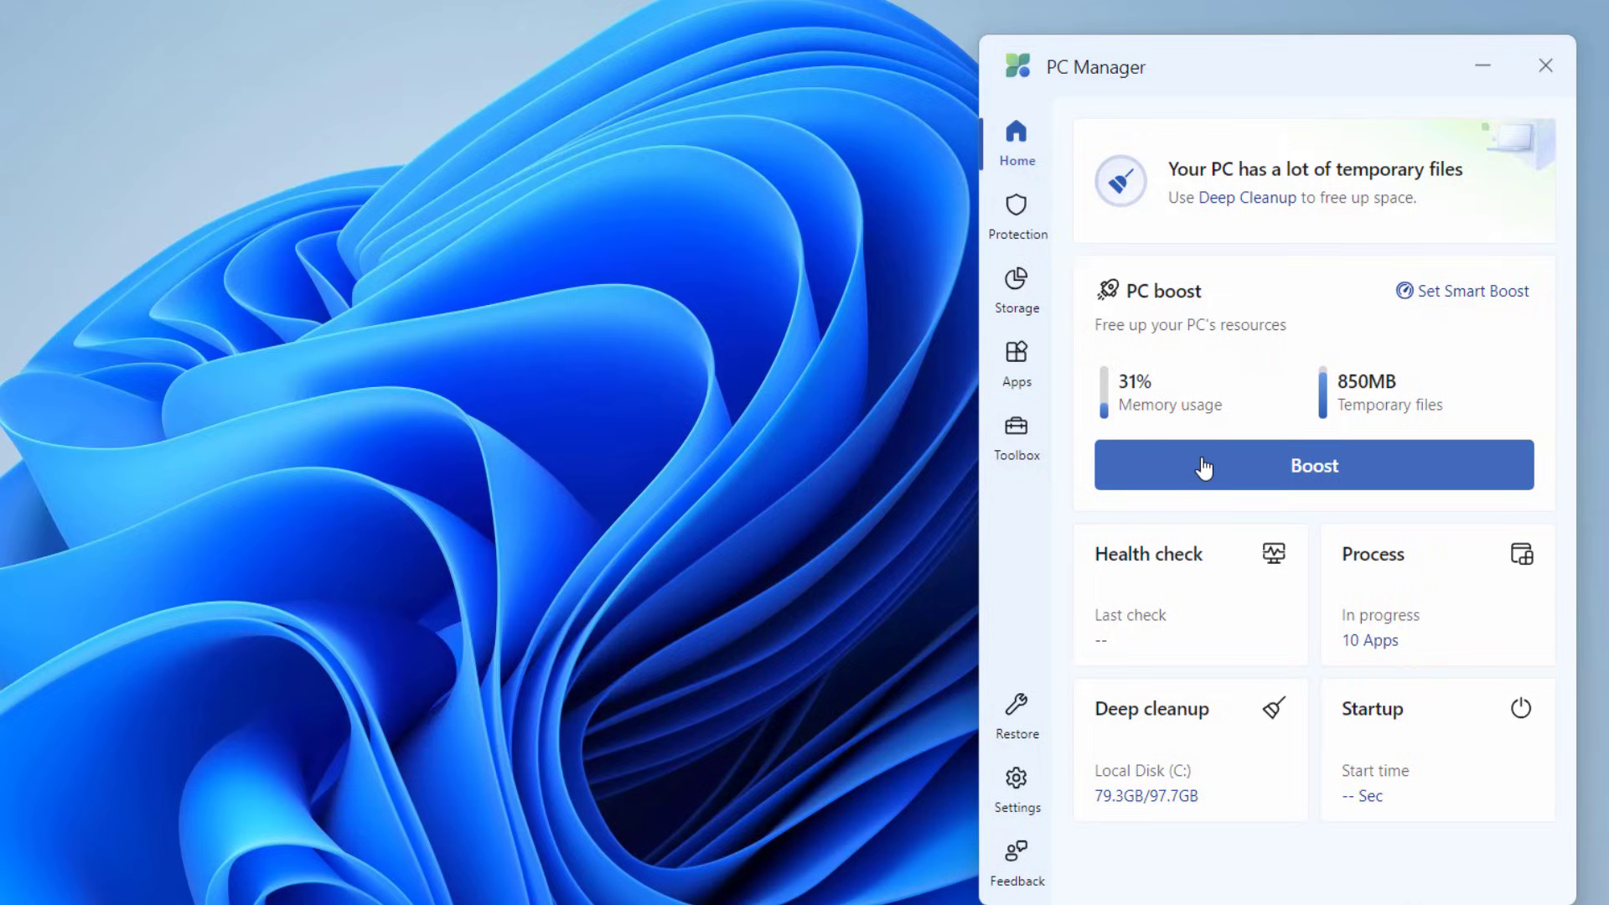
{"action": "mouse_move", "coordinate": [1276, 465]}
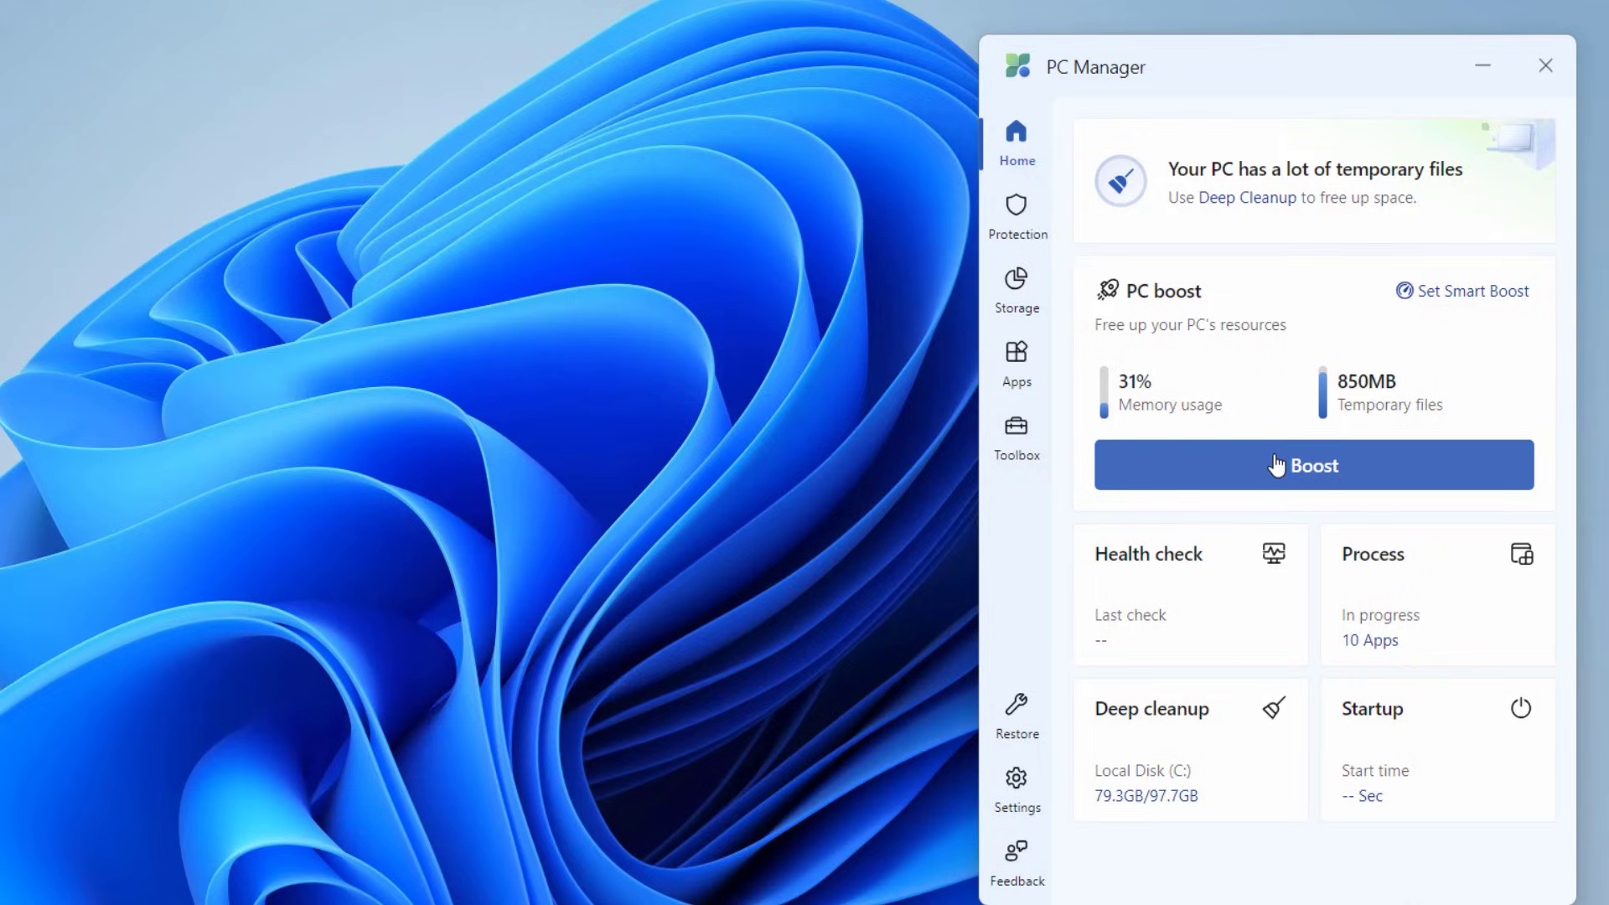
{"action": "mouse_move", "coordinate": [1179, 515]}
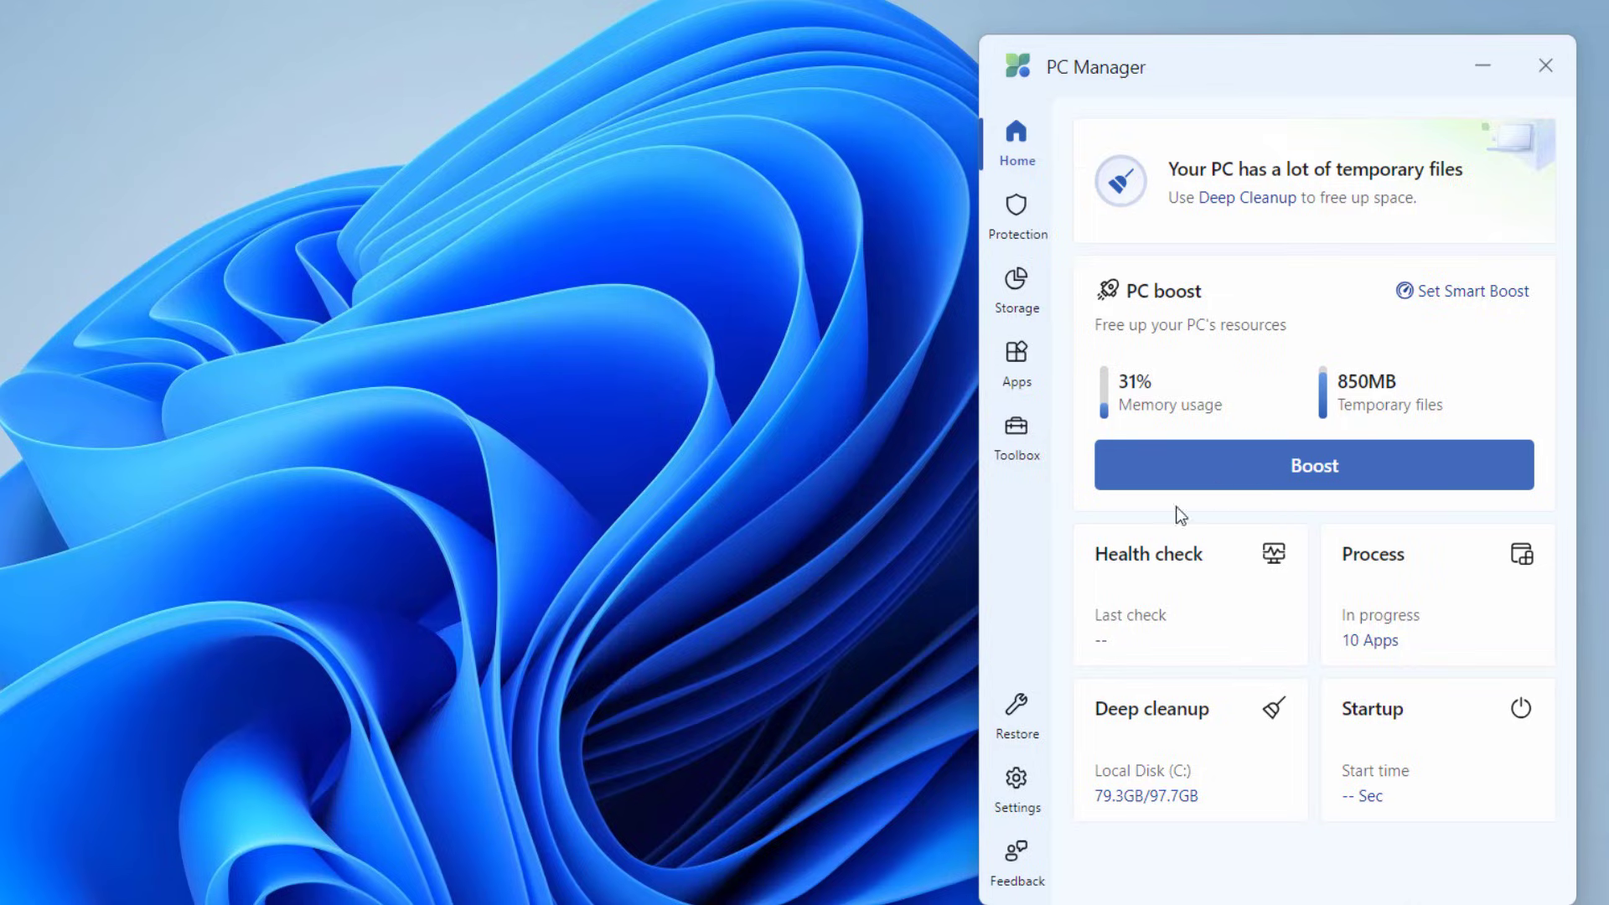
Run a health check to list about 426 MB of cleanup items and two startup apps
{"action": "left_click", "coordinate": [1148, 554]}
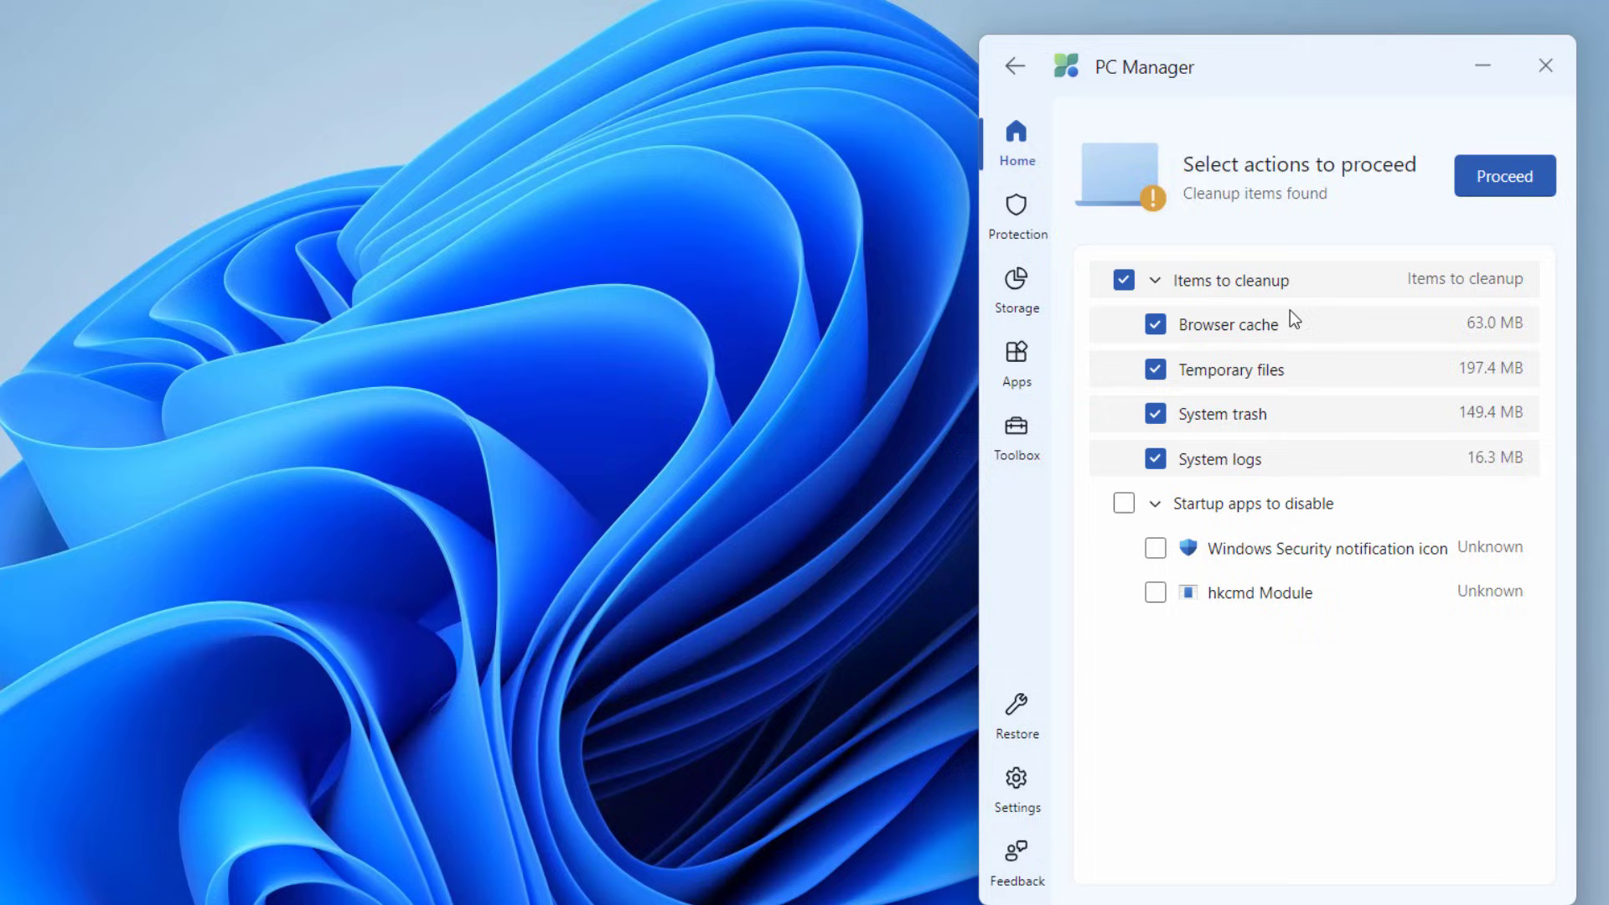
{"action": "mouse_move", "coordinate": [1183, 337]}
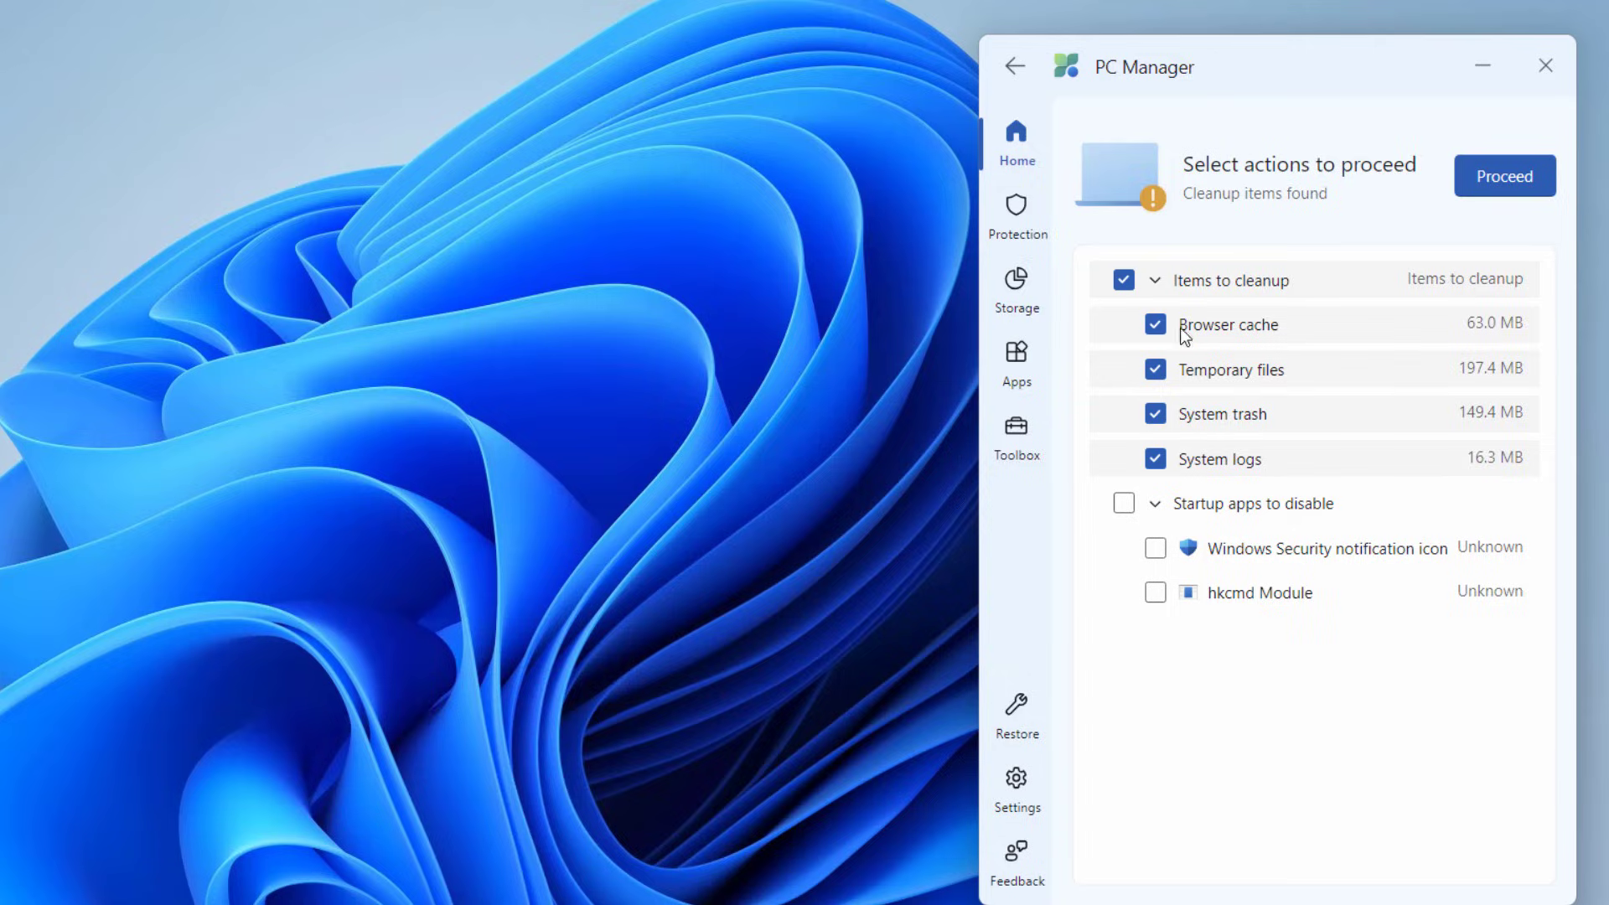
{"action": "mouse_move", "coordinate": [1183, 419]}
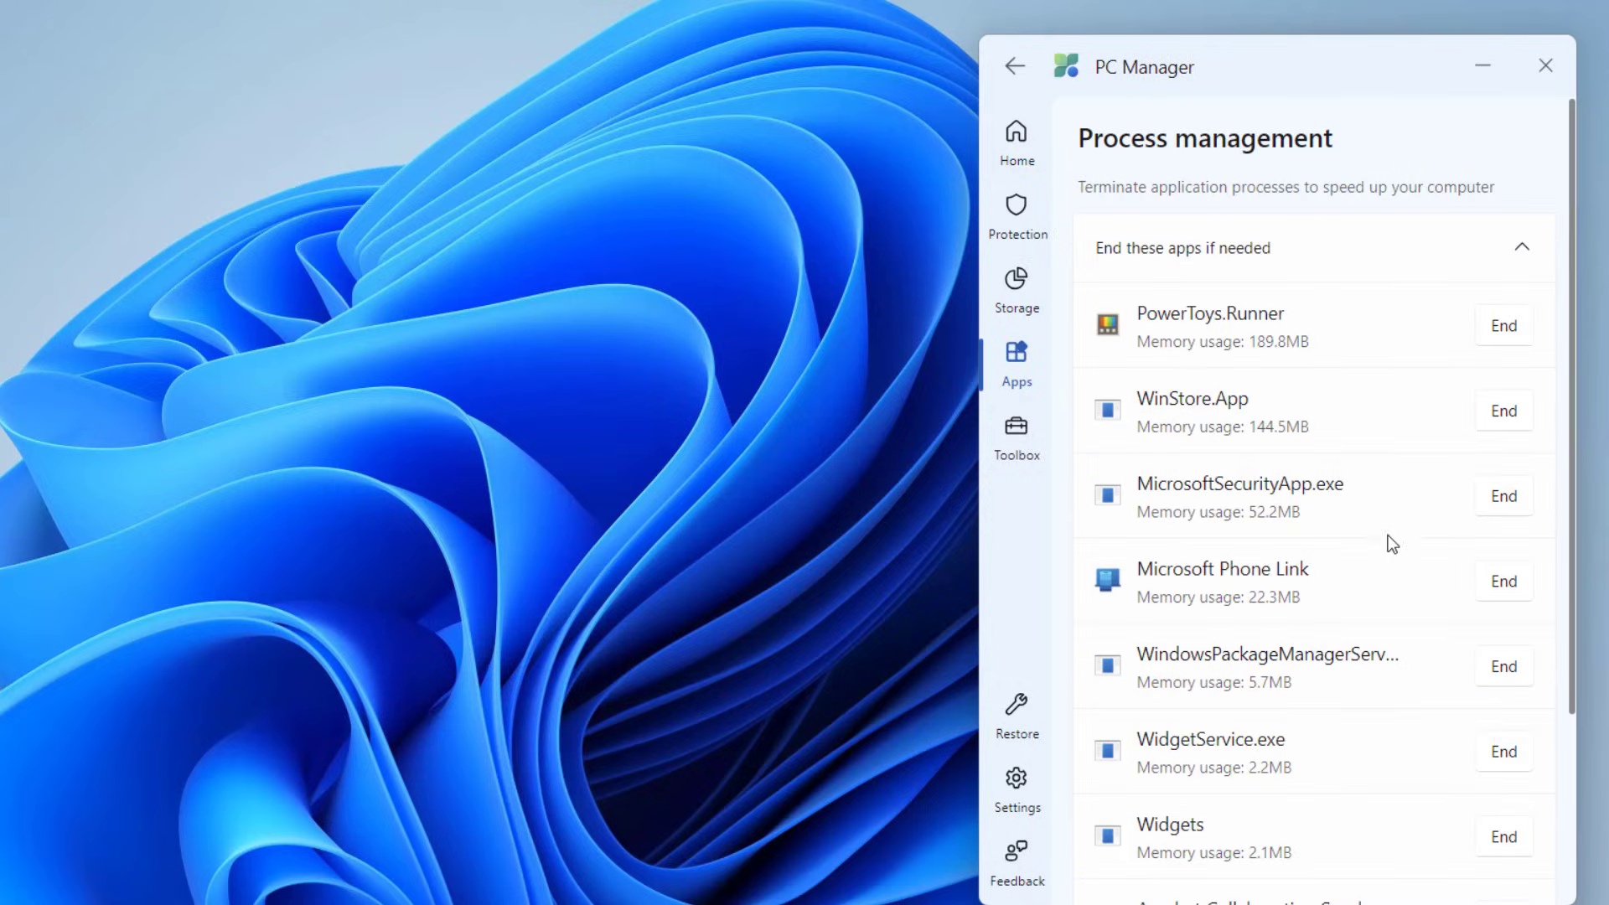
Scroll the running apps list, where PowerToys.Runner uses the most memory at 189.8MB
{"action": "scroll", "scroll_direction": "down", "scroll_amount": 3}
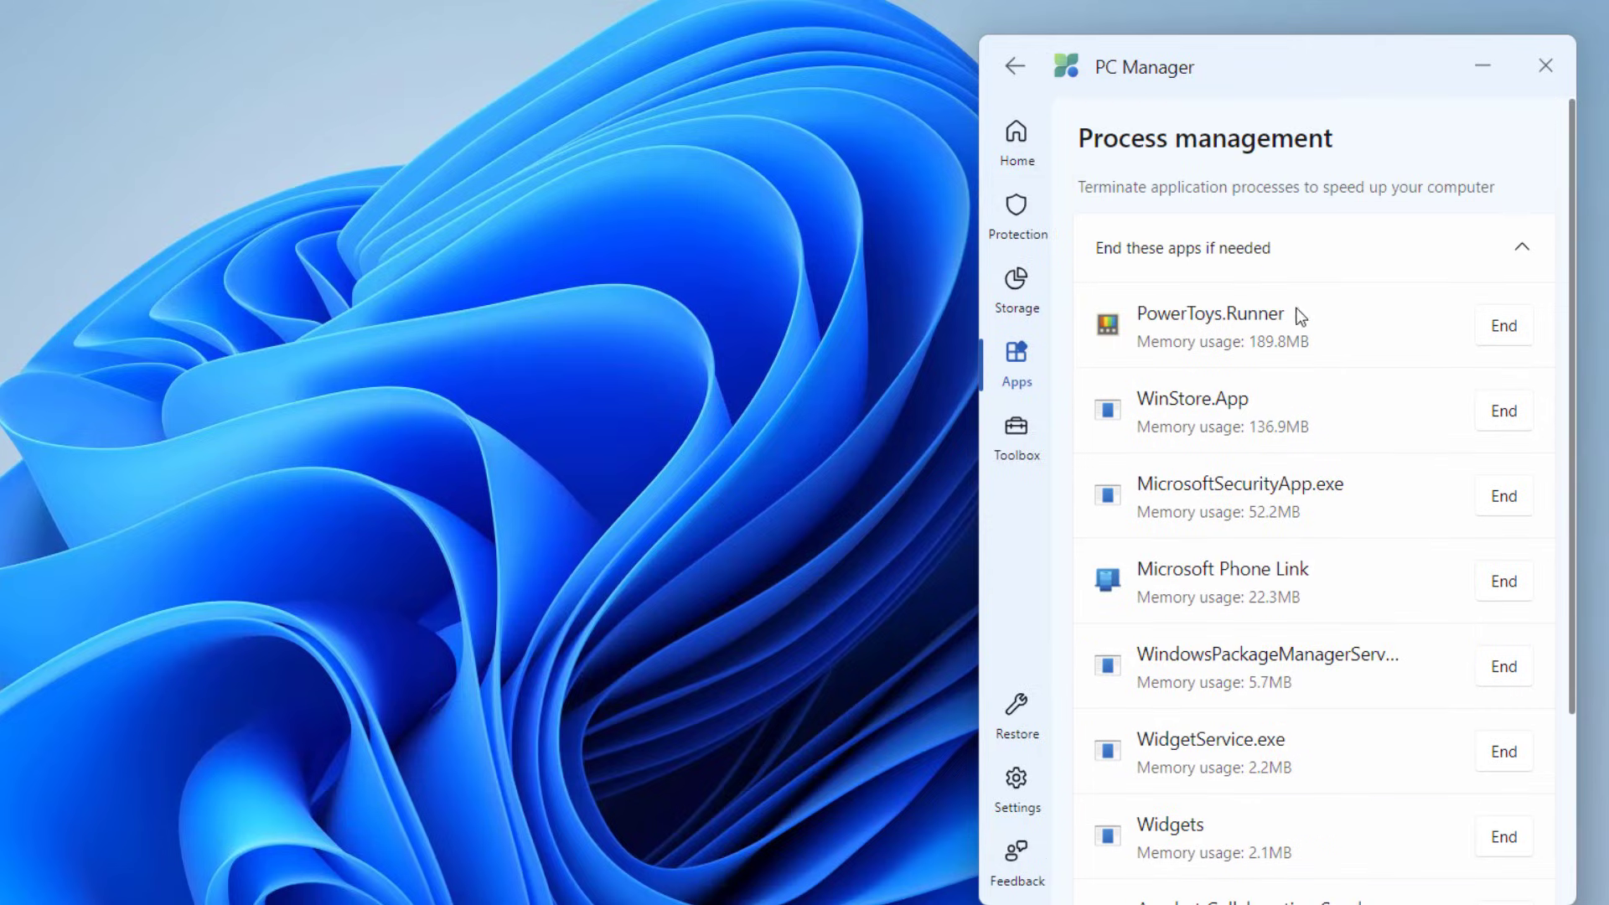
{"action": "mouse_move", "coordinate": [1225, 292]}
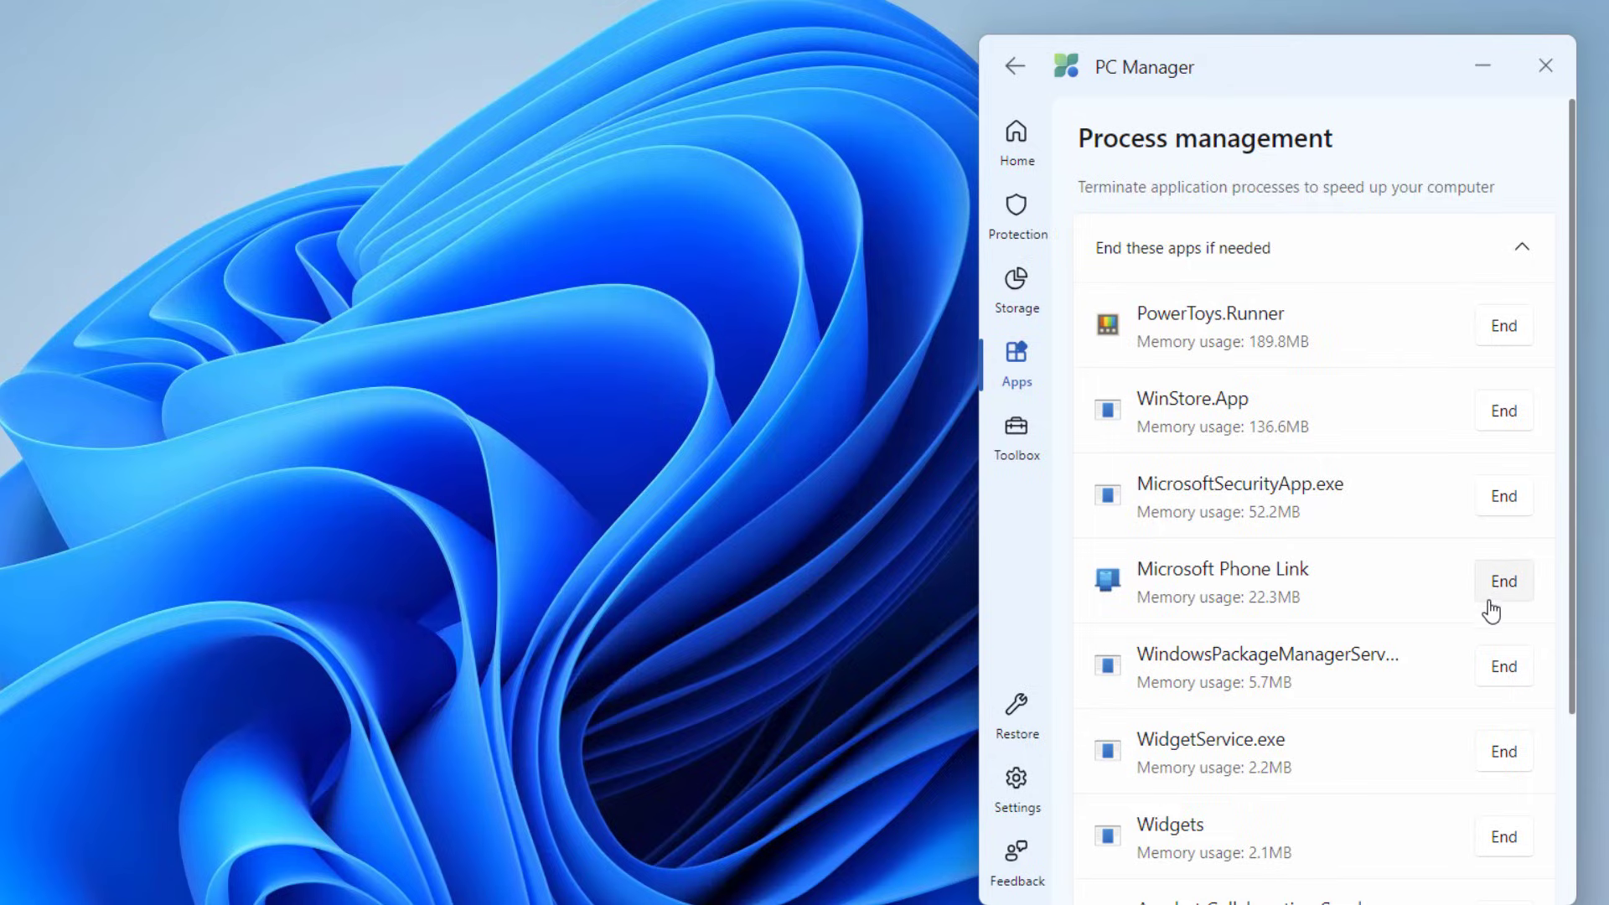
{"action": "mouse_move", "coordinate": [1045, 83]}
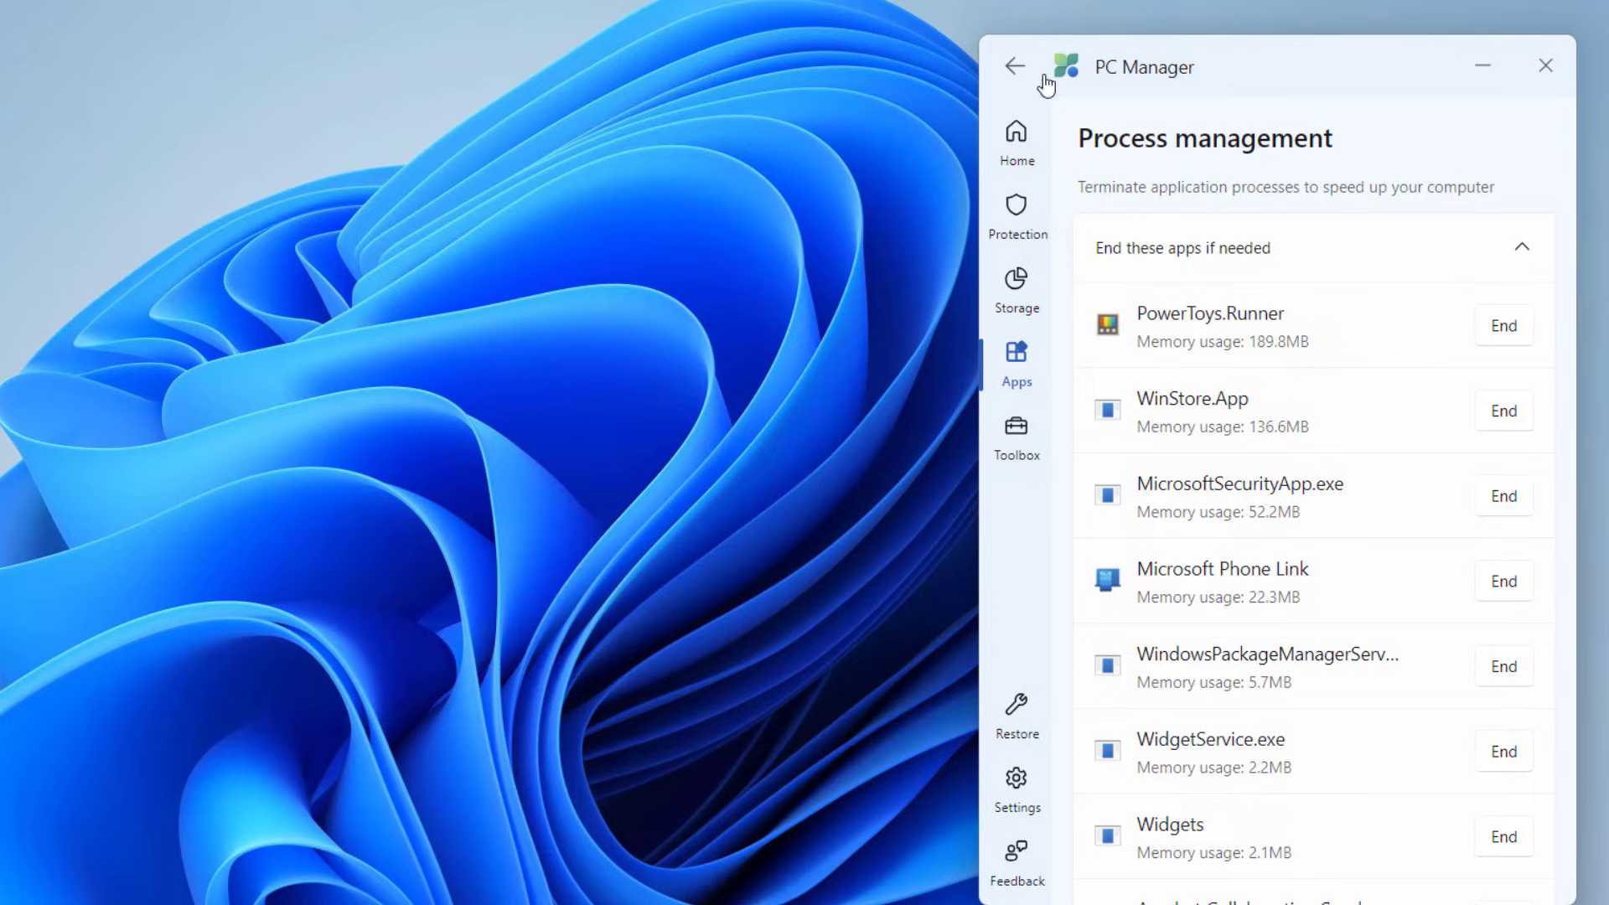
Return to the Home dashboard, which shows 30% memory and 852MB temporary files
{"action": "left_click", "coordinate": [1014, 65]}
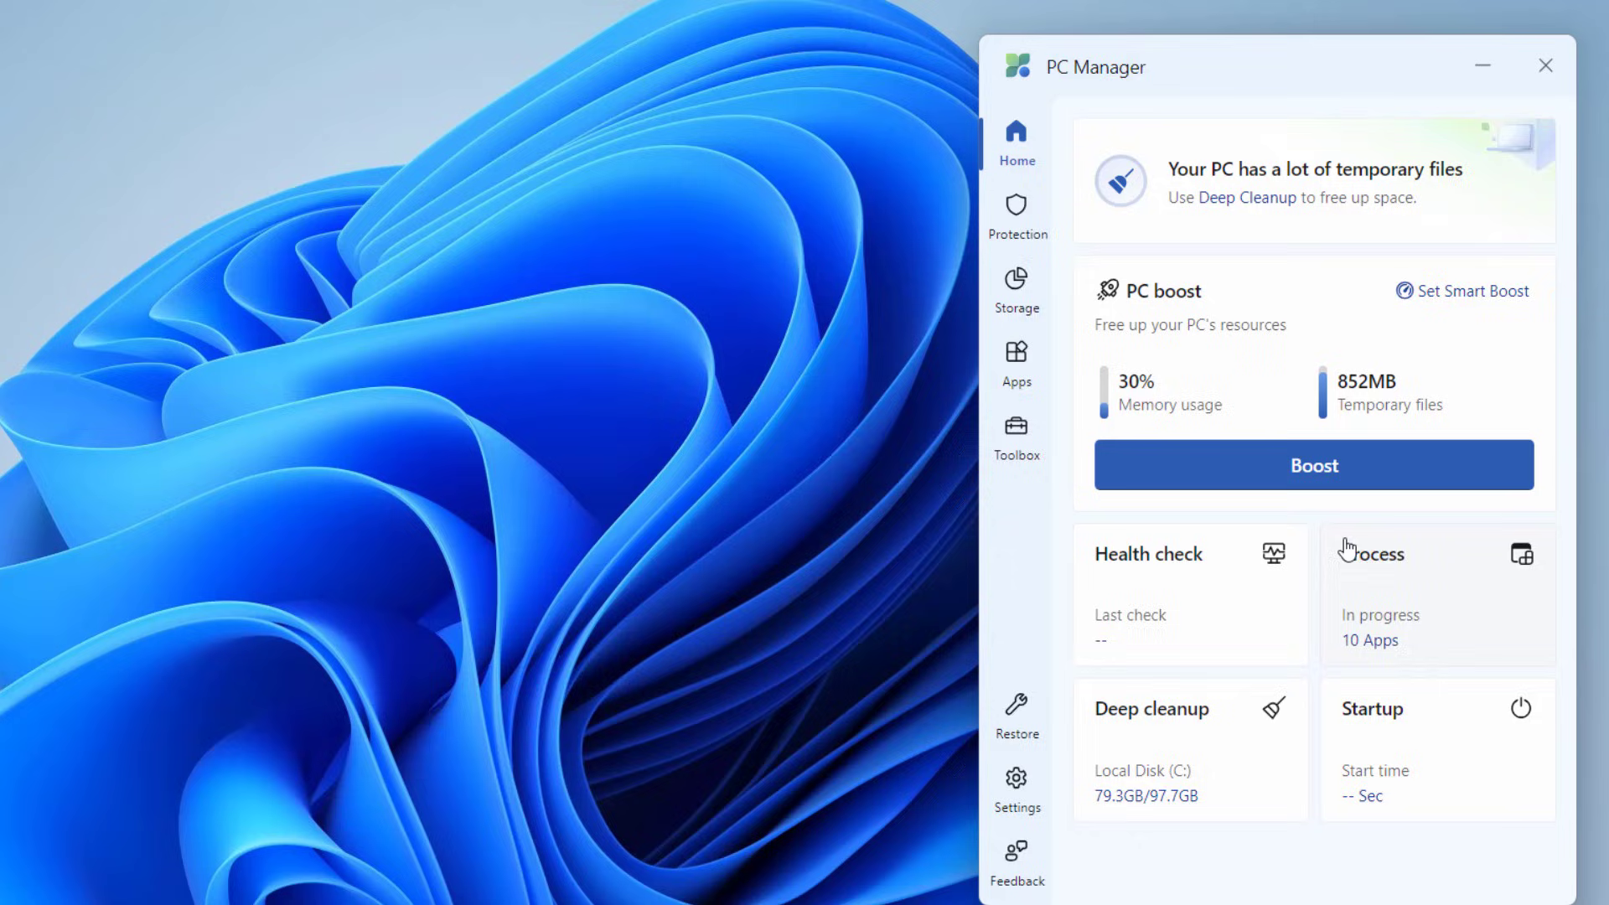
{"action": "mouse_move", "coordinate": [1189, 747]}
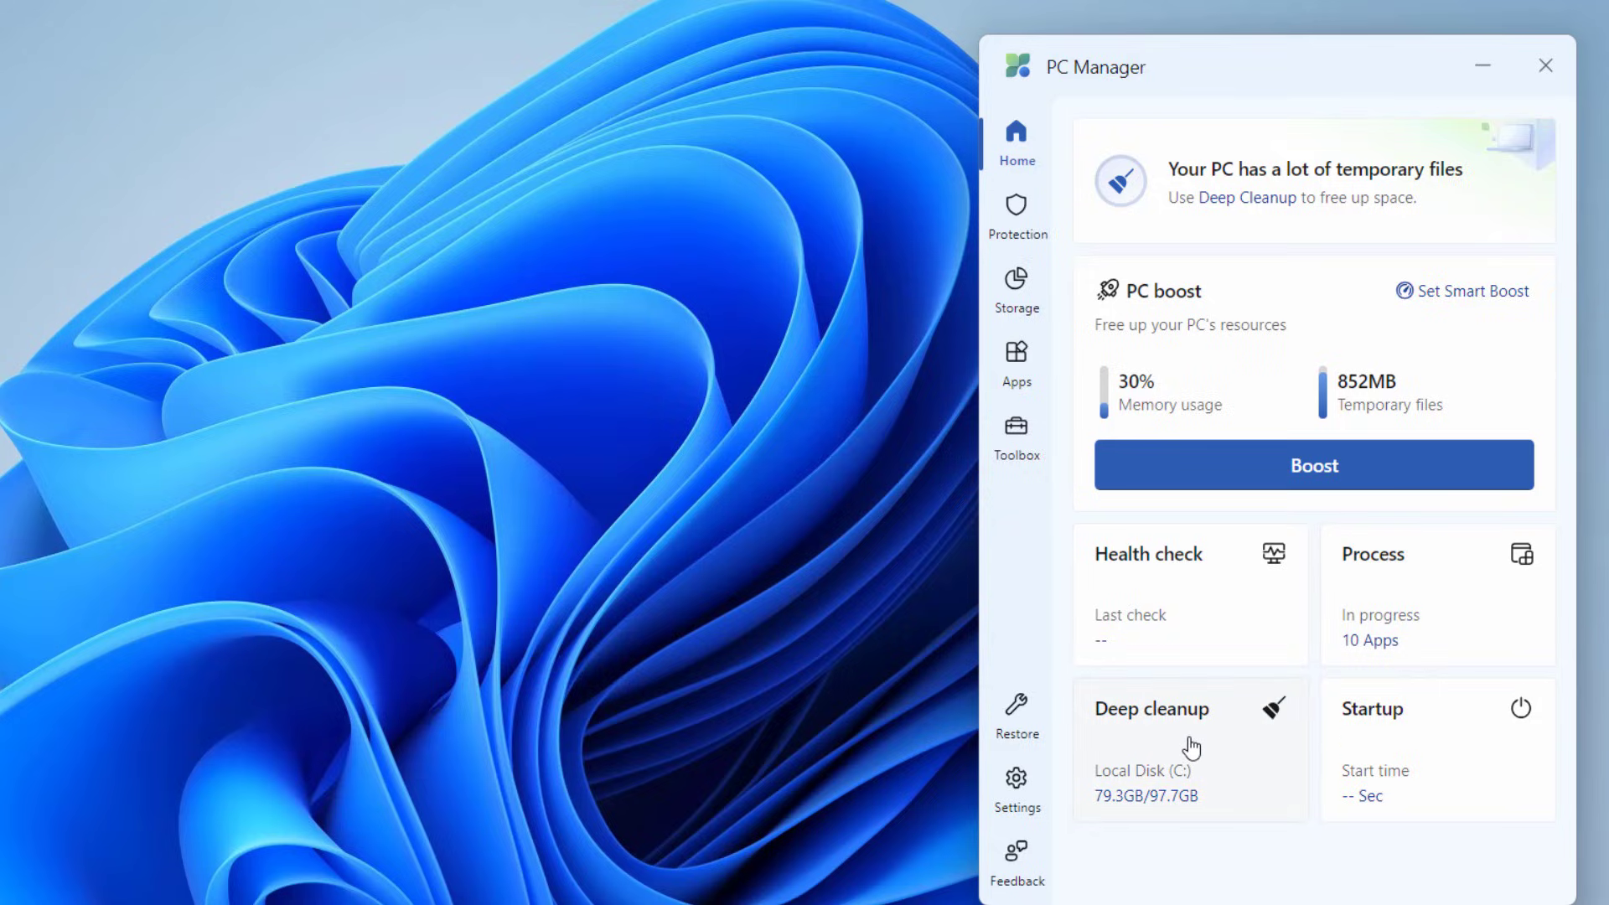
{"action": "mouse_move", "coordinate": [1401, 742]}
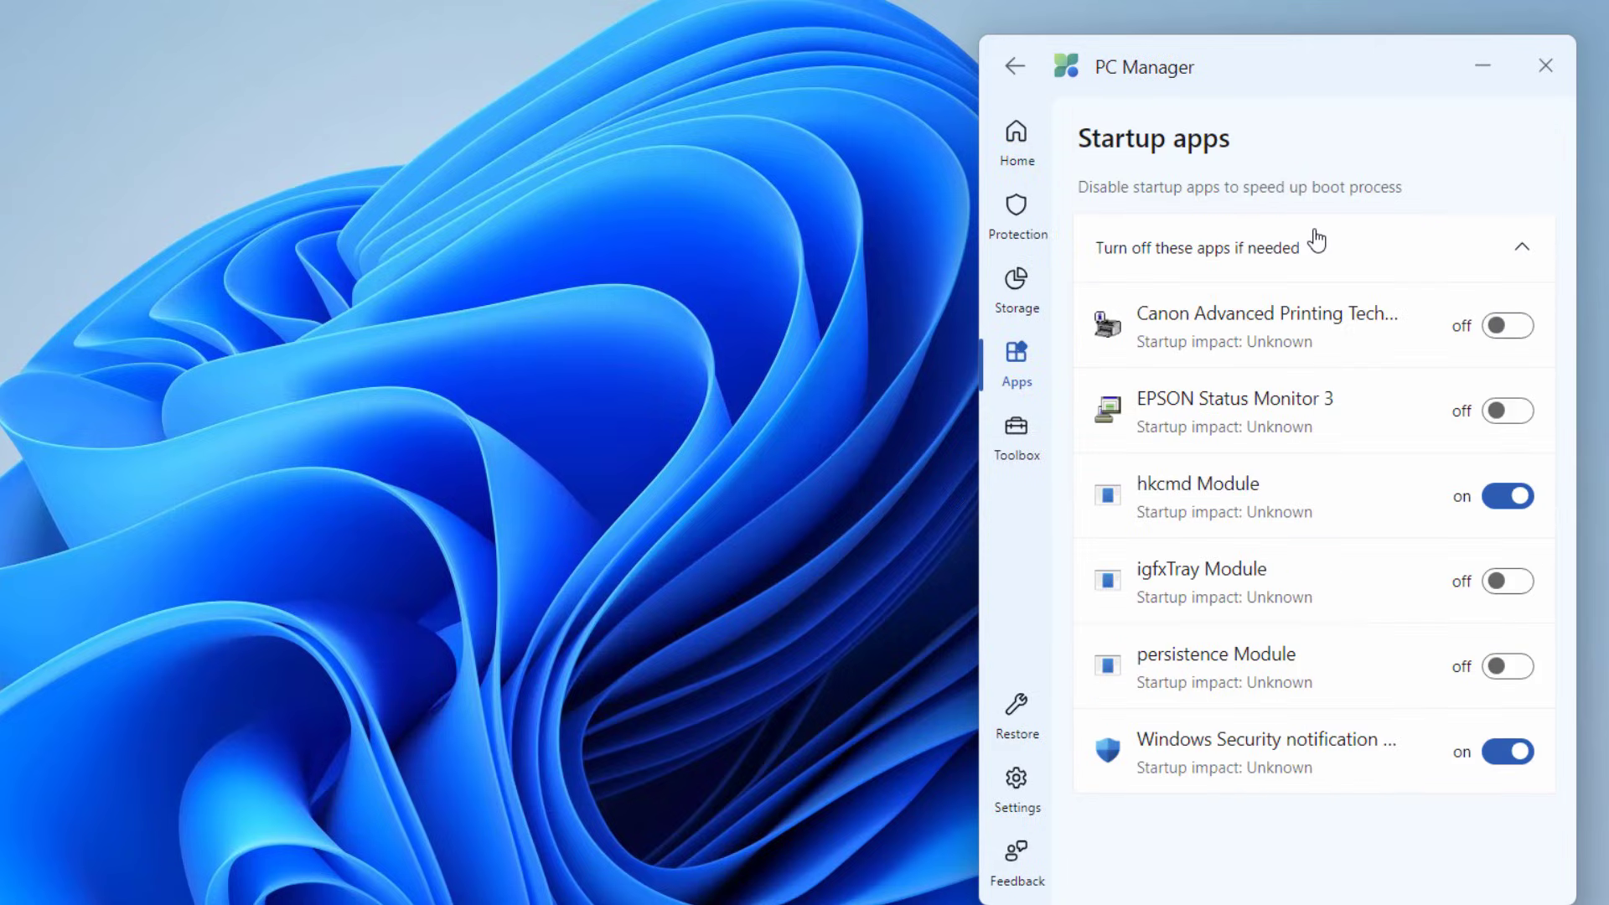
{"action": "mouse_move", "coordinate": [1303, 424]}
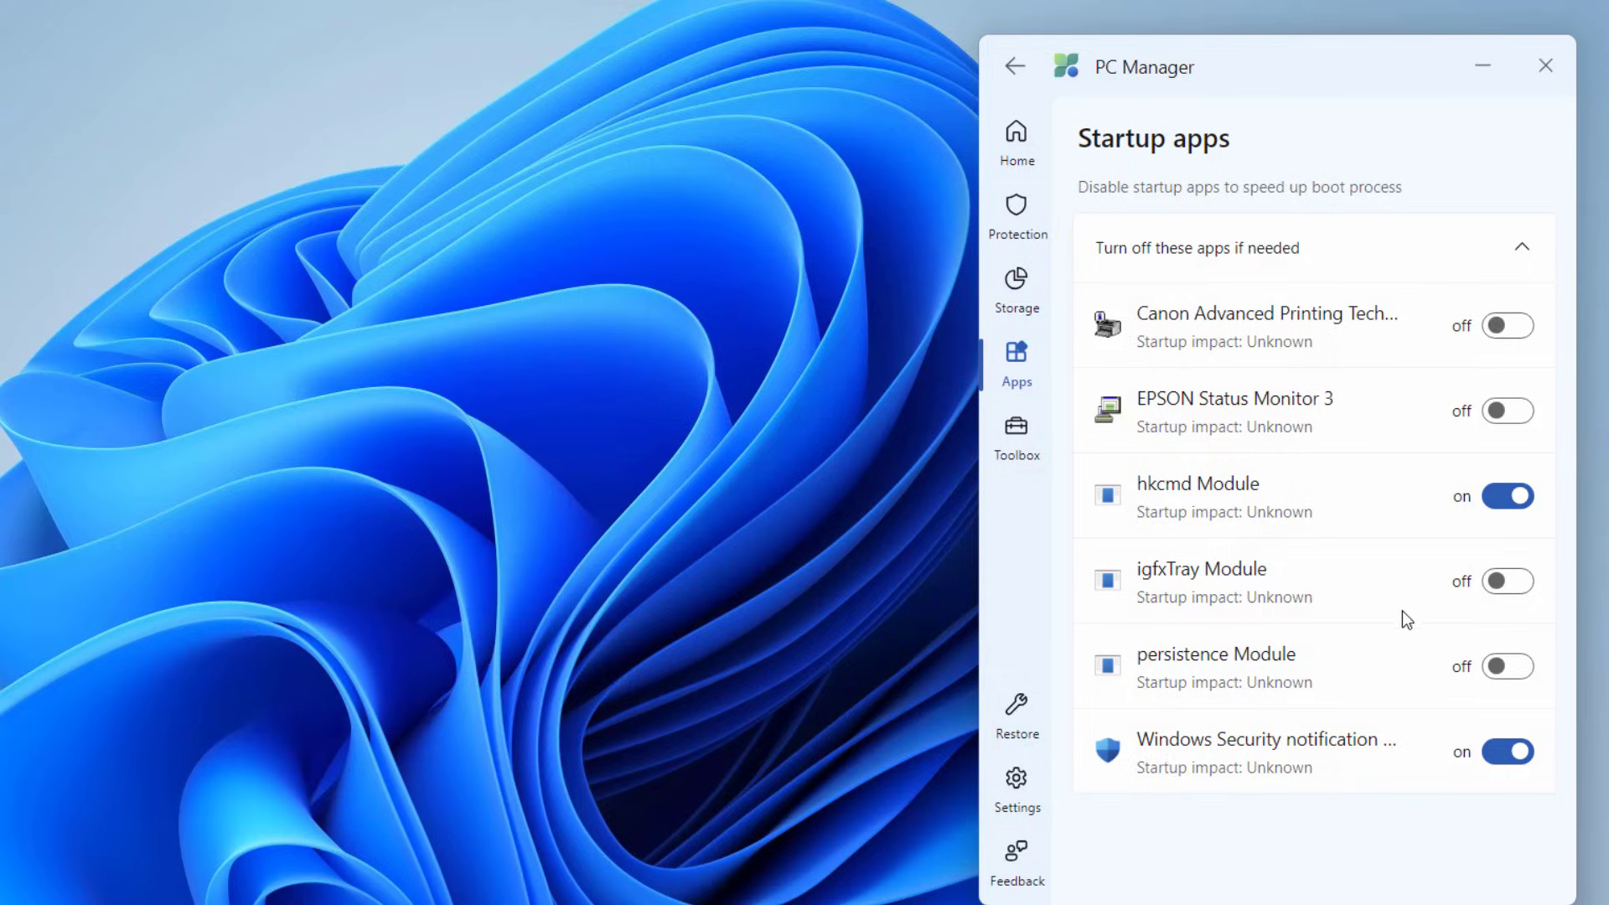
{"action": "mouse_move", "coordinate": [1440, 630]}
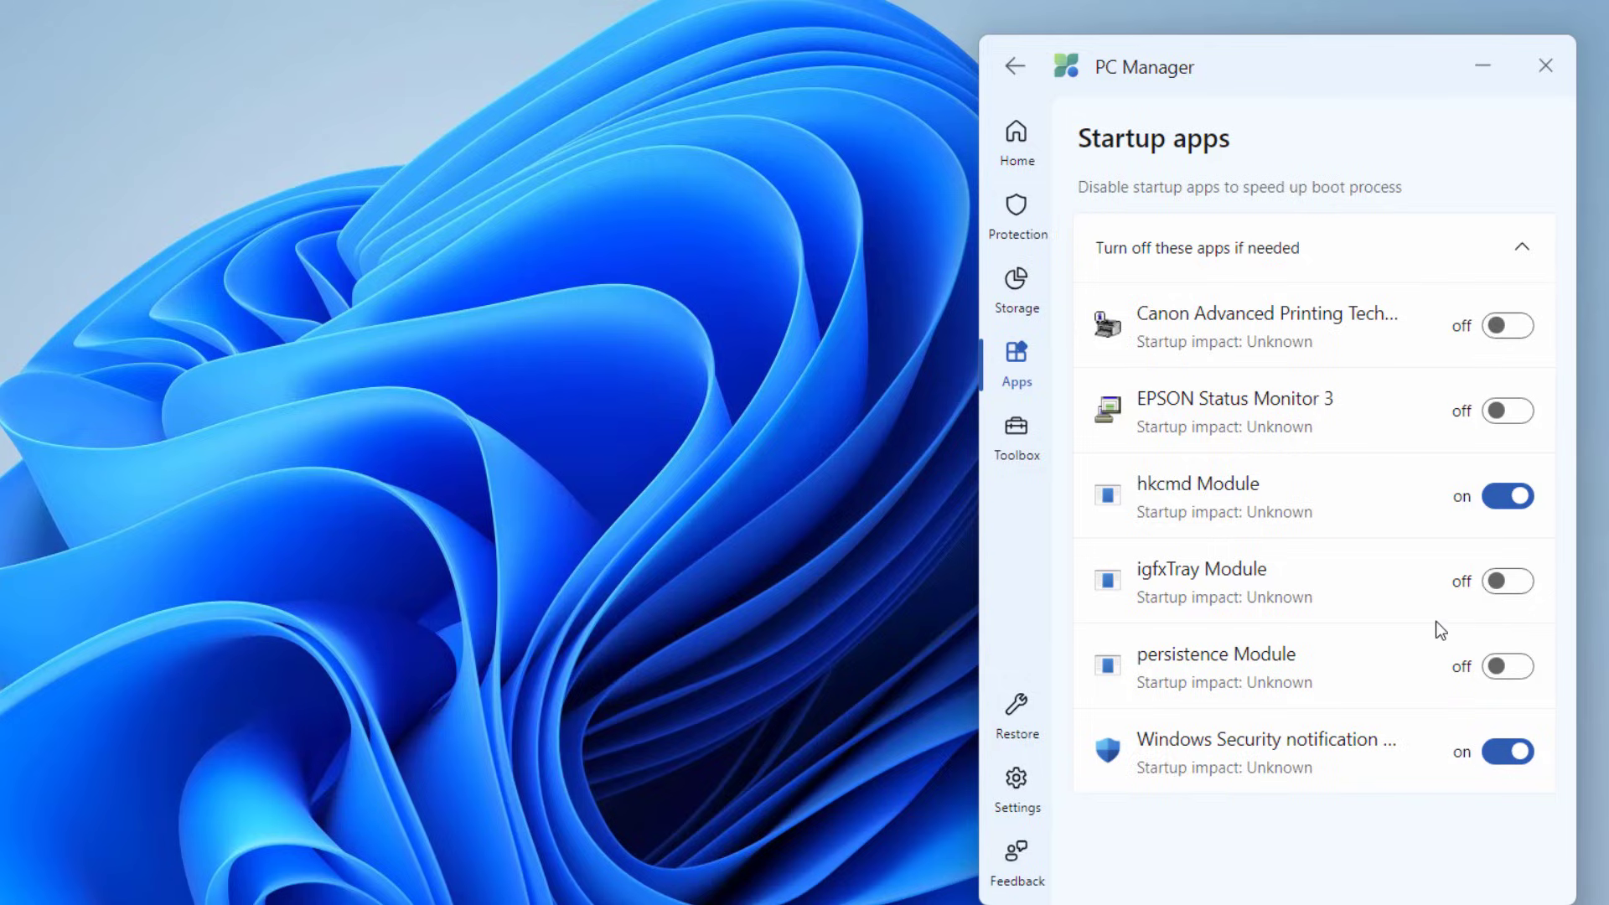
Go back to Home after checking the hkcmd Module and Windows Security notification toggles
{"action": "left_click", "coordinate": [1013, 65]}
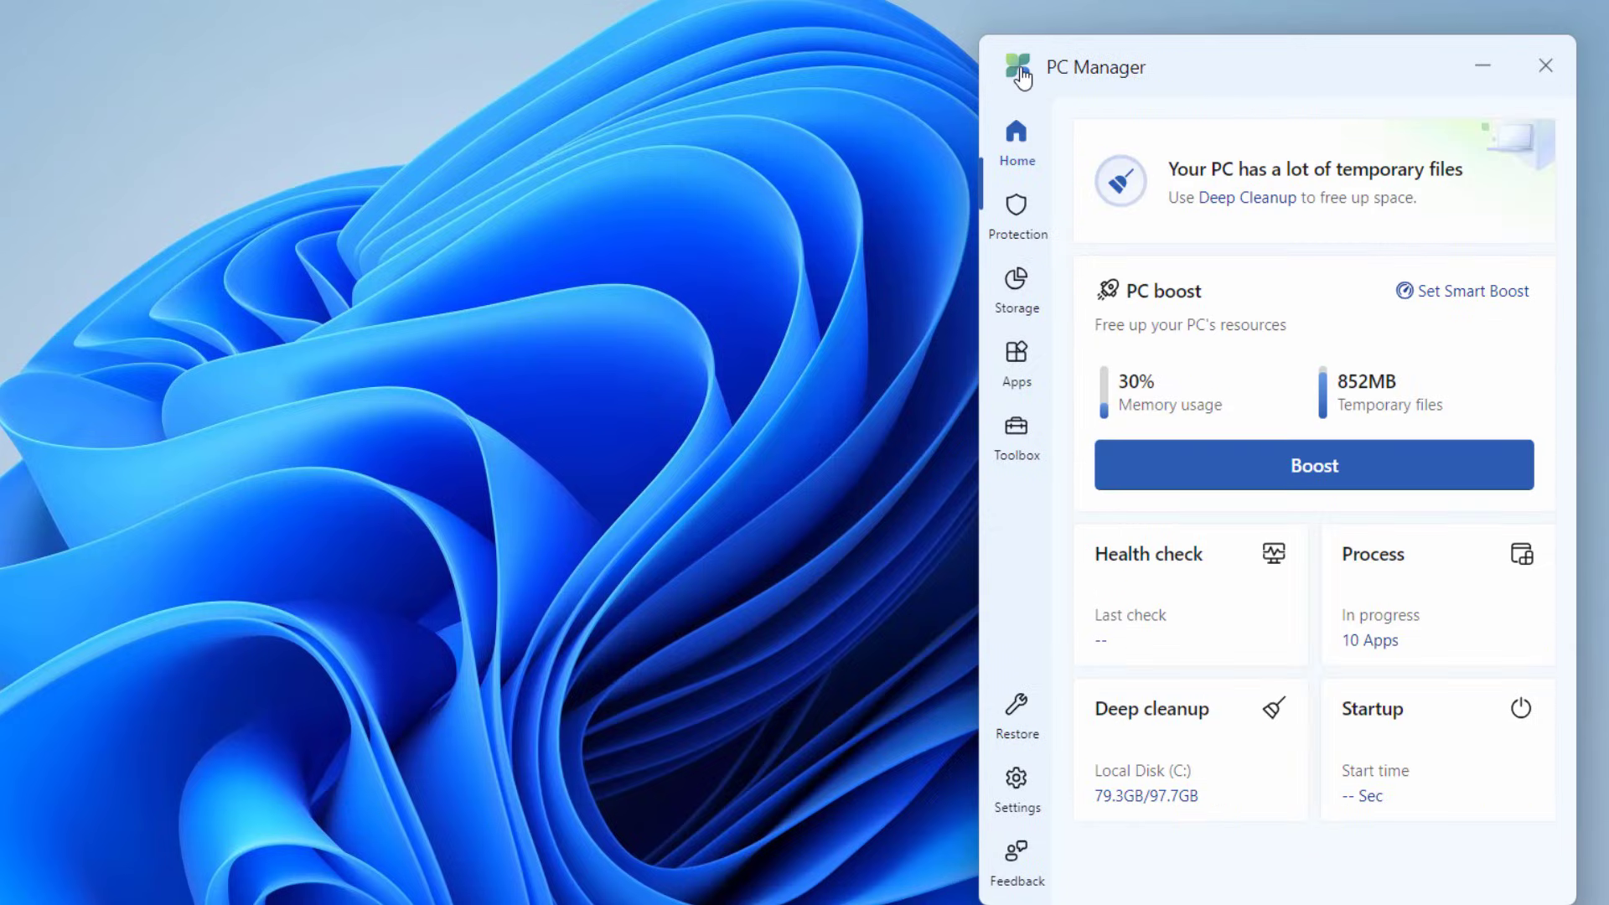
View the Protection page, then show Storage Management with C: at 79.3GB of 97.7GB
{"action": "left_click", "coordinate": [1014, 212]}
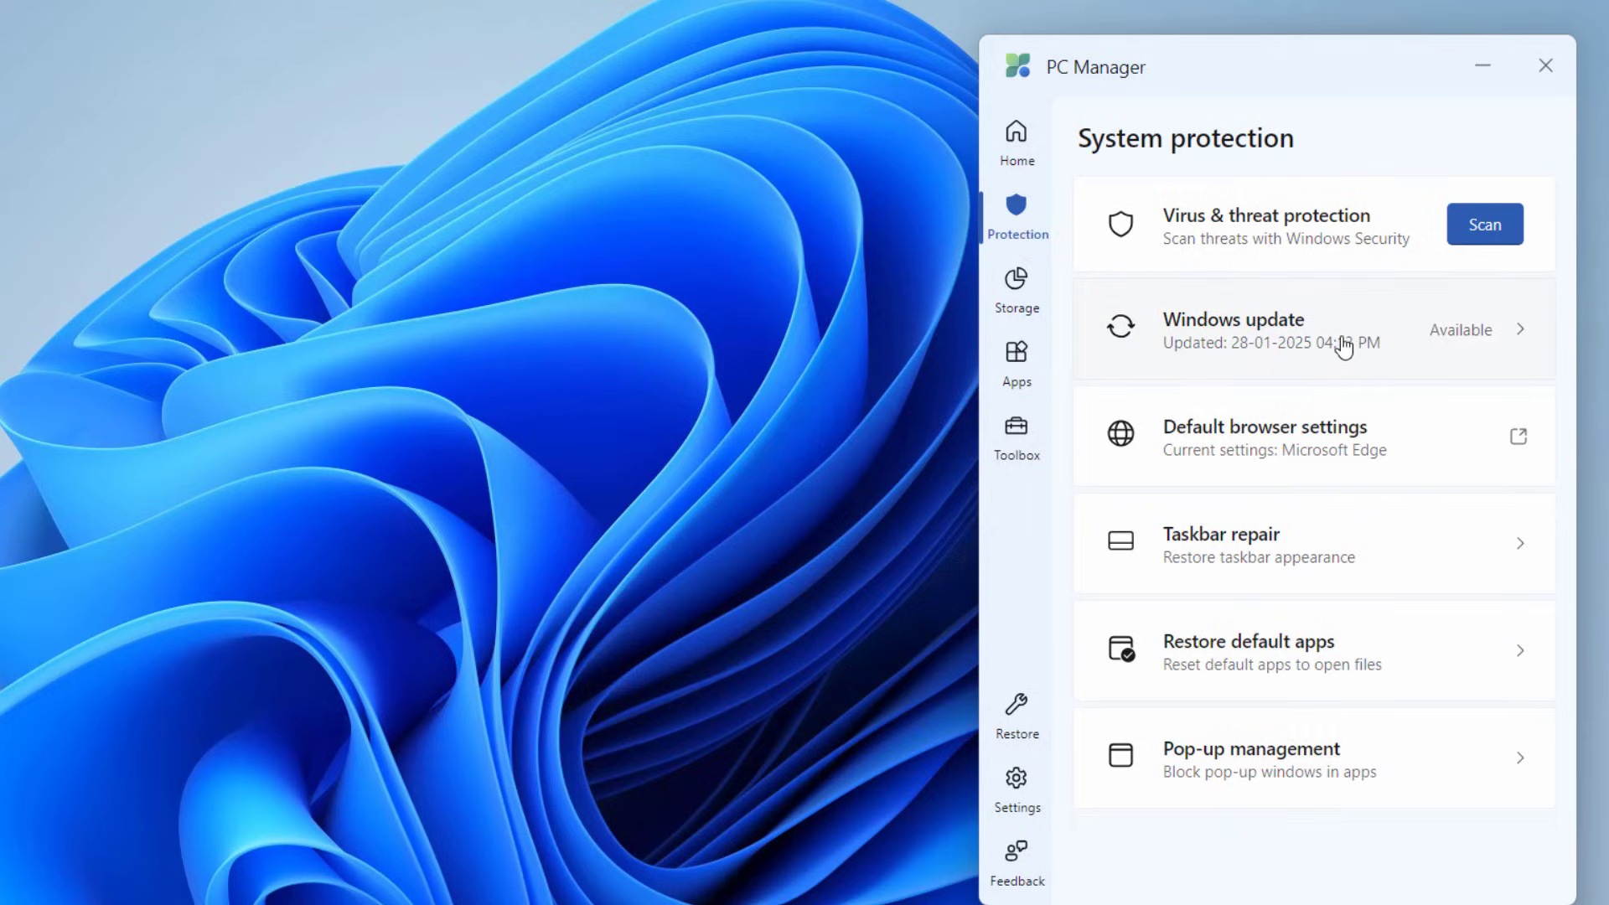
{"action": "mouse_move", "coordinate": [1254, 457]}
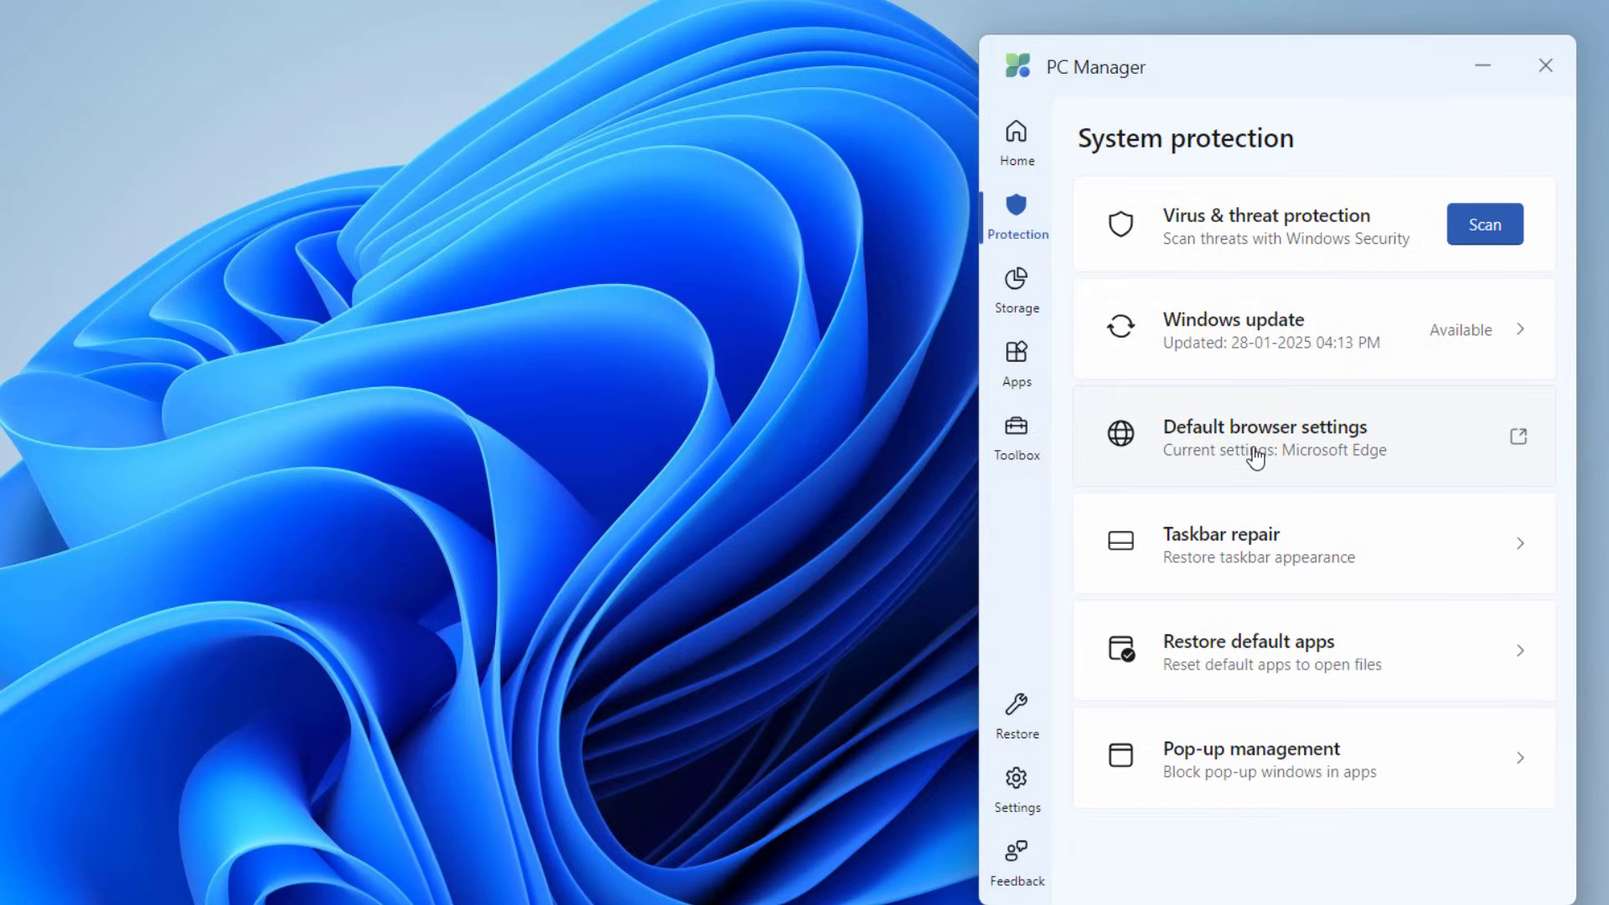
{"action": "mouse_move", "coordinate": [1206, 547]}
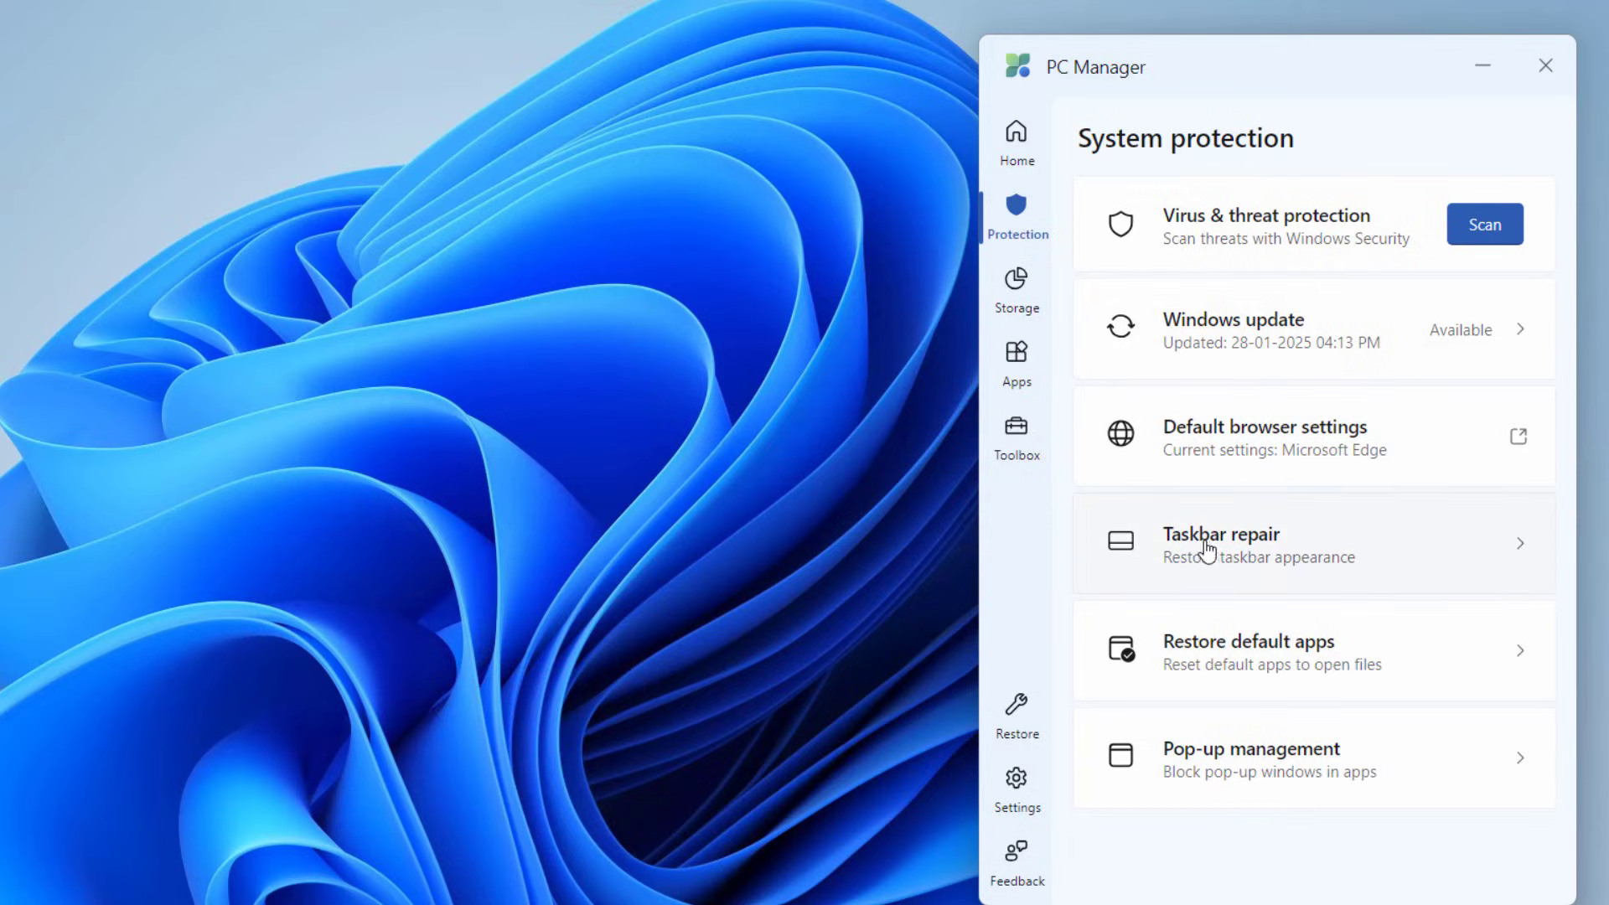
{"action": "mouse_move", "coordinate": [1318, 583]}
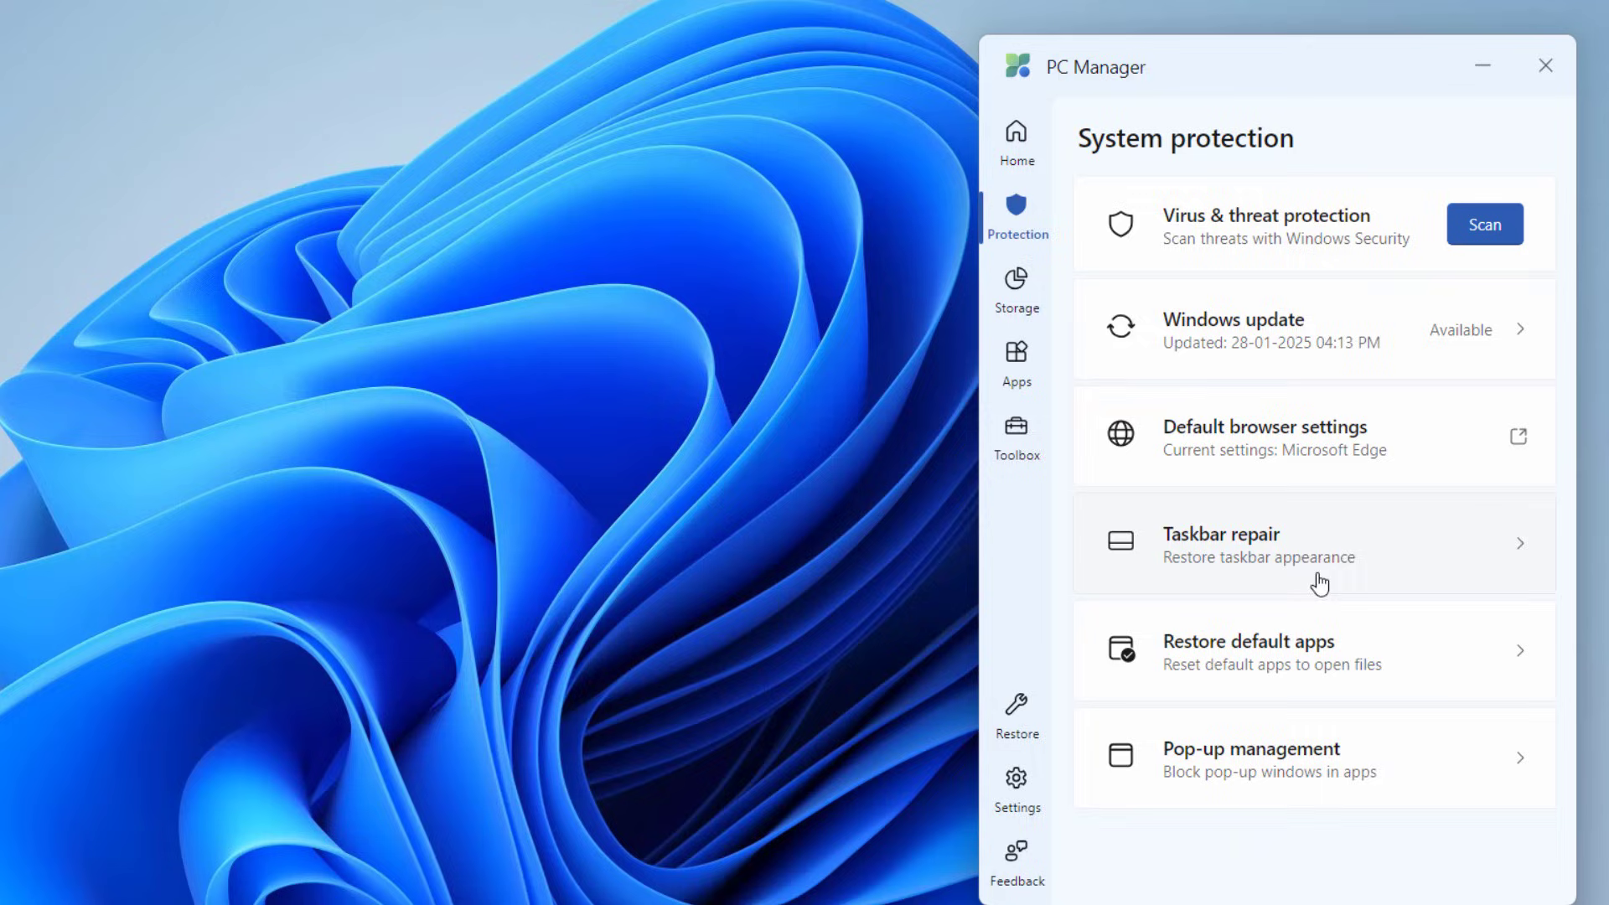
{"action": "left_click", "coordinate": [1015, 292]}
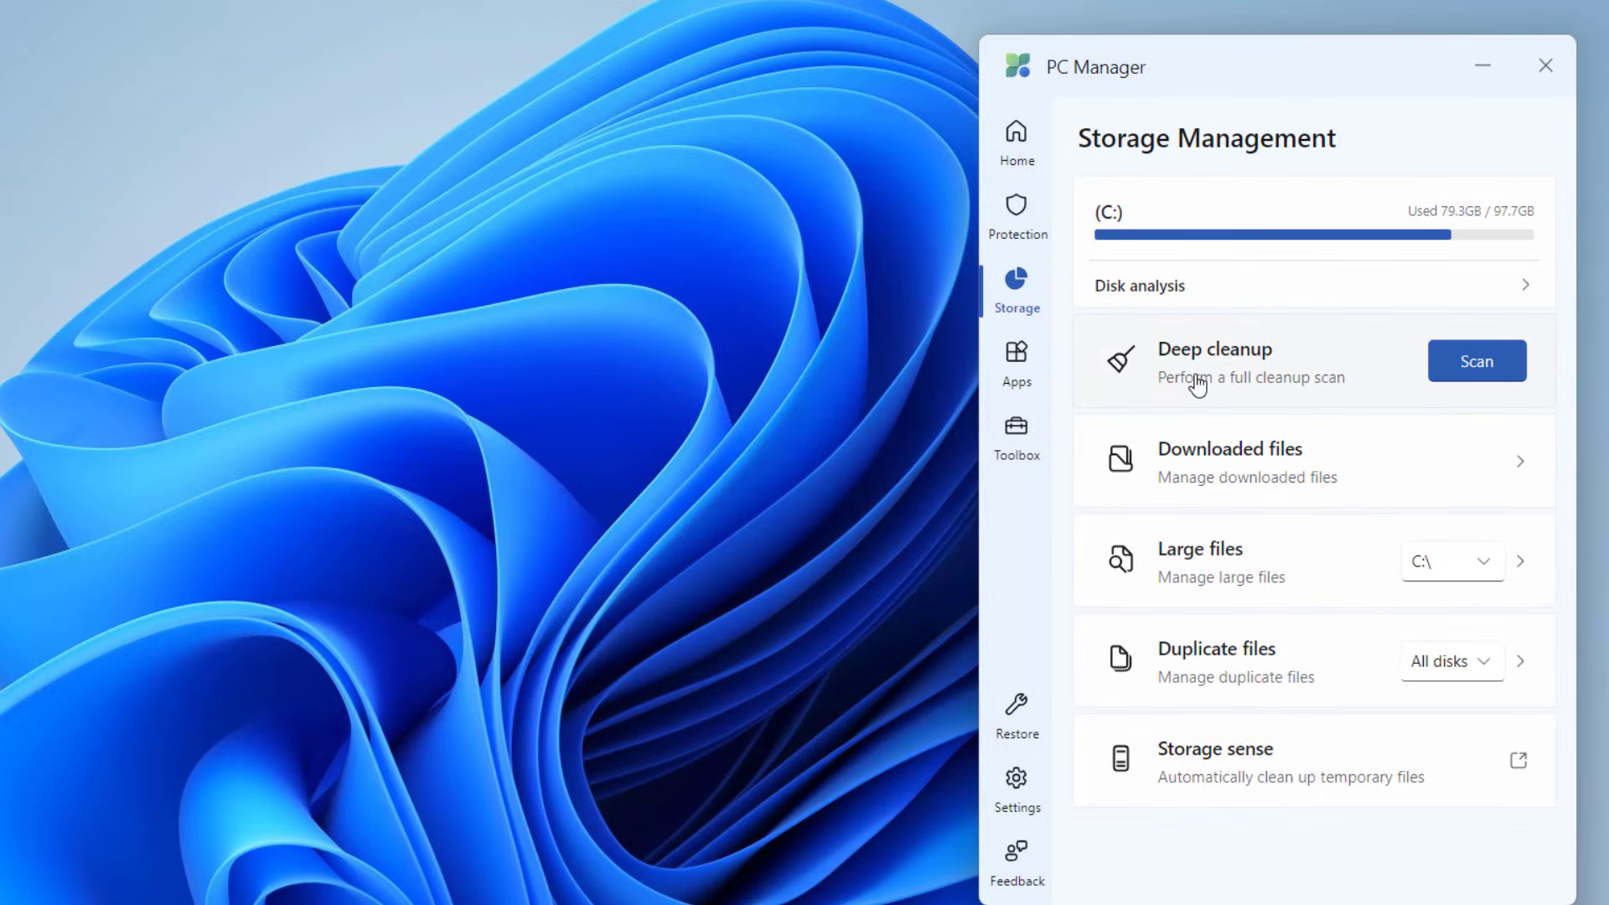
{"action": "mouse_move", "coordinate": [1249, 393]}
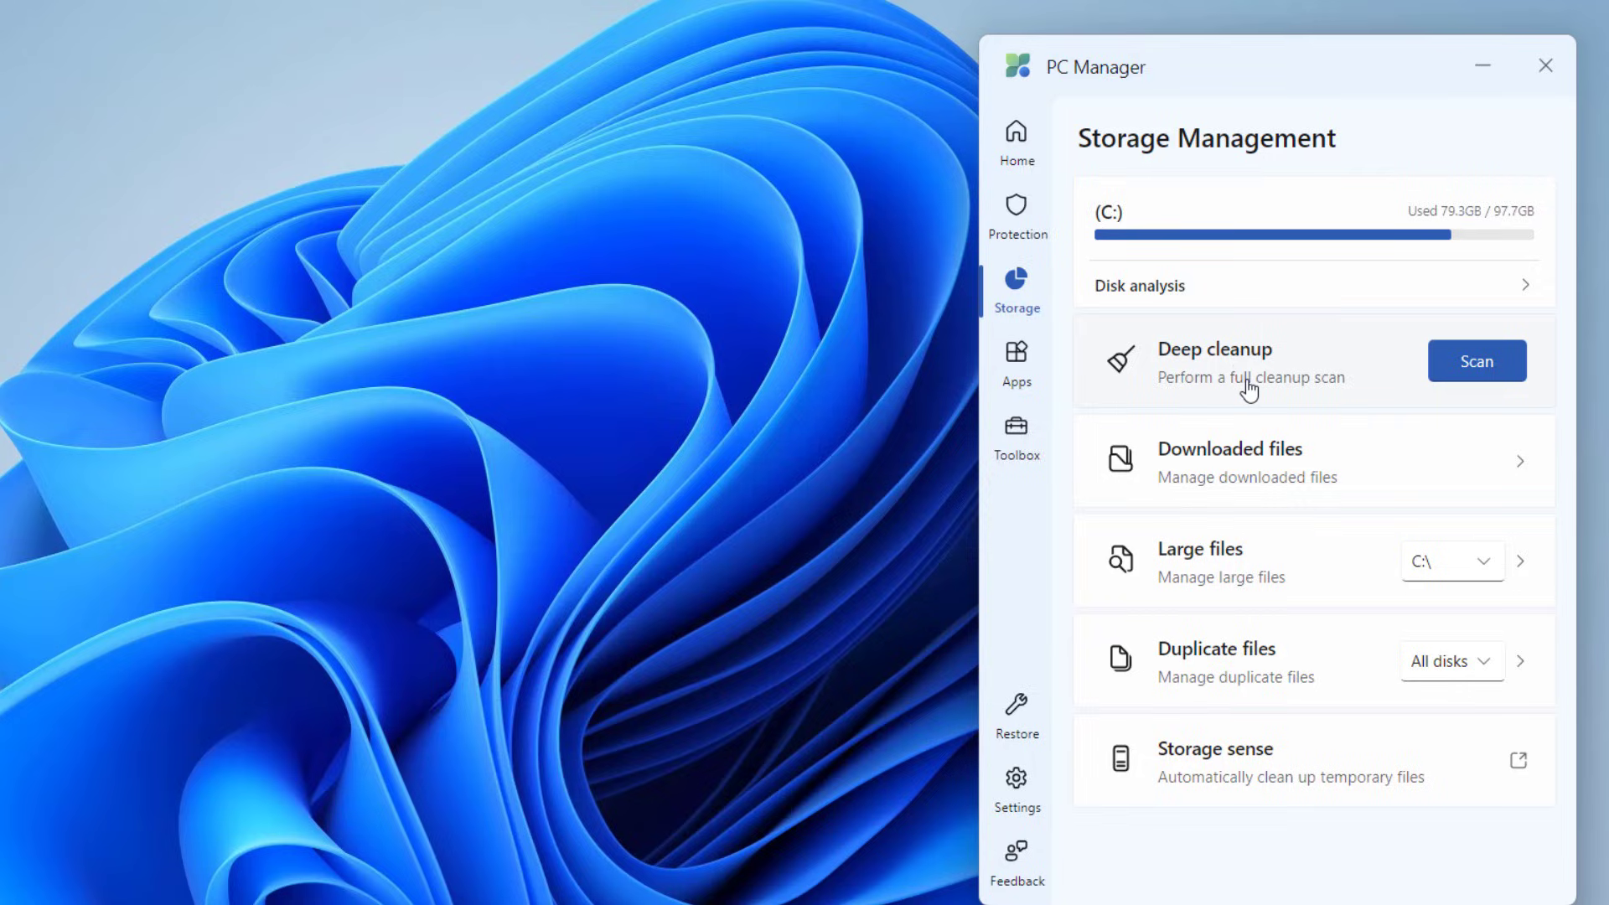
{"action": "mouse_move", "coordinate": [1235, 366]}
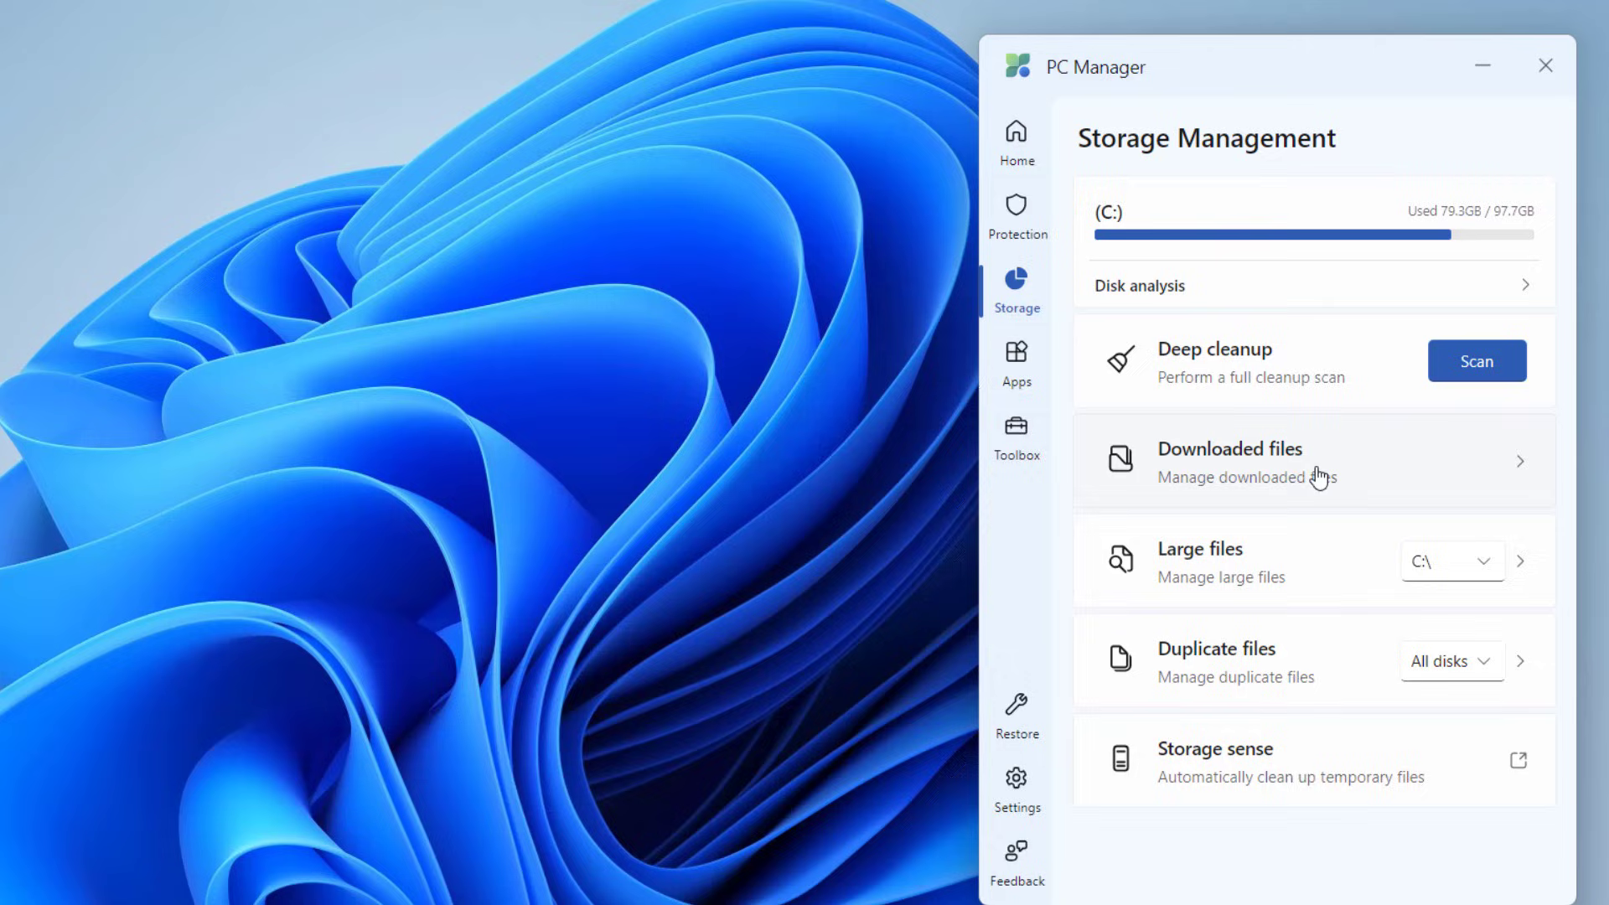
{"action": "mouse_move", "coordinate": [1277, 540]}
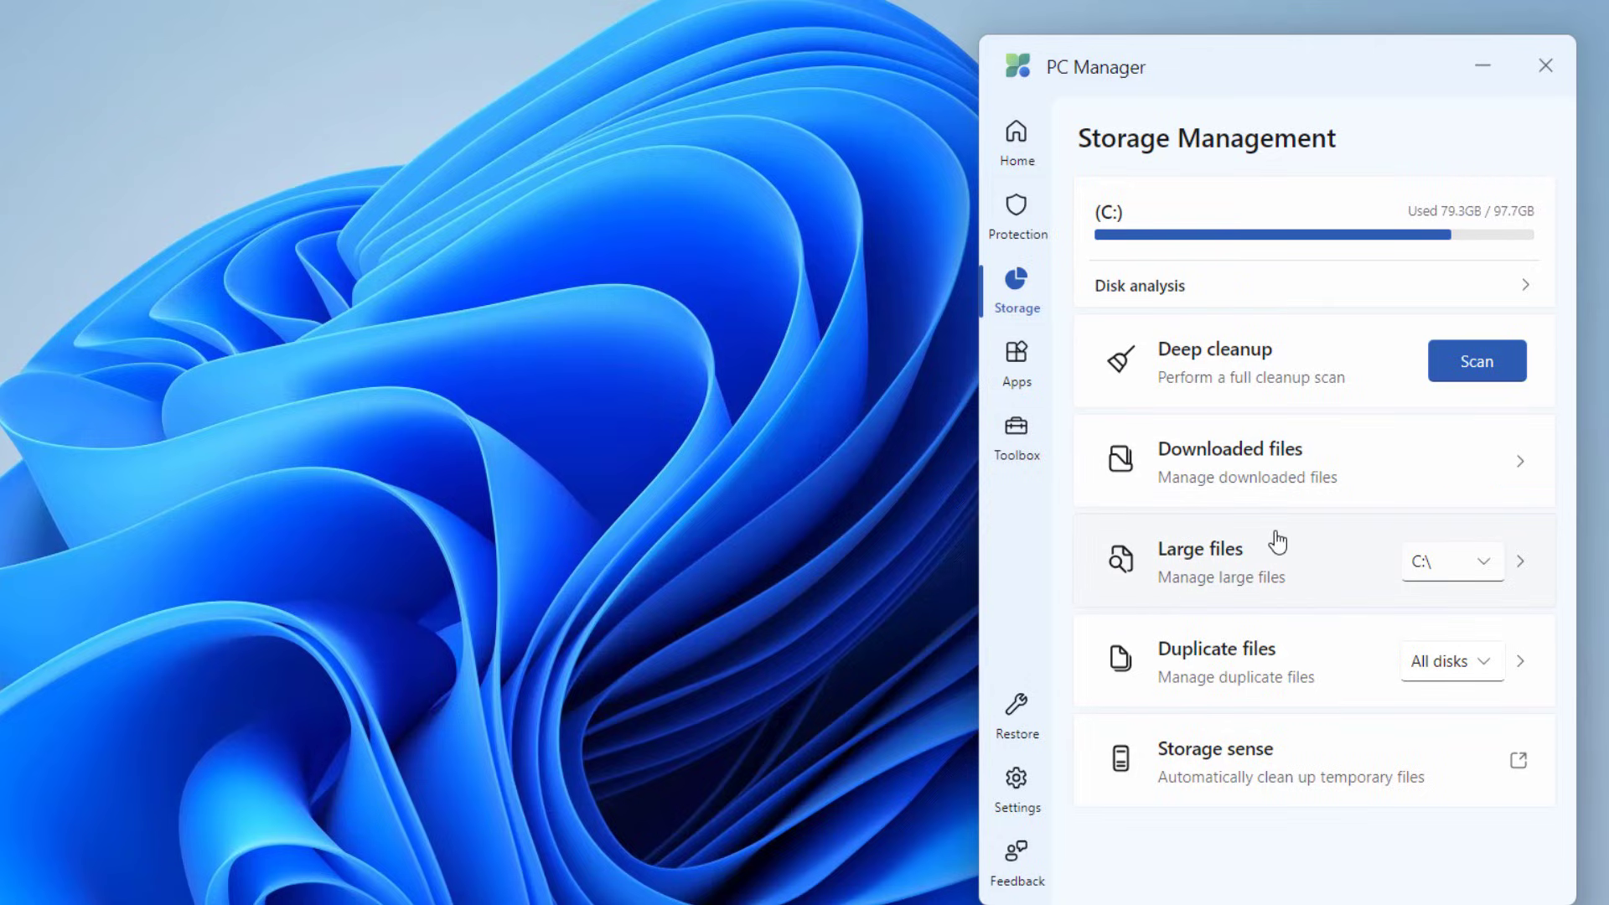
{"action": "mouse_move", "coordinate": [1176, 687]}
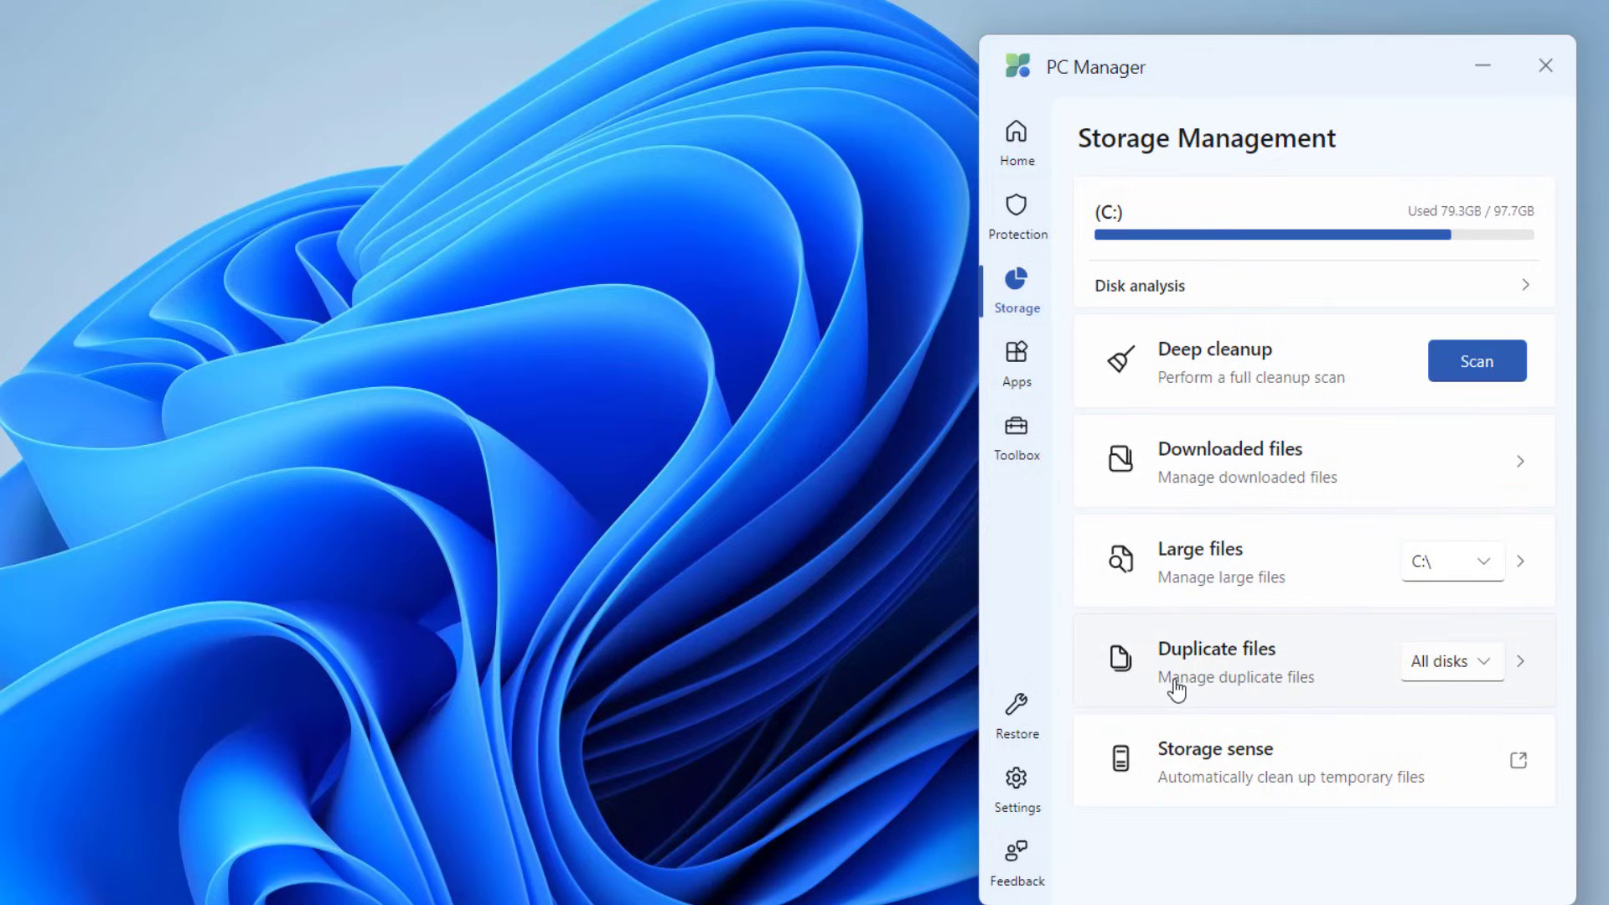
{"action": "mouse_move", "coordinate": [1239, 657]}
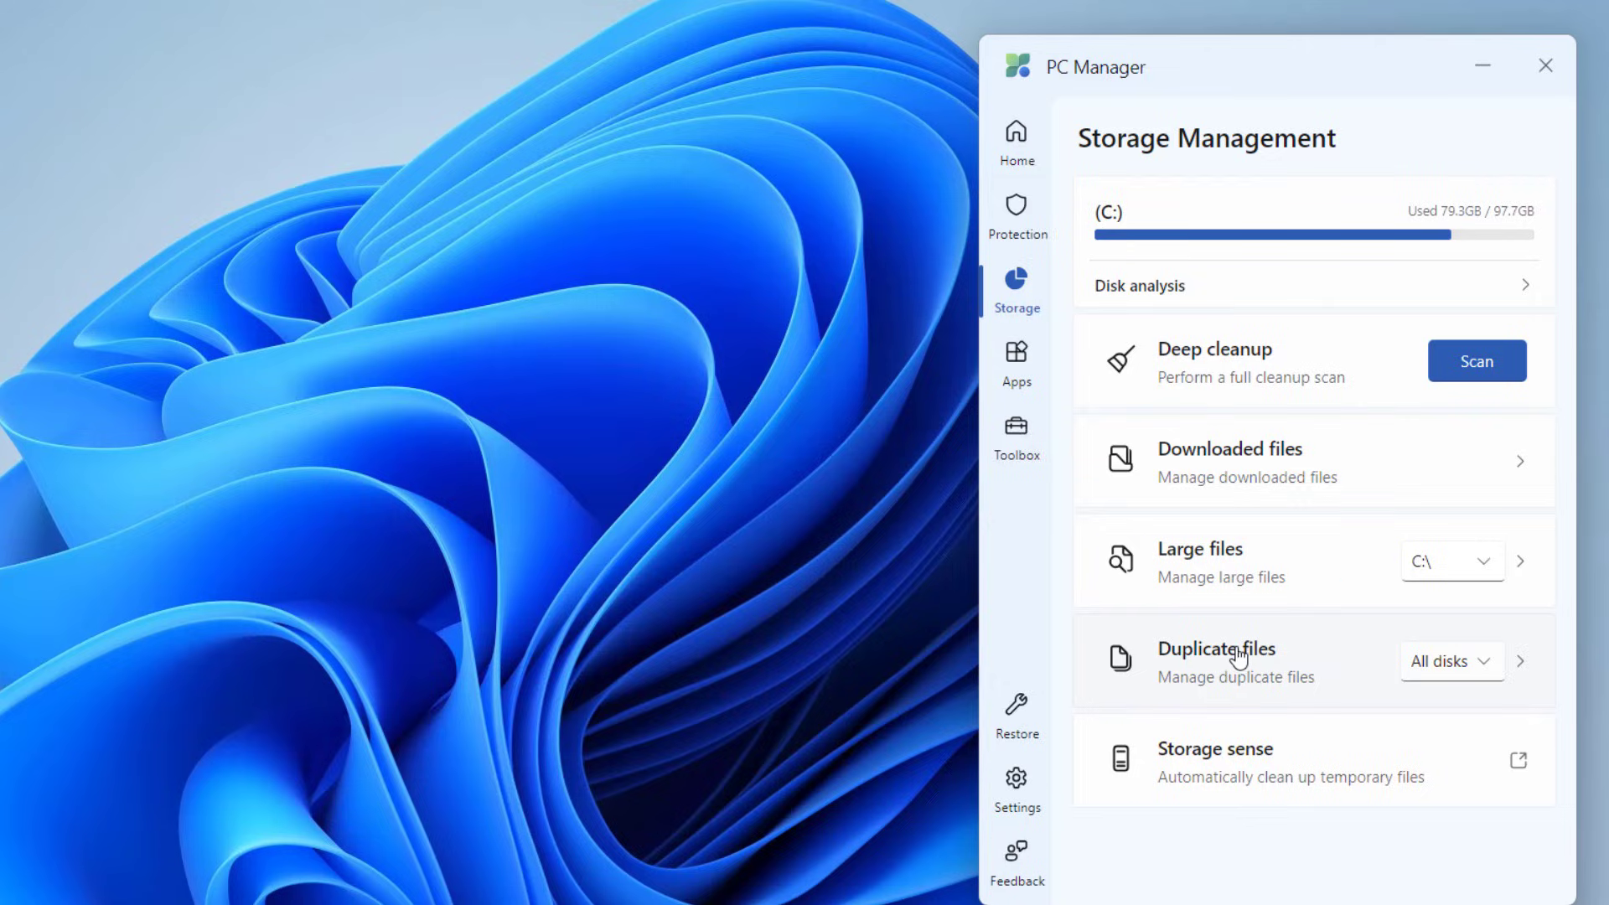
{"action": "mouse_move", "coordinate": [1236, 757]}
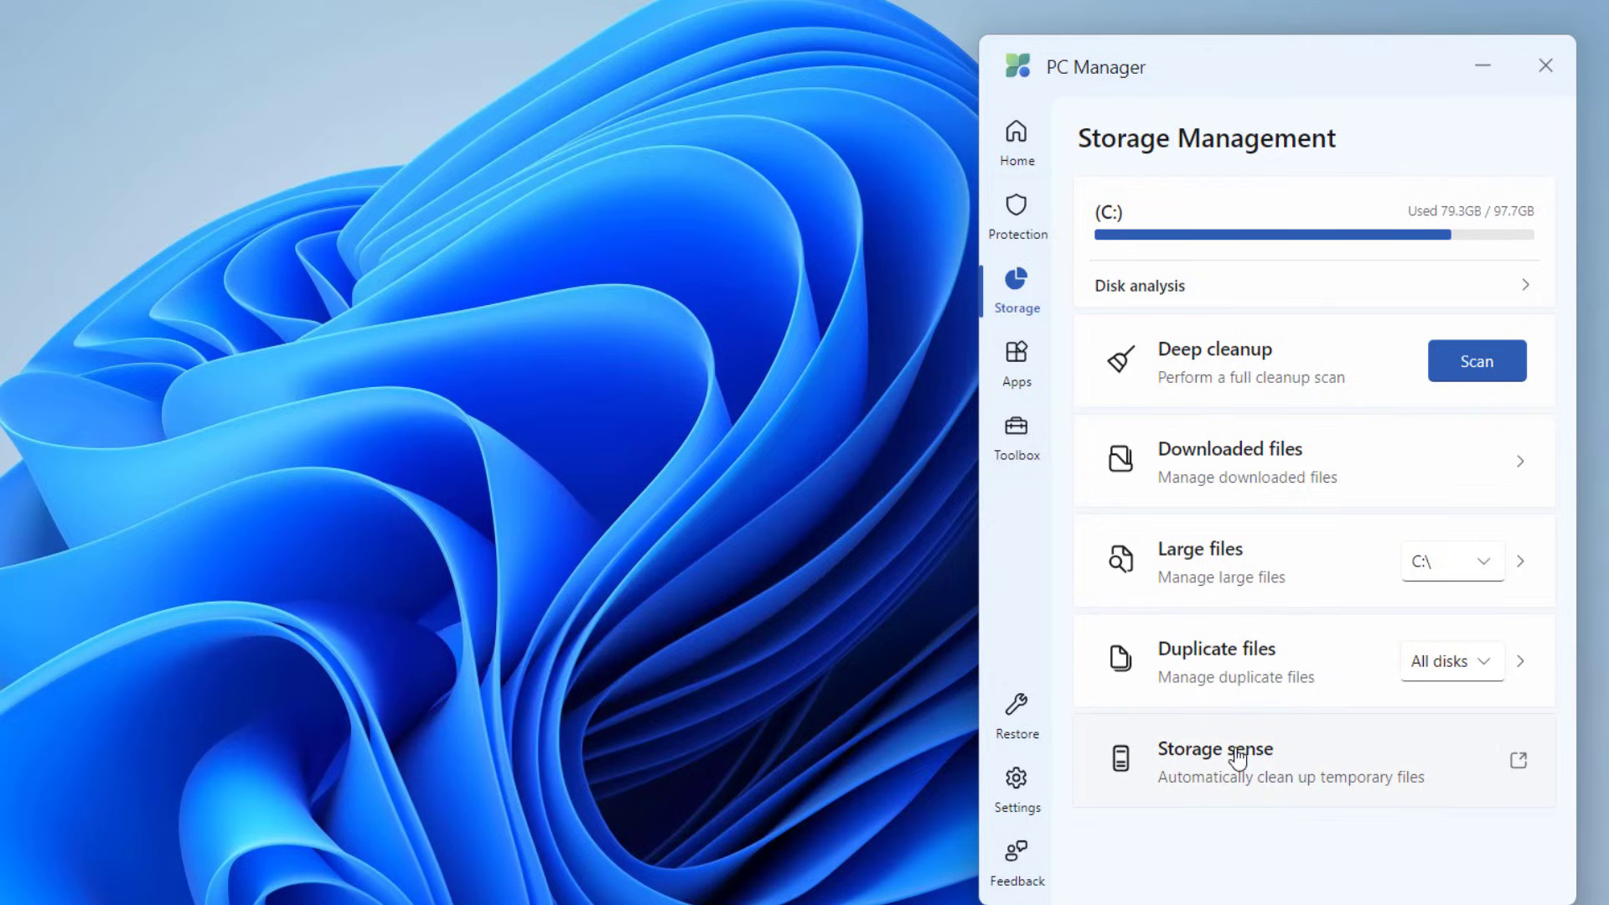
{"action": "mouse_move", "coordinate": [1016, 364]}
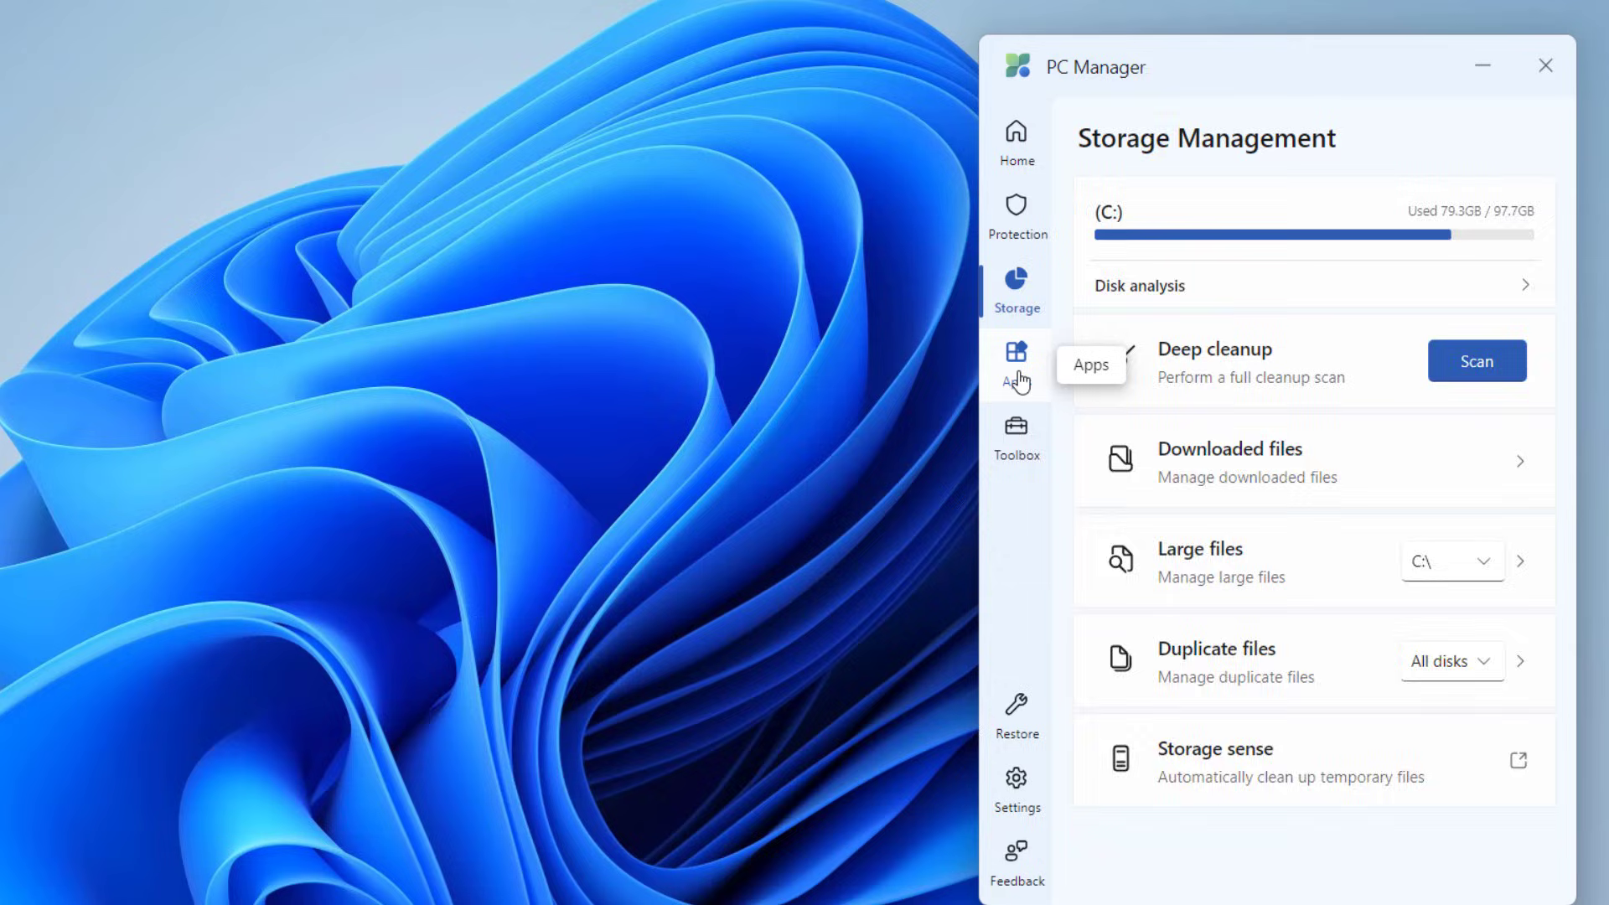
Switch to the Apps page listing process management, startup apps and uninstall apps
{"action": "left_click", "coordinate": [1014, 366]}
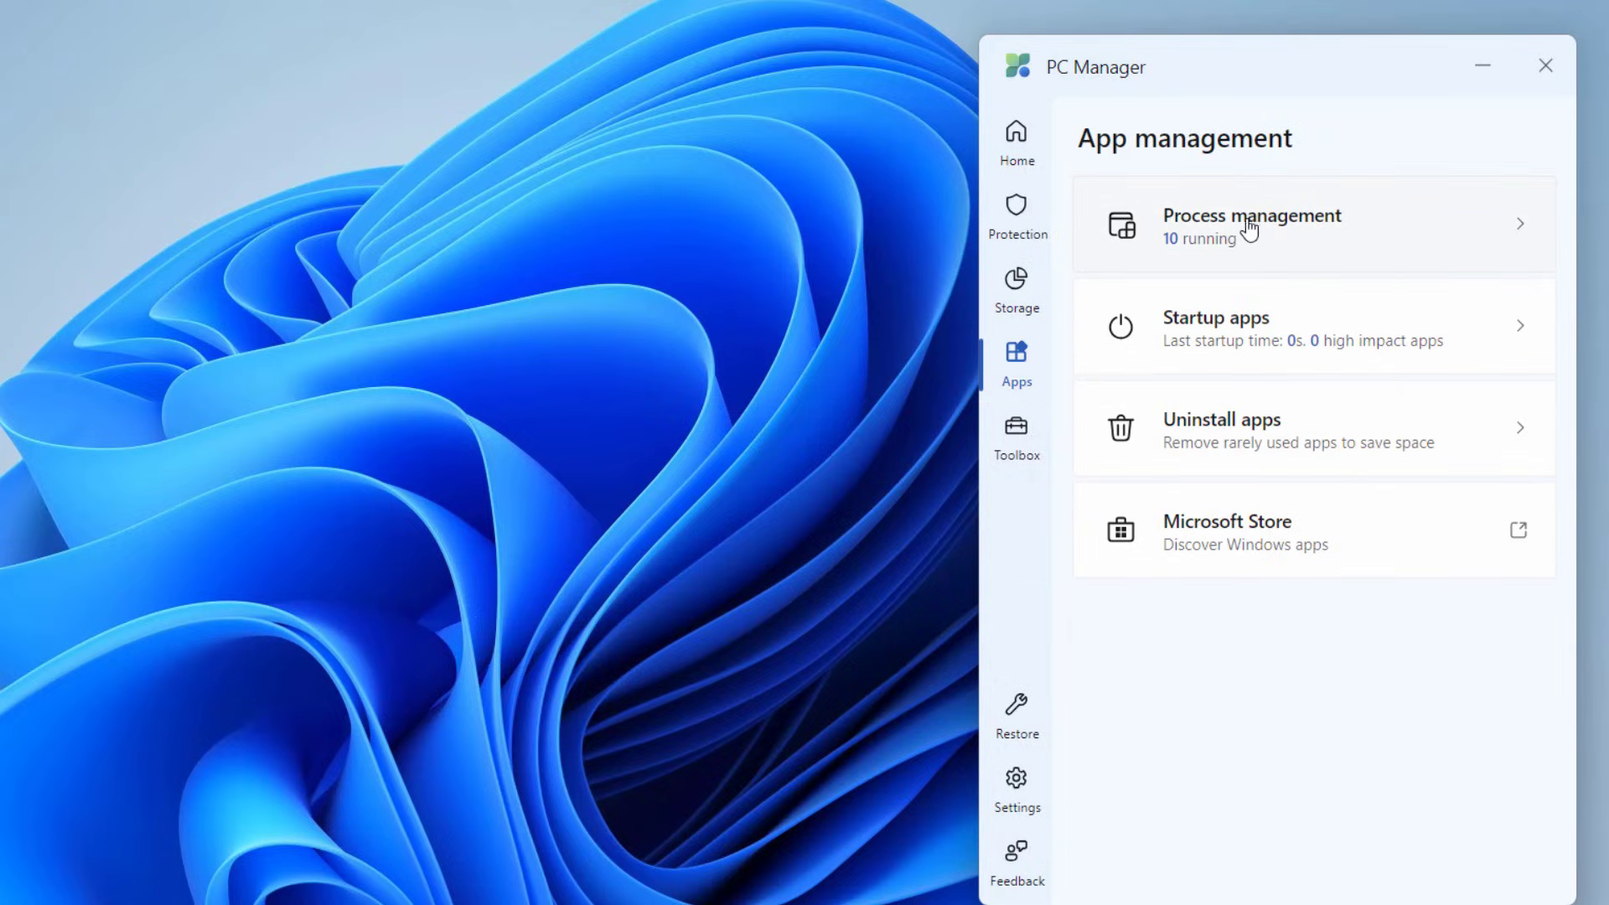
Open Process management to see running apps, with PowerToys.Runner using 189.8MB
{"action": "left_click", "coordinate": [1251, 224]}
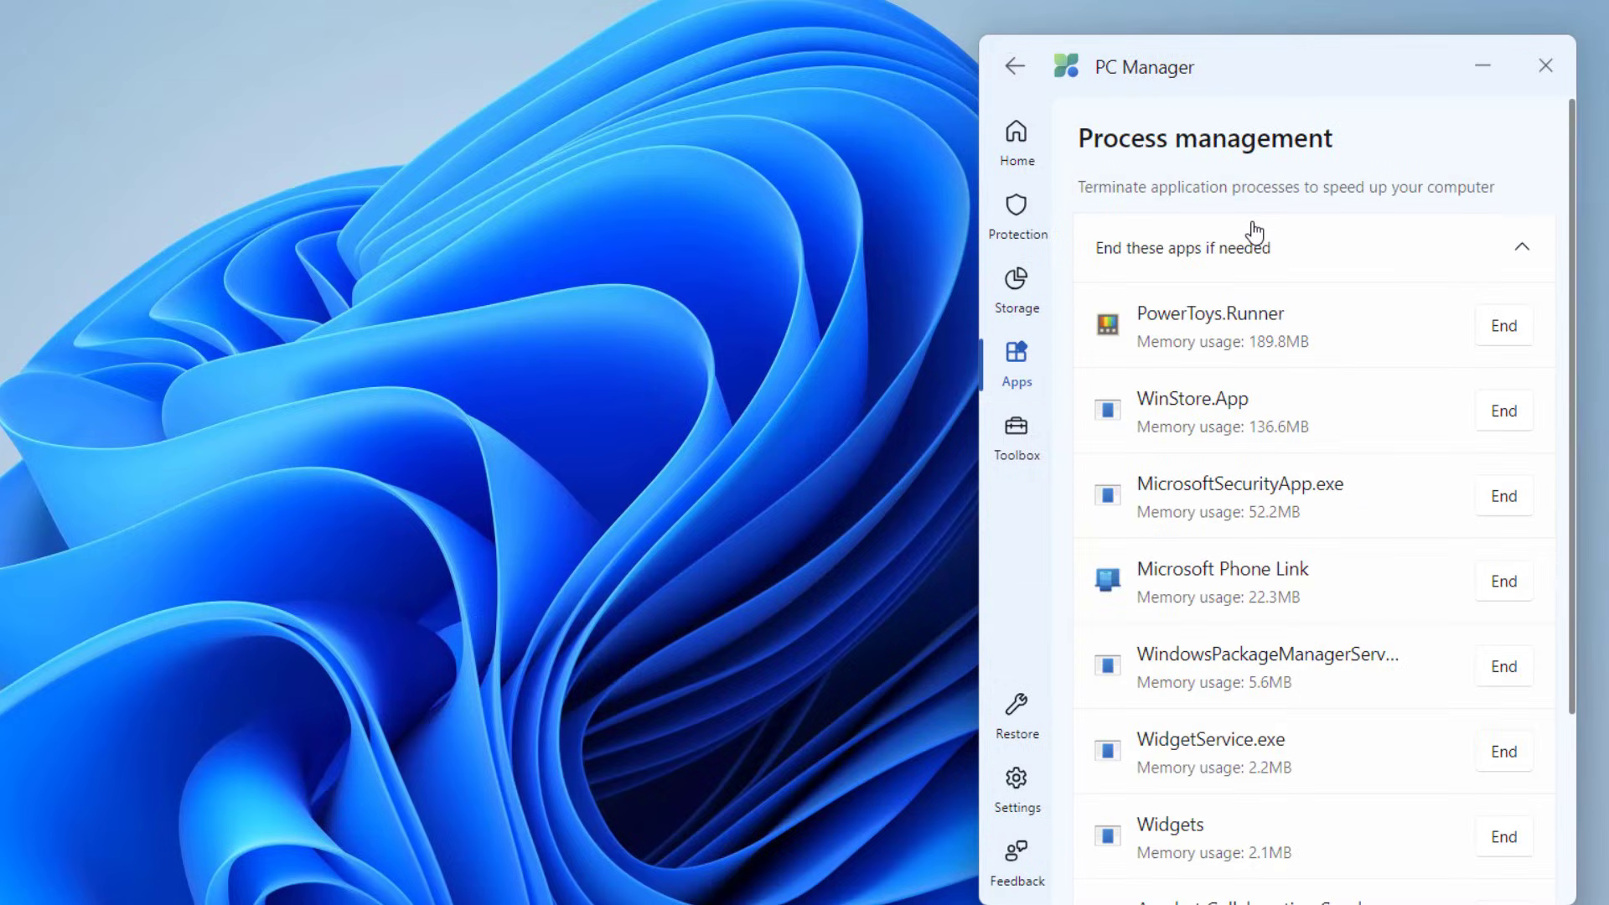
{"action": "mouse_move", "coordinate": [1298, 393]}
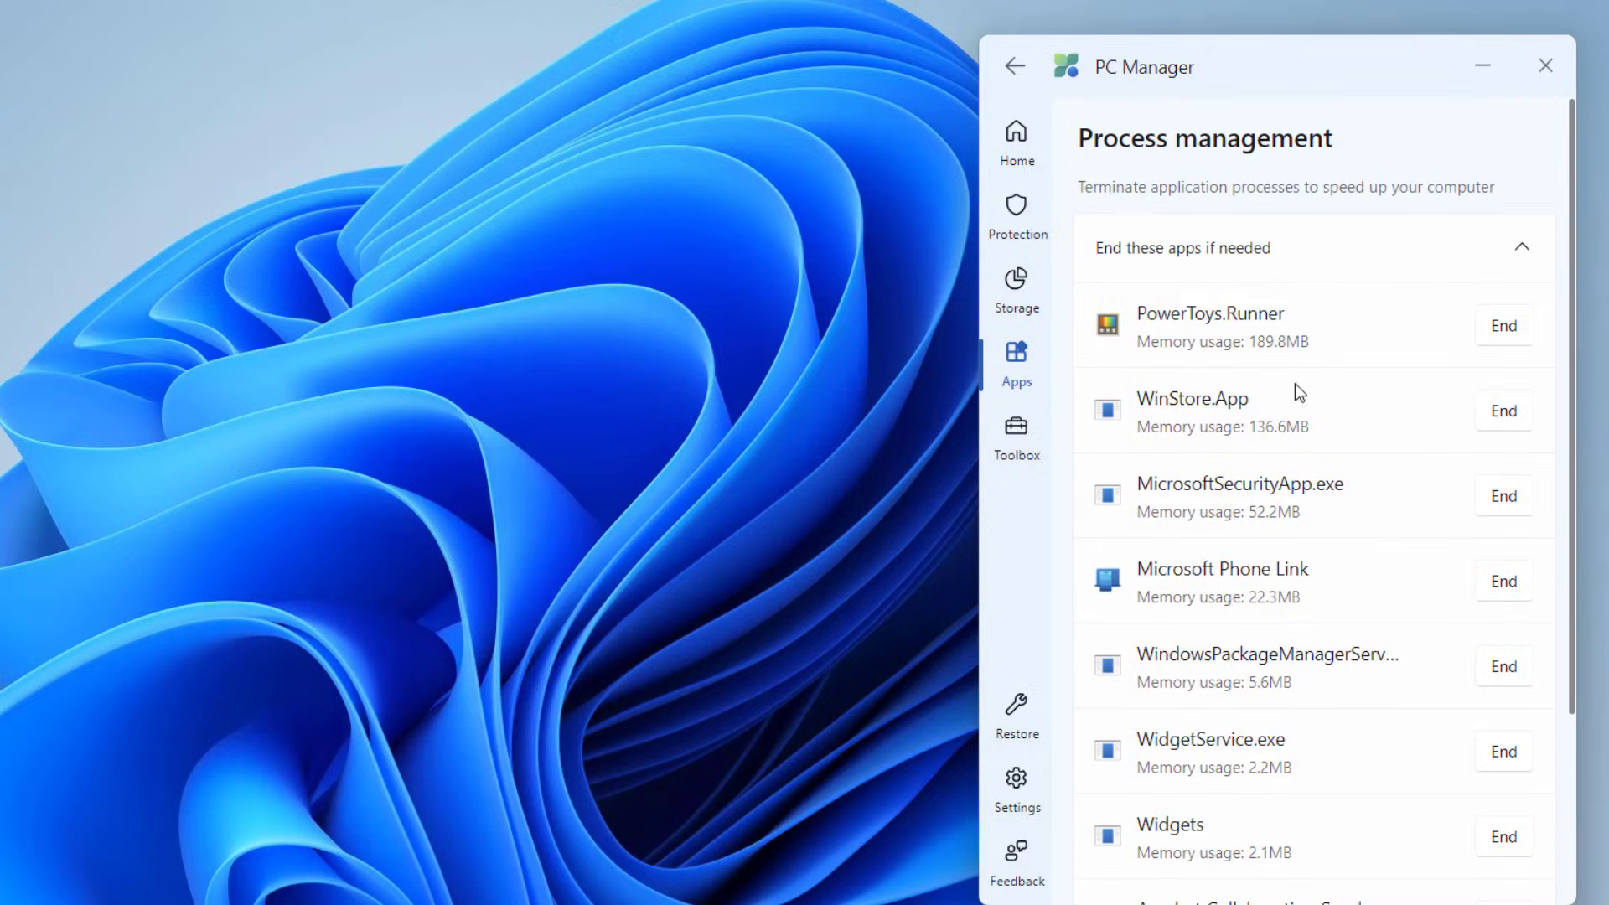
{"action": "mouse_move", "coordinate": [1137, 187]}
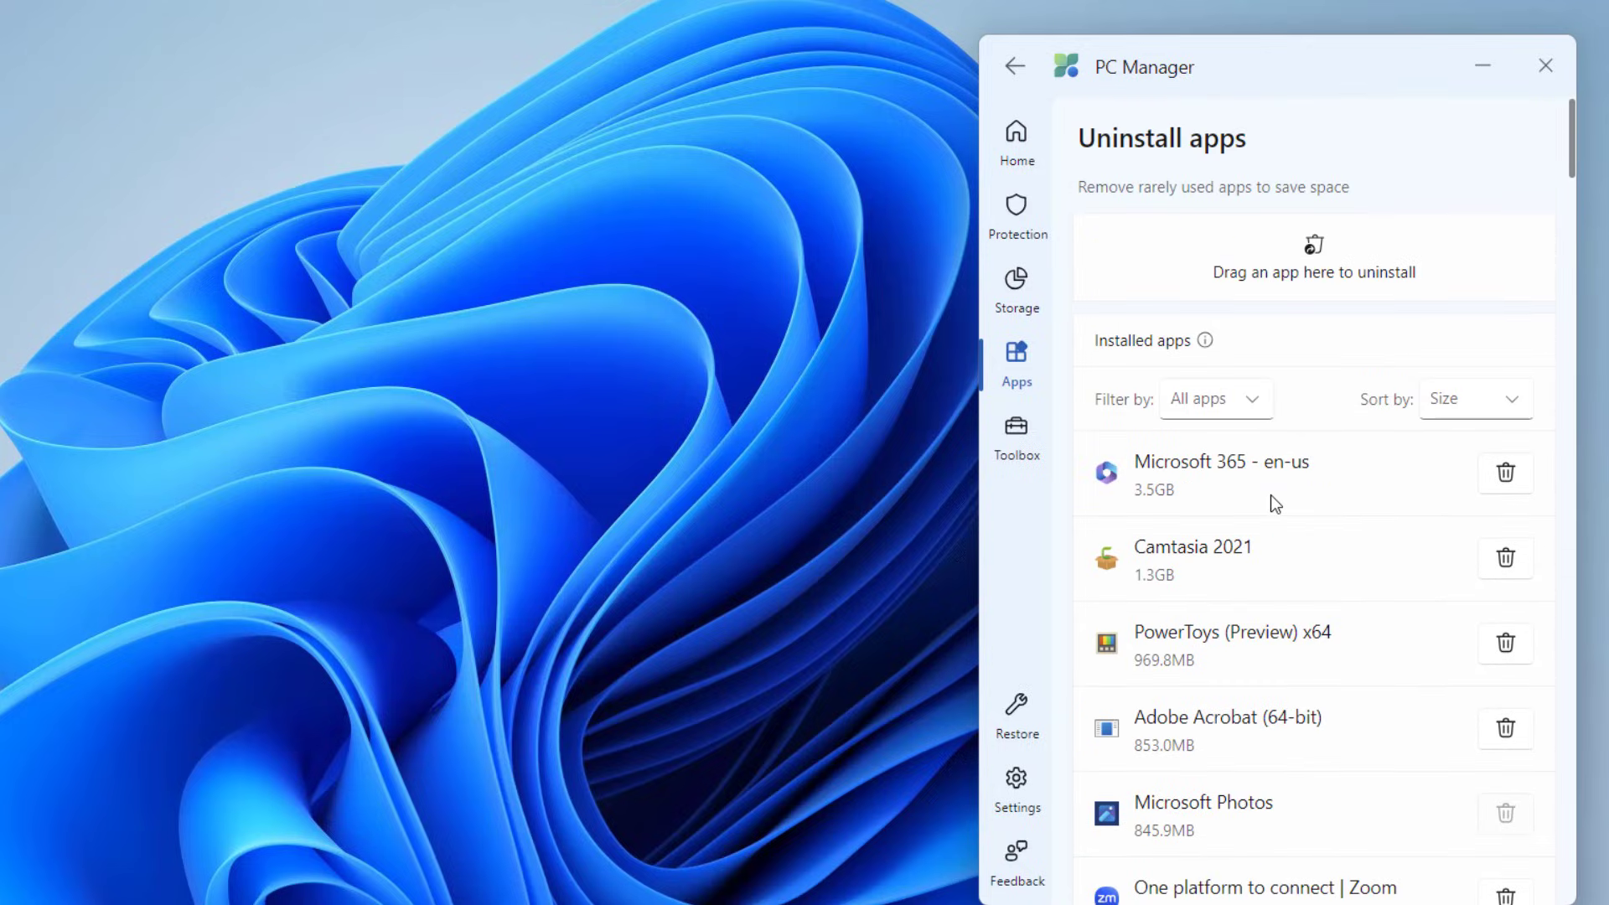
{"action": "mouse_move", "coordinate": [1014, 430]}
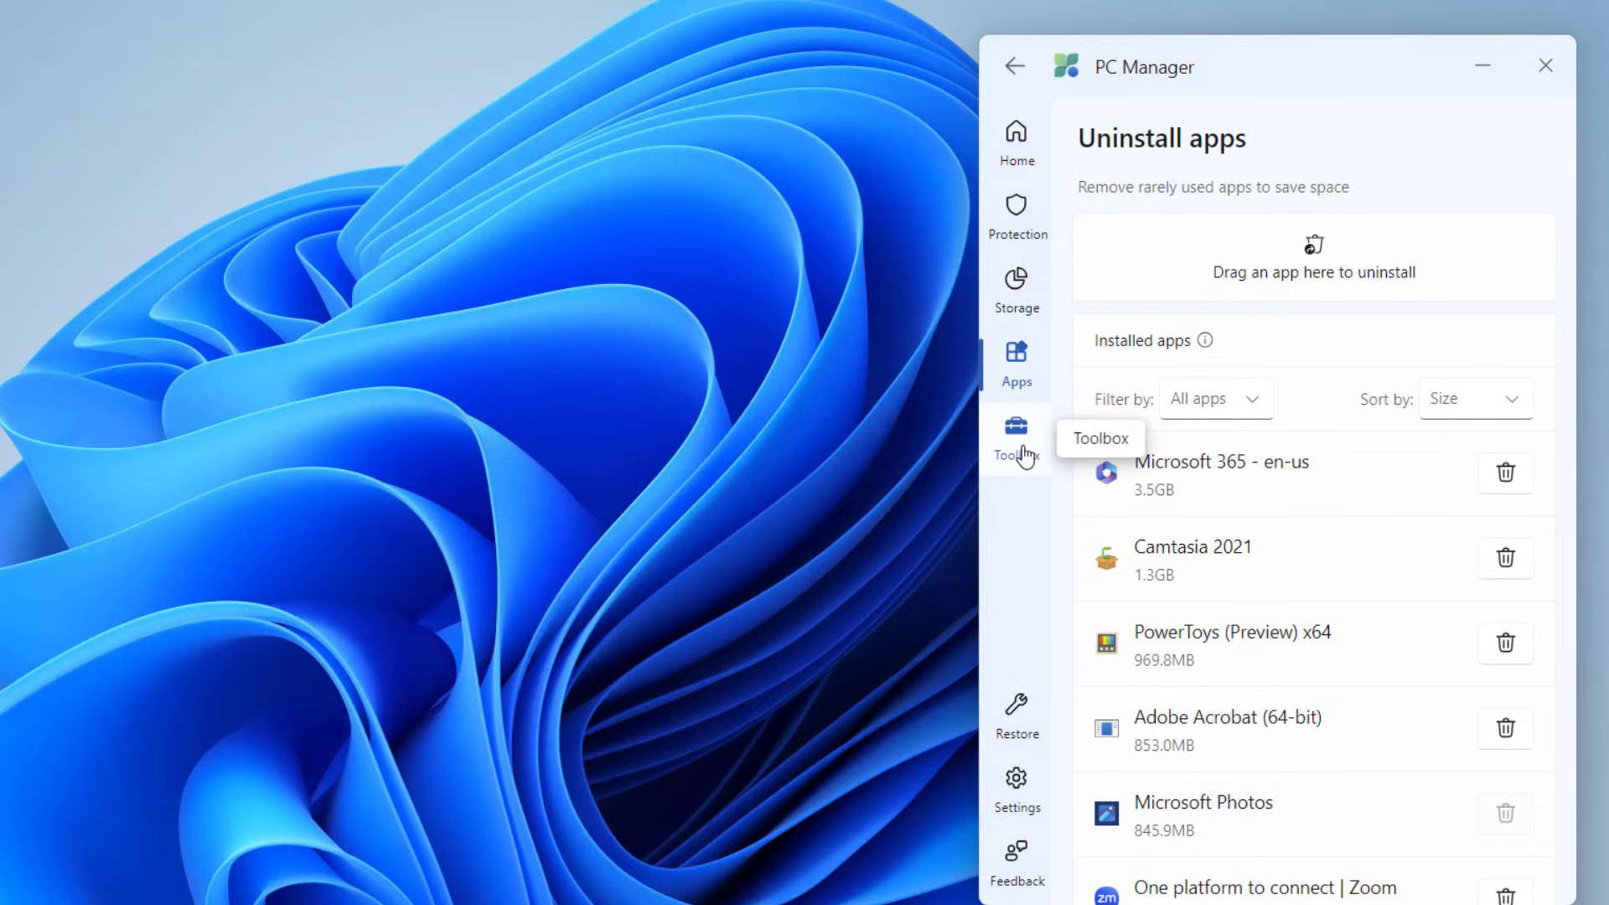
Browse the Toolbox and Restore pages, then open Settings showing version 3.14.18.0
{"action": "left_click", "coordinate": [1015, 436]}
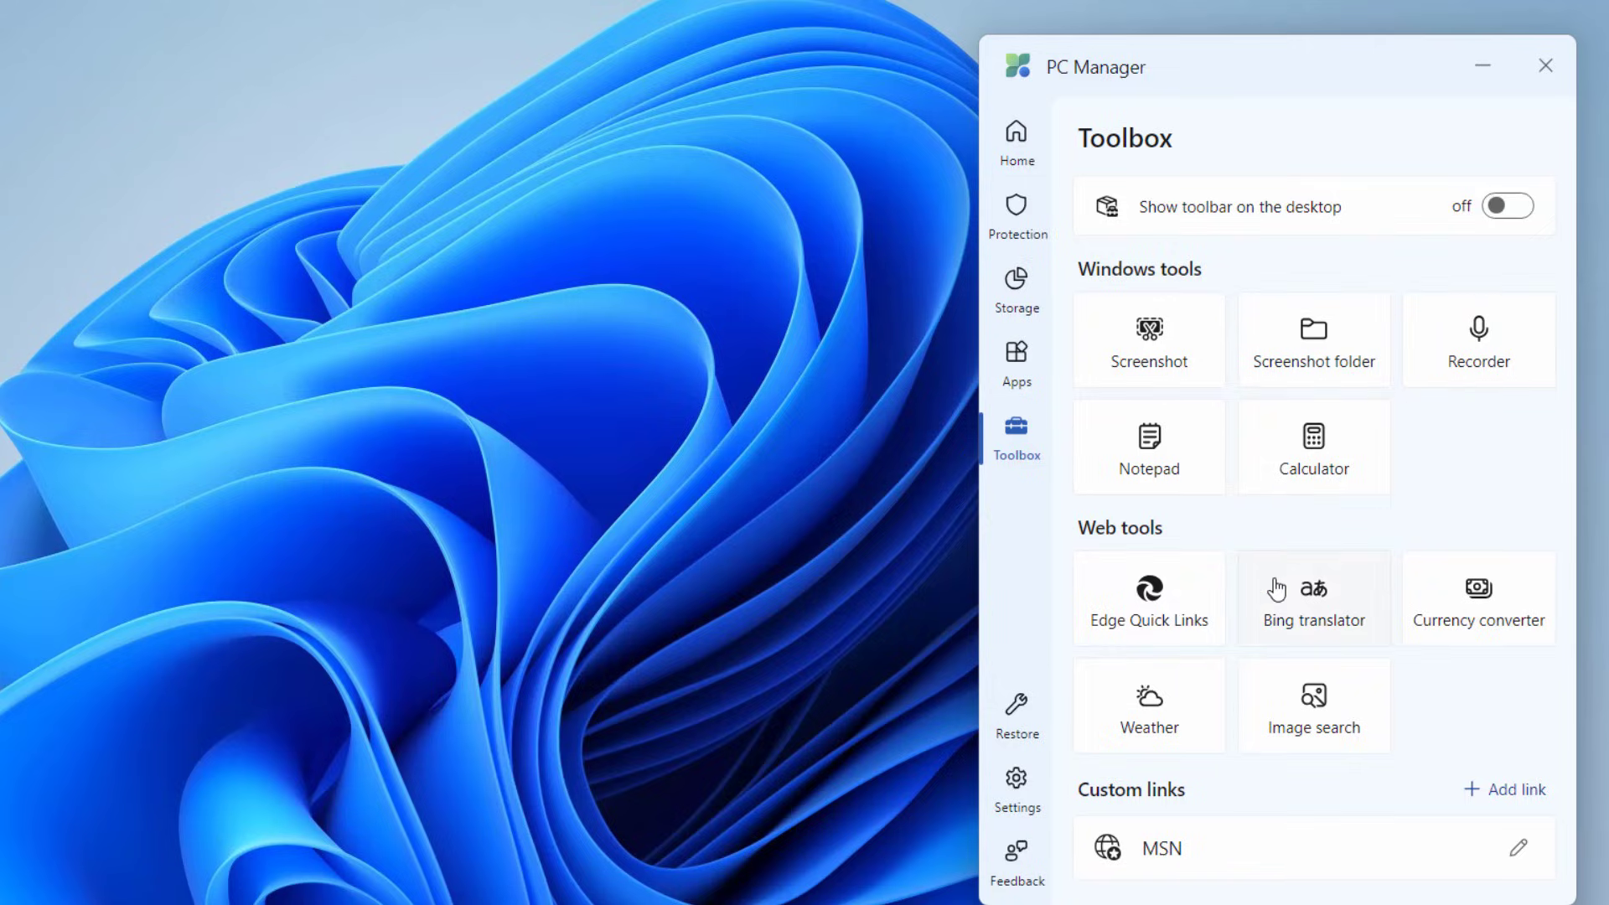
{"action": "mouse_move", "coordinate": [1305, 646]}
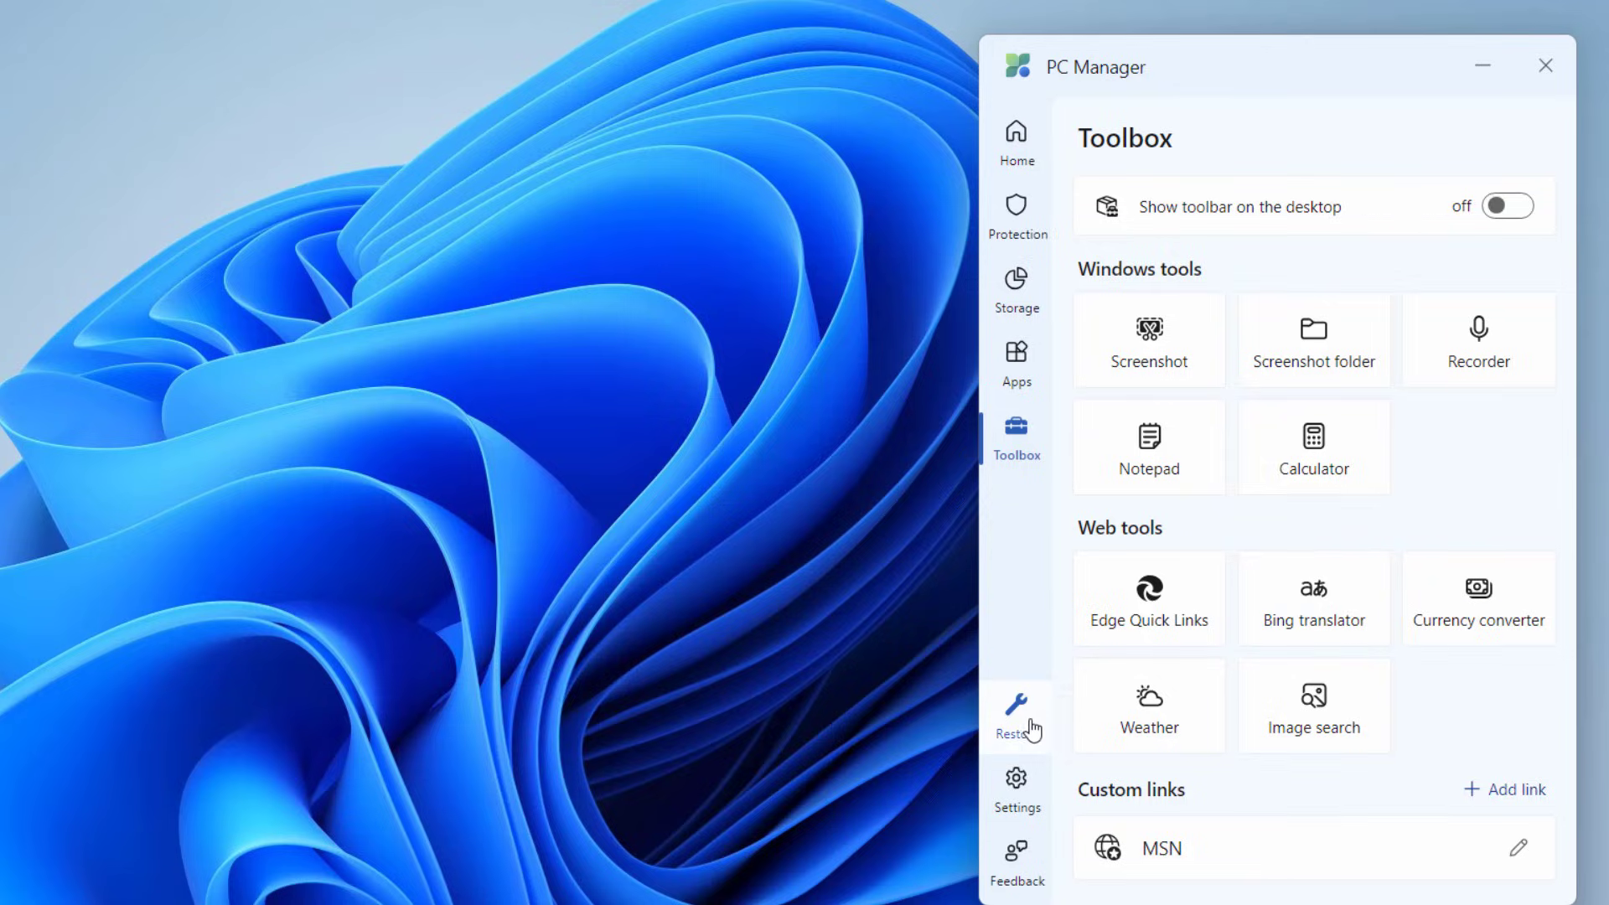
{"action": "left_click", "coordinate": [1015, 717]}
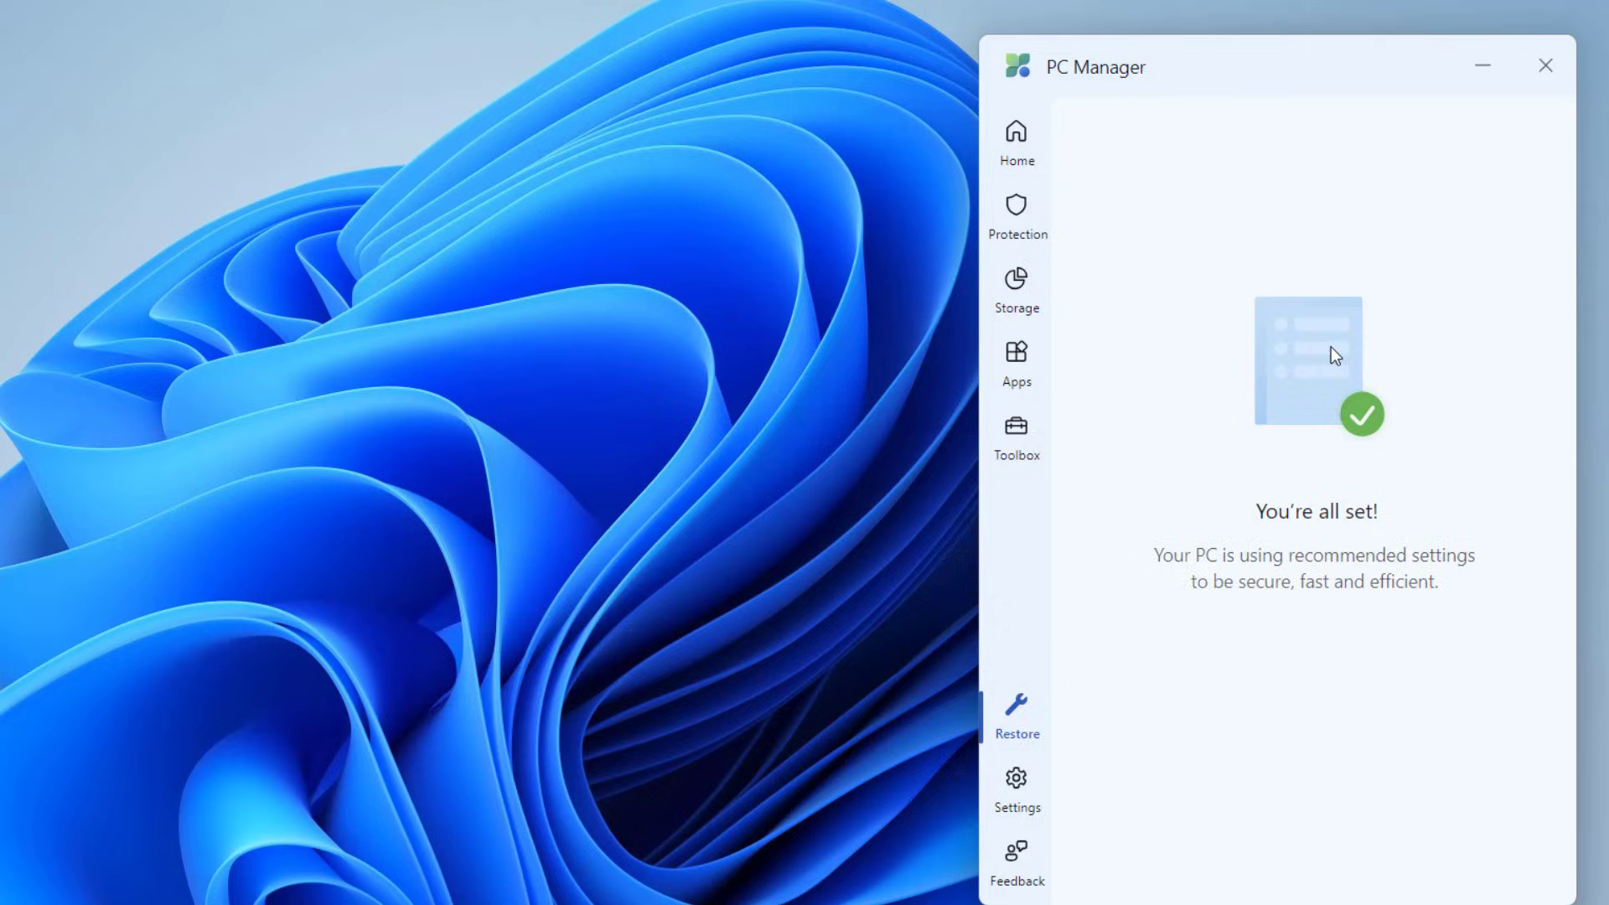
{"action": "left_click", "coordinate": [1014, 787]}
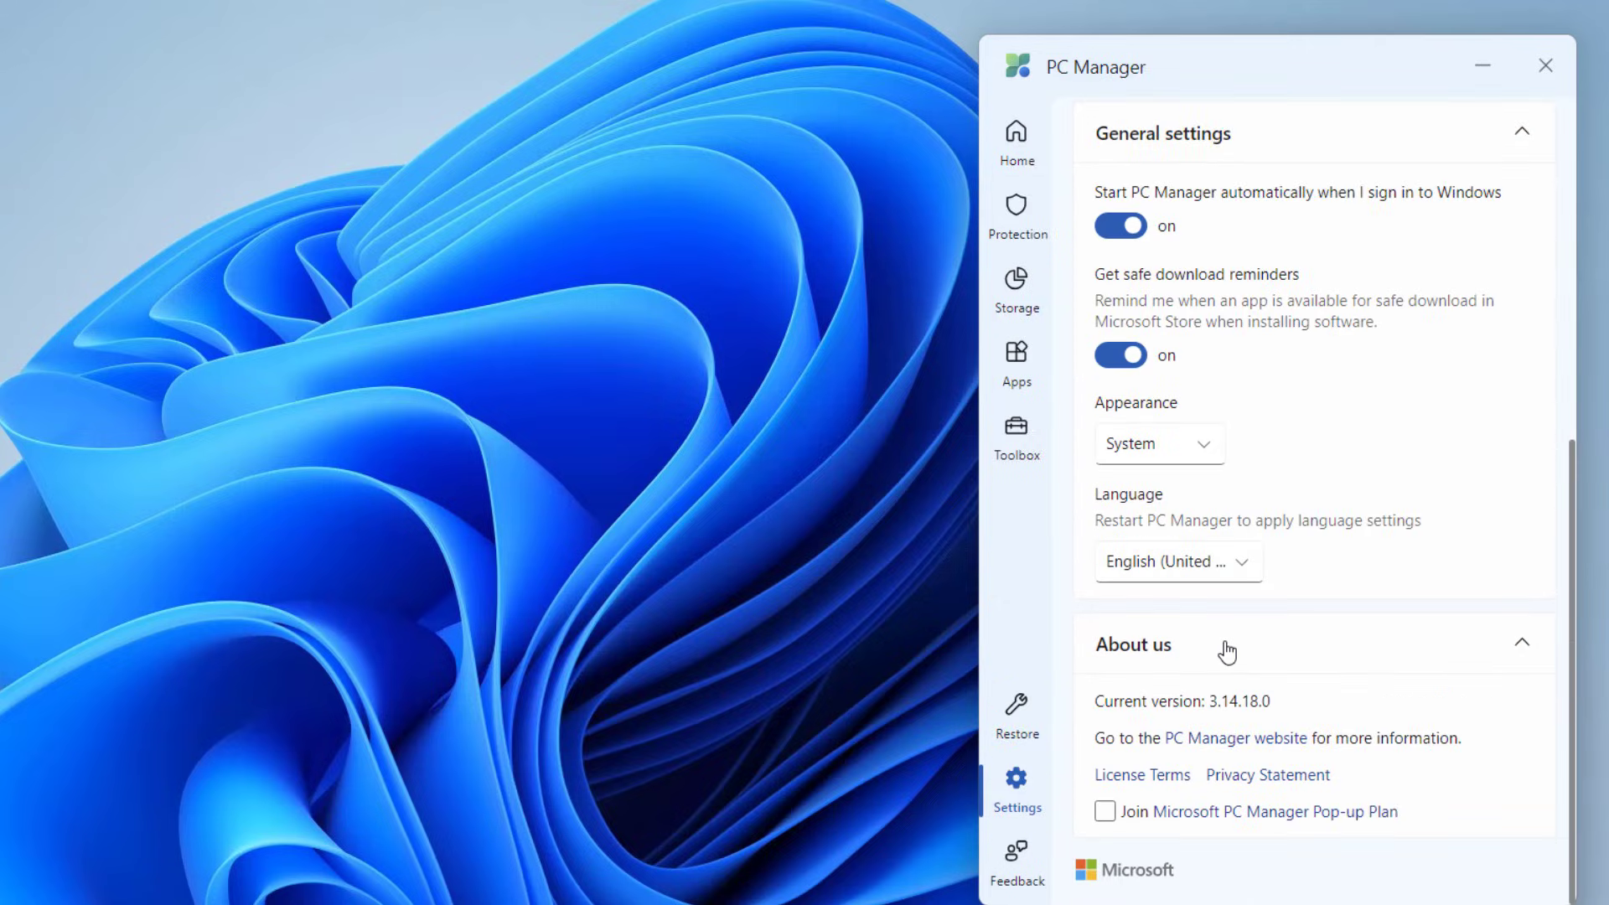
Boost the PC from Home to release 852MB of temporary files, then close the app
{"action": "left_click", "coordinate": [1014, 138]}
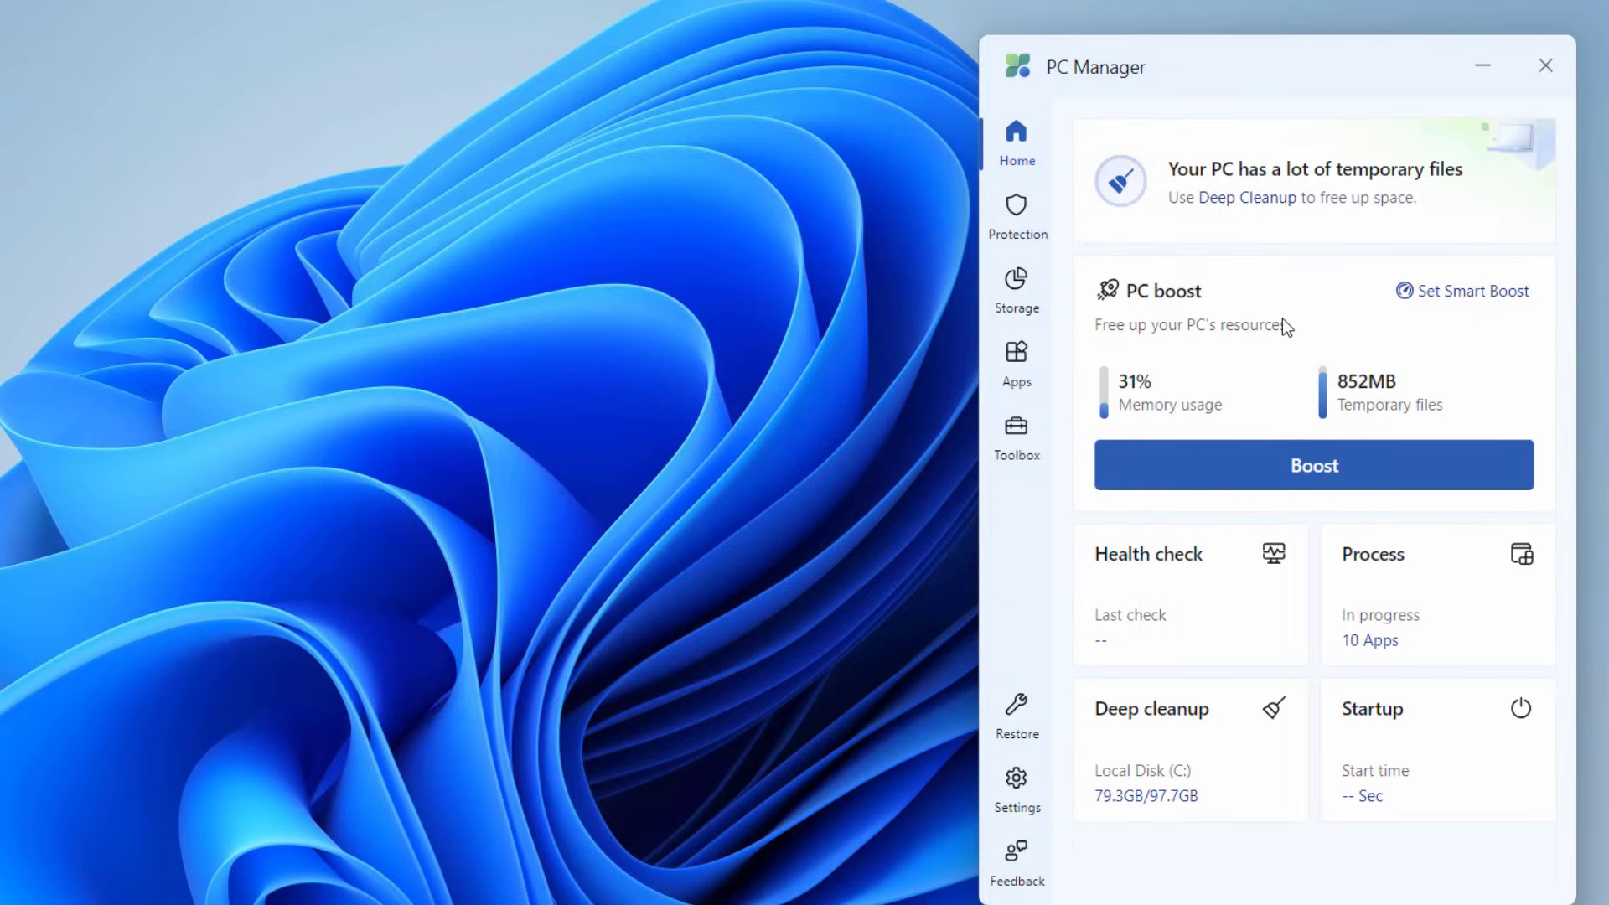
{"action": "mouse_move", "coordinate": [1242, 325]}
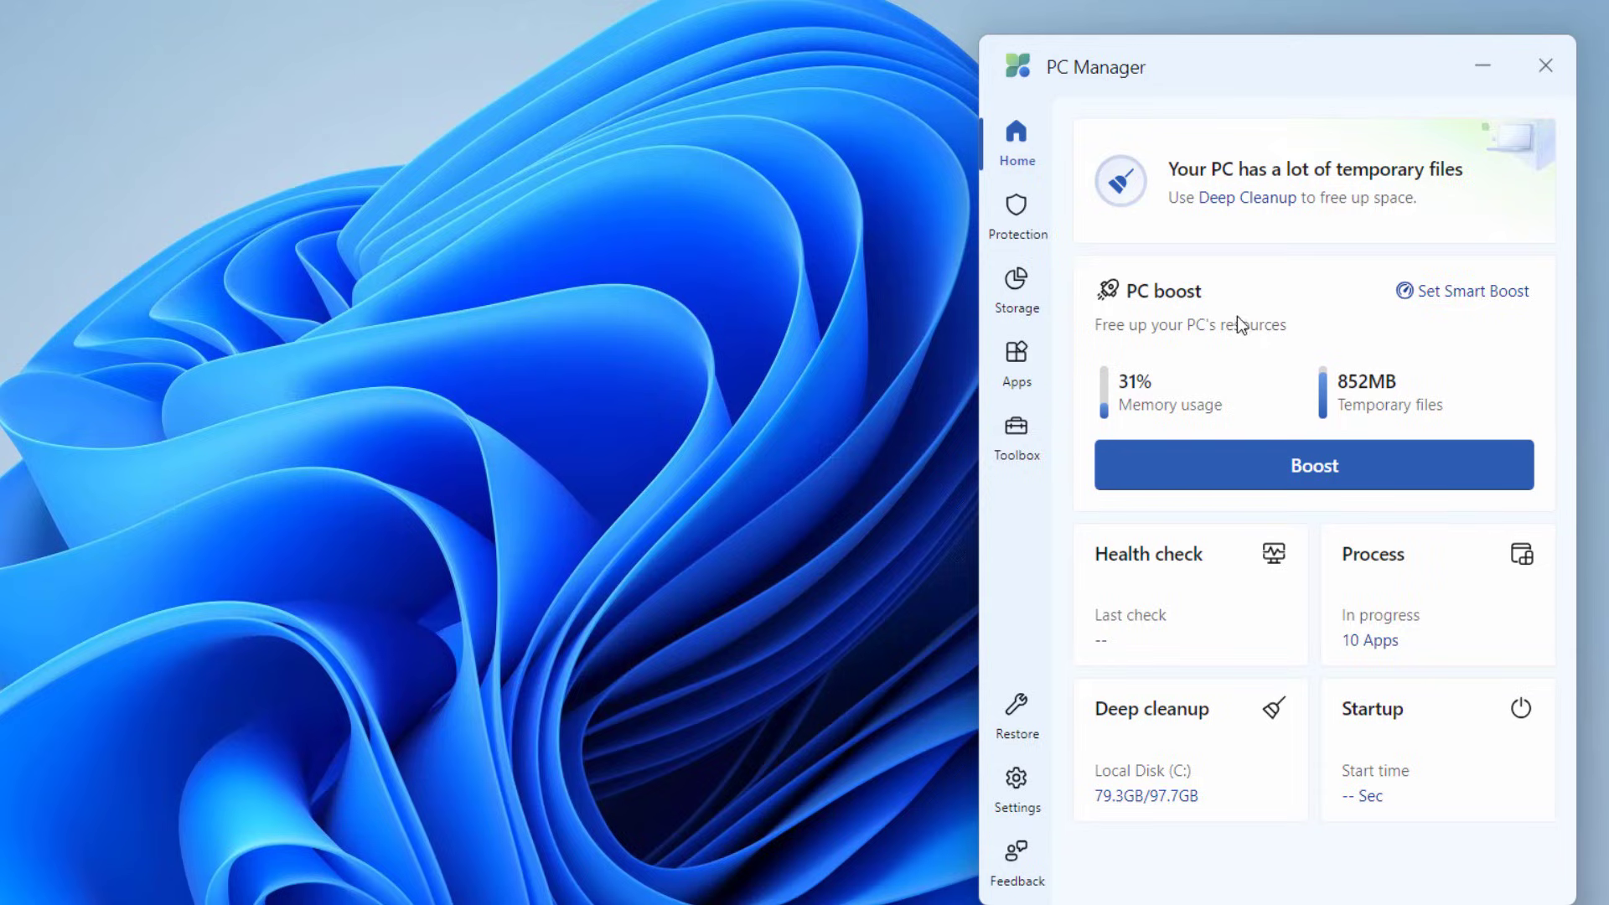
{"action": "left_click", "coordinate": [1312, 463]}
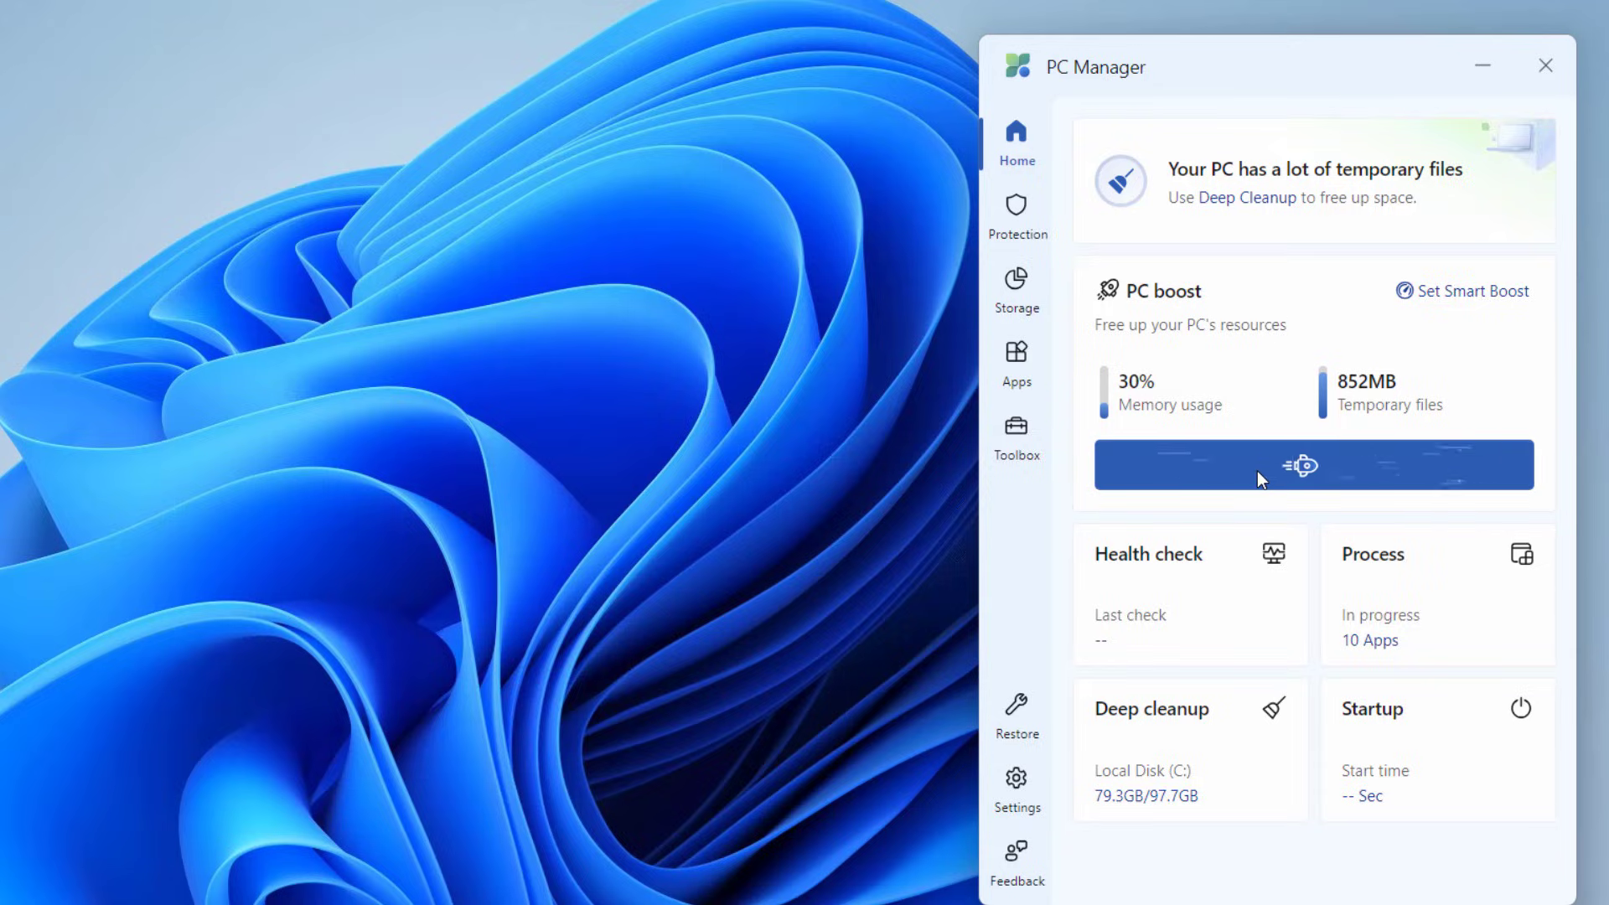
{"action": "left_click", "coordinate": [1312, 465]}
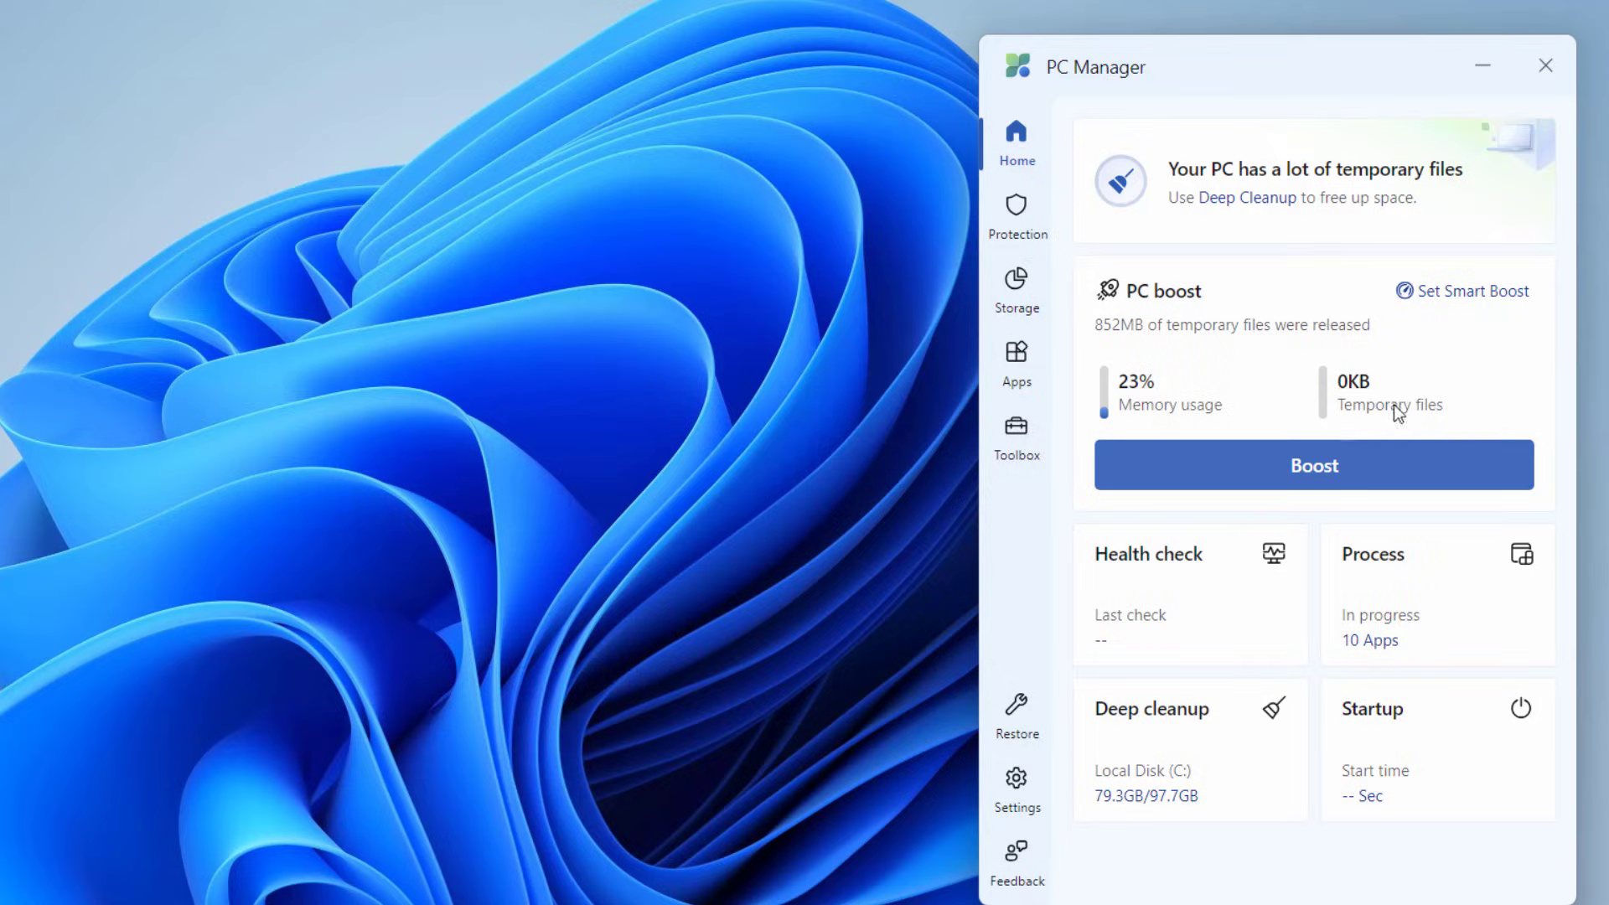
{"action": "left_click", "coordinate": [1545, 66]}
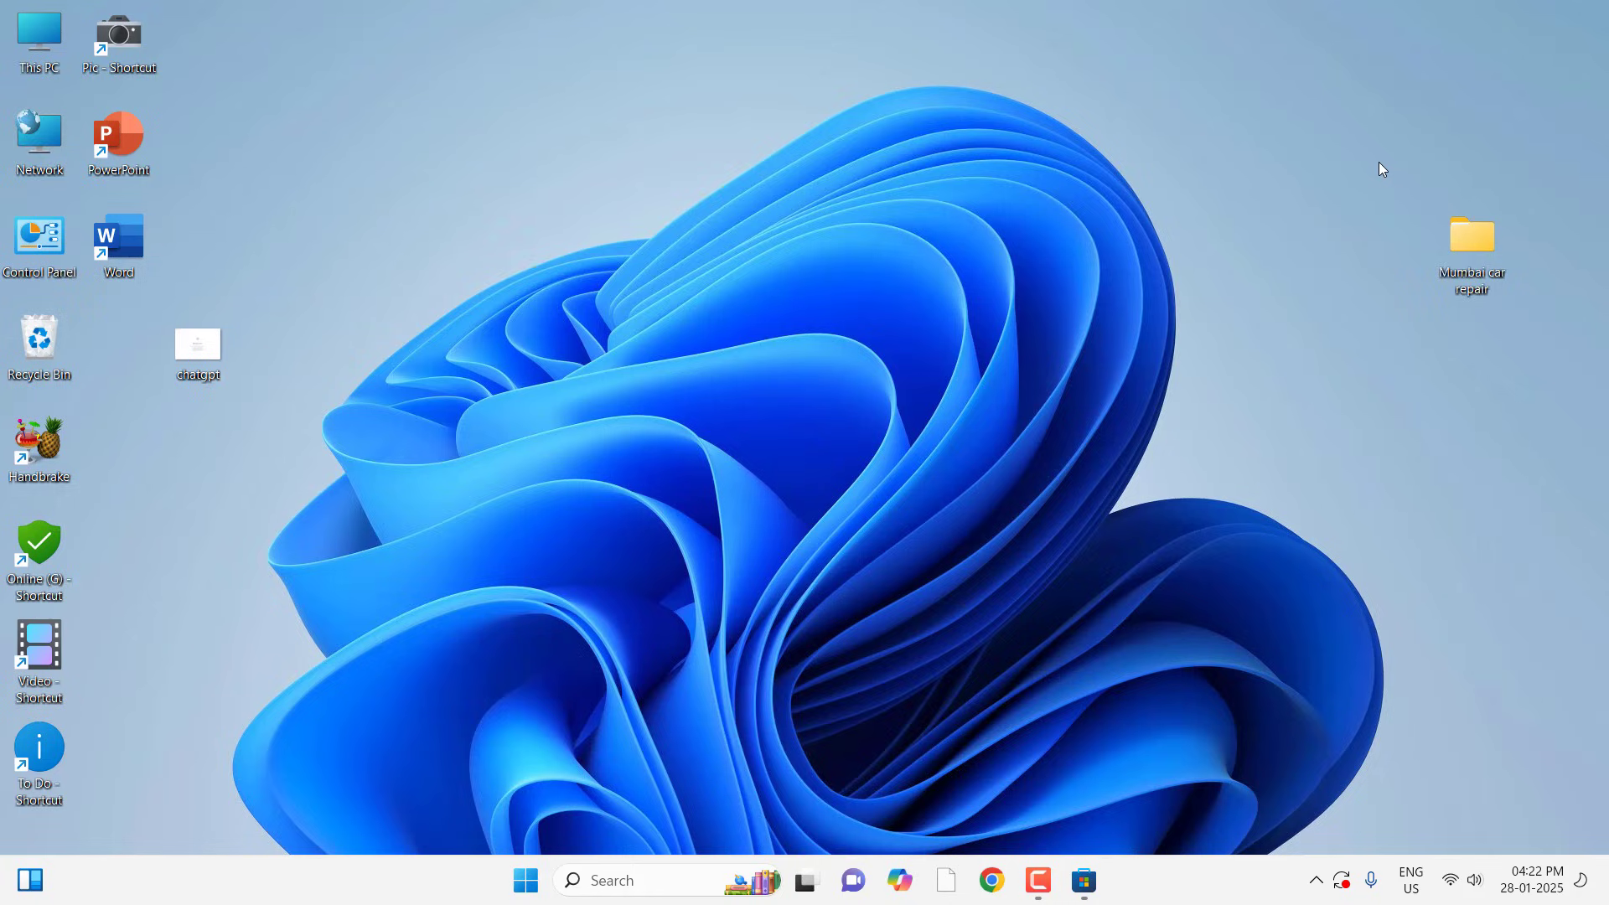
{"action": "mouse_move", "coordinate": [1434, 437]}
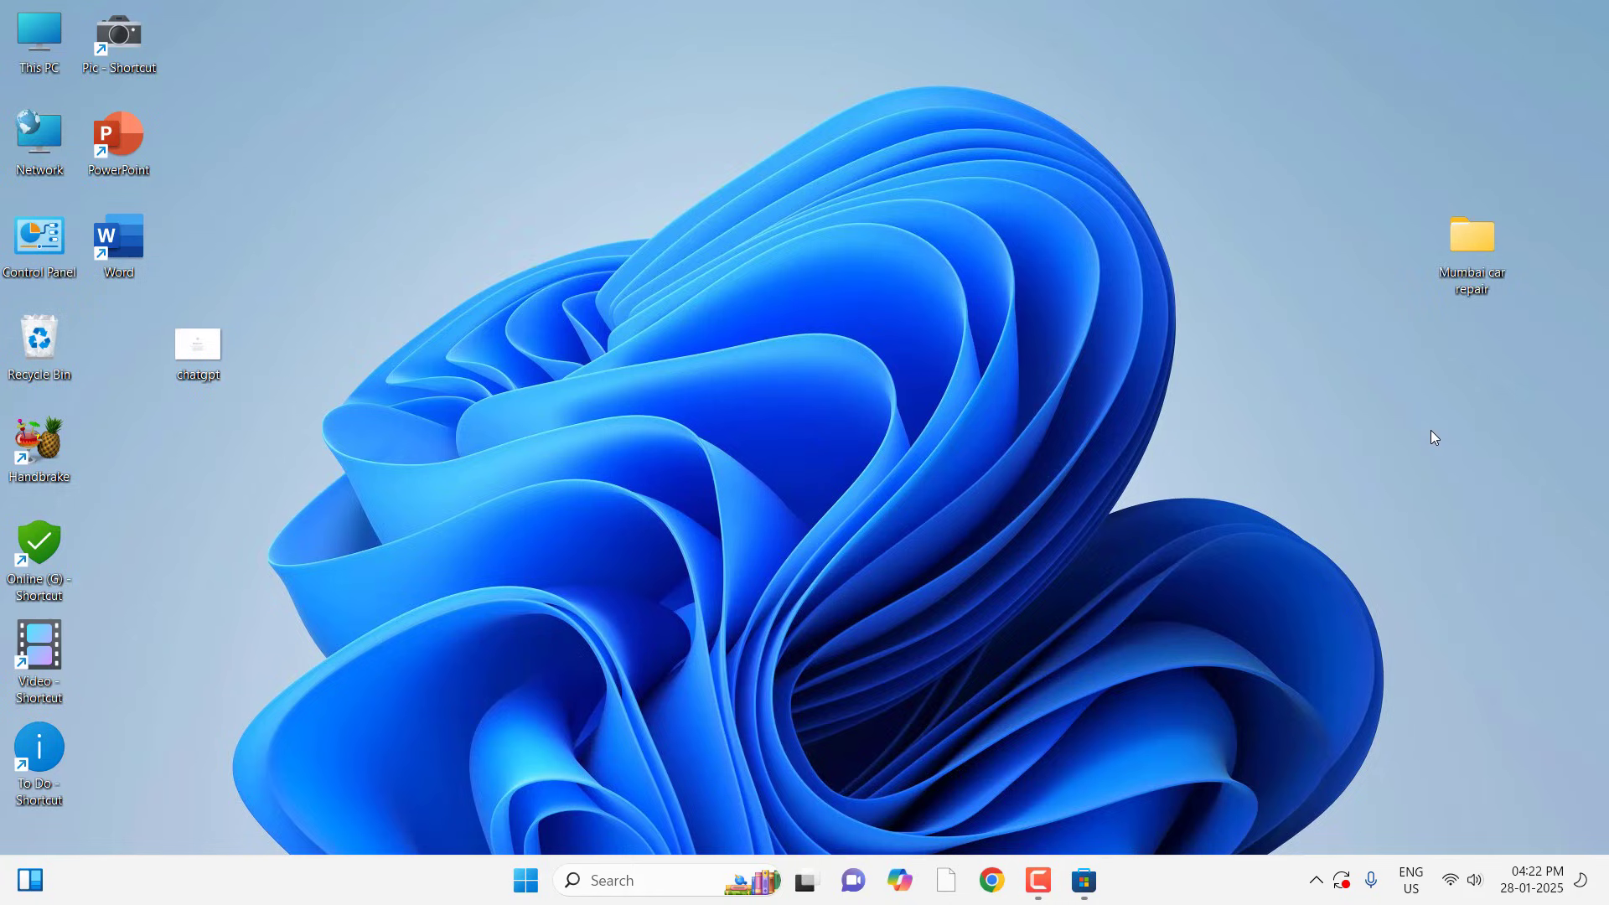